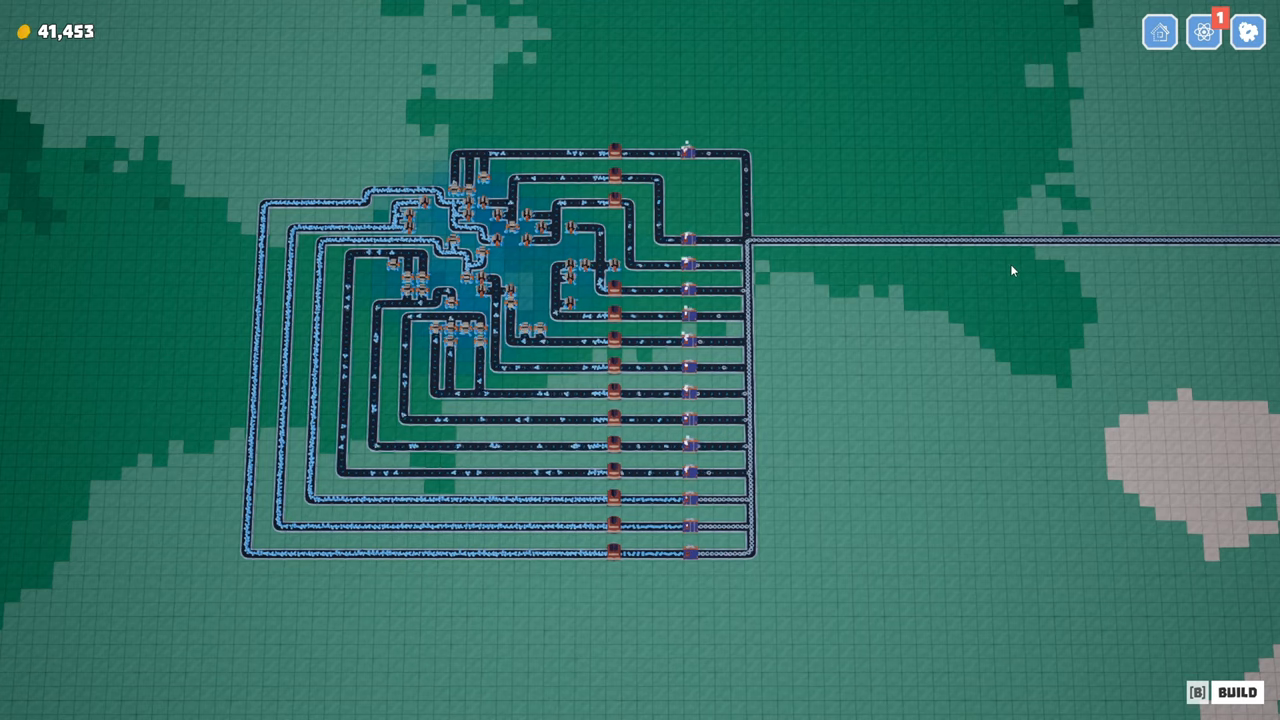
mouse_move(890, 257)
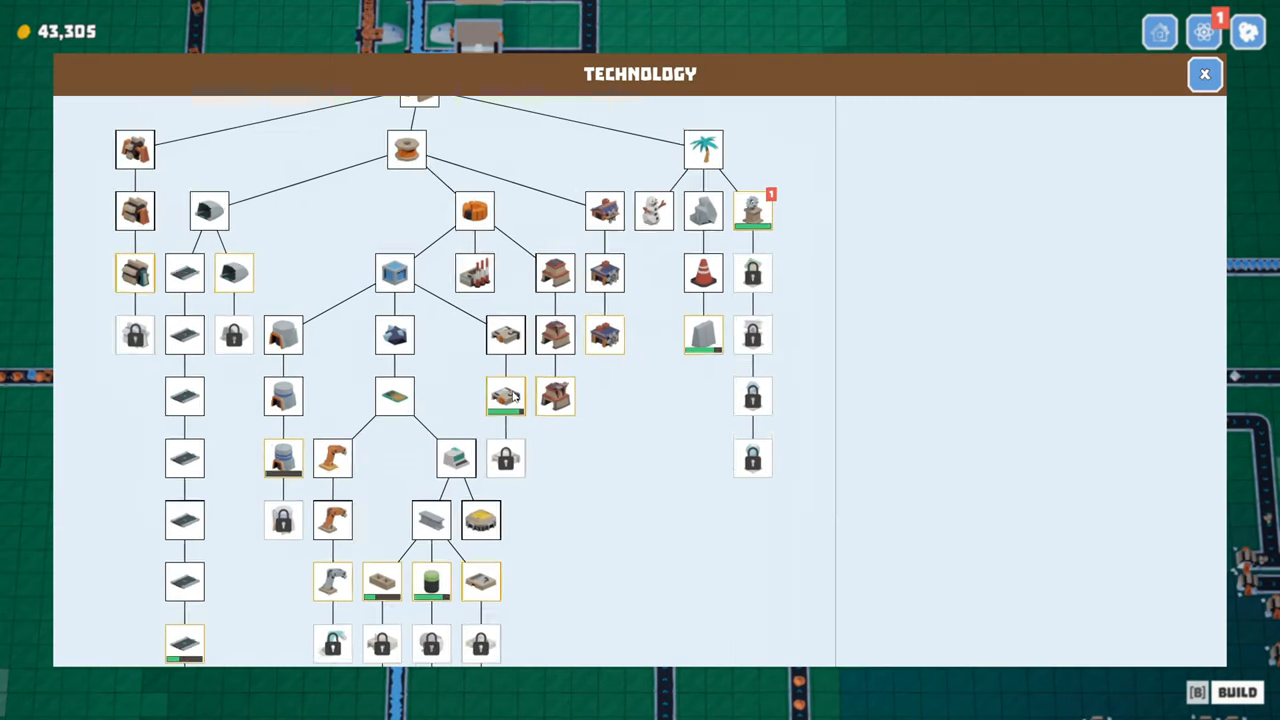
Step: Select the Concrete node to see its Steel 0/200 and Sand 368/1,000 requirements
click(753, 210)
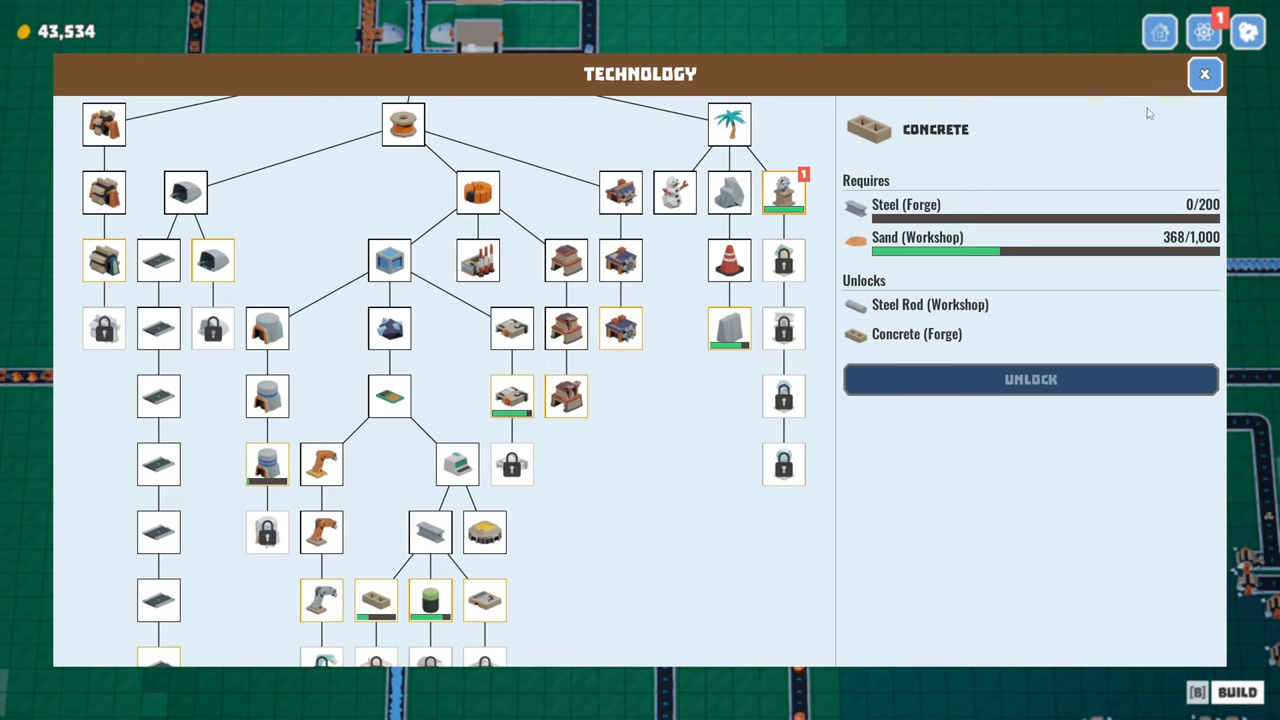
mouse_move(905, 212)
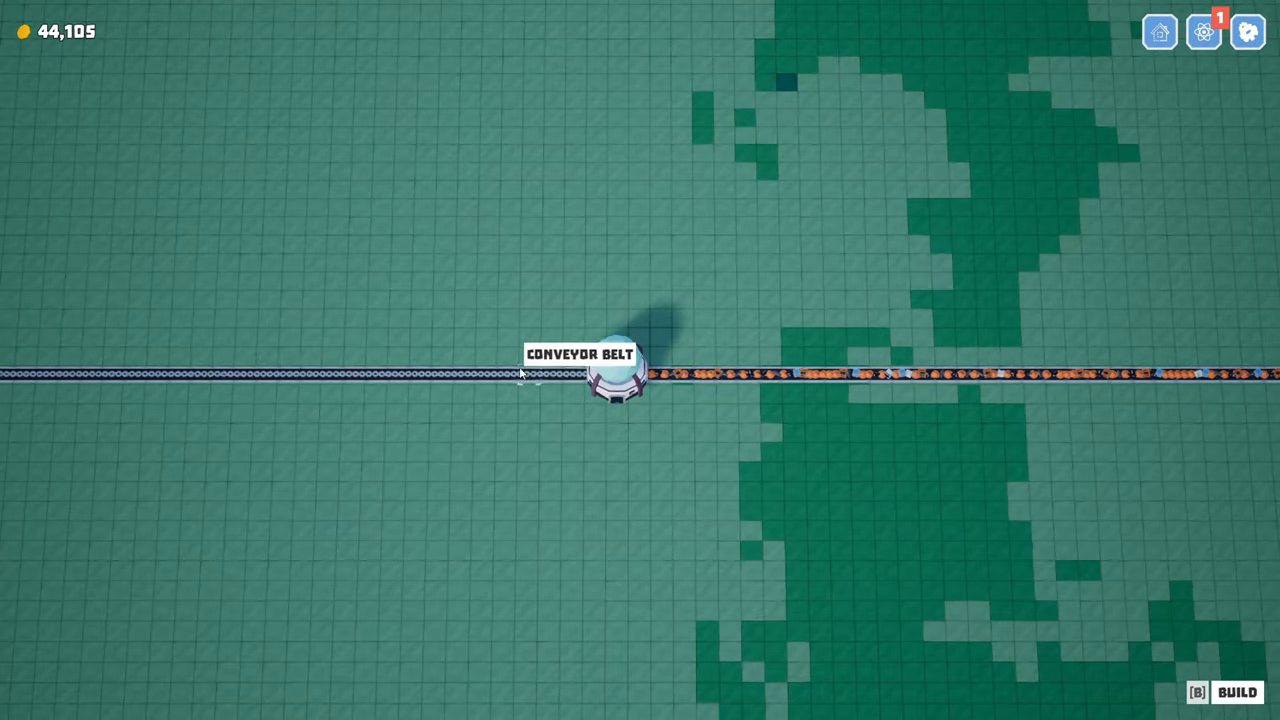
mouse_move(528, 294)
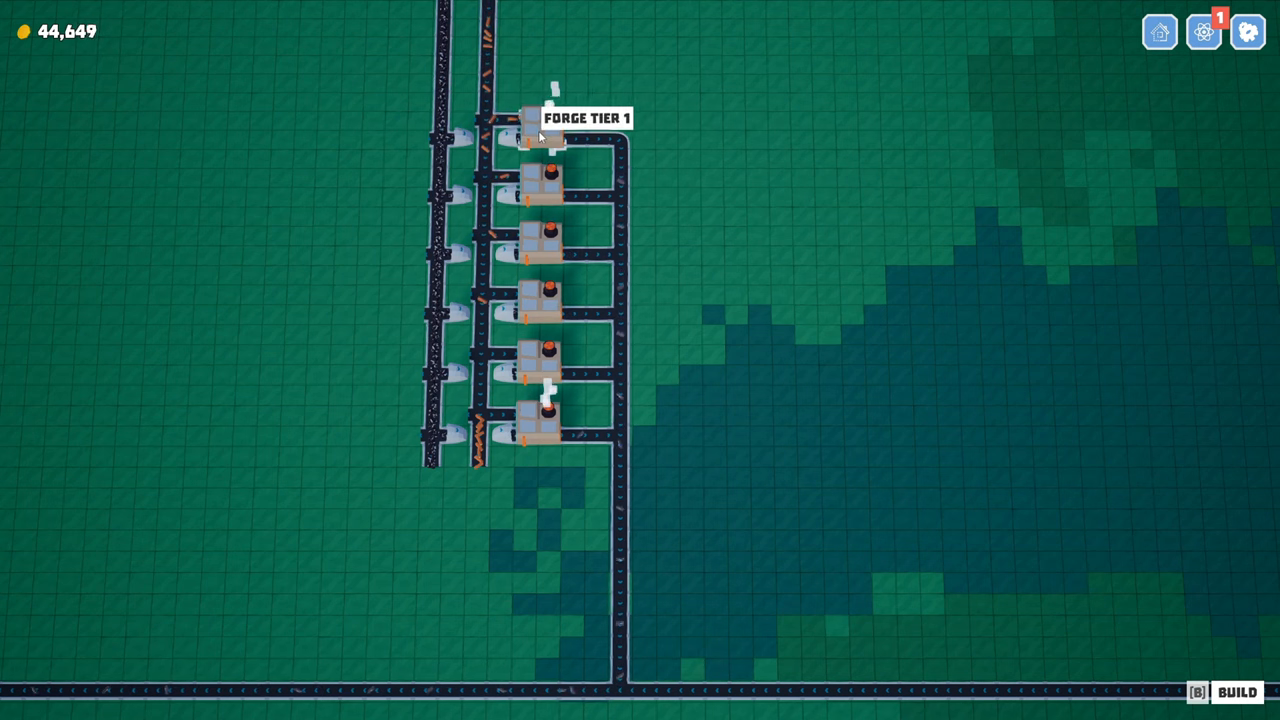
Step: Select the top graphite Forge Tier 1 and view its recipes and upgrade tiers
click(540, 130)
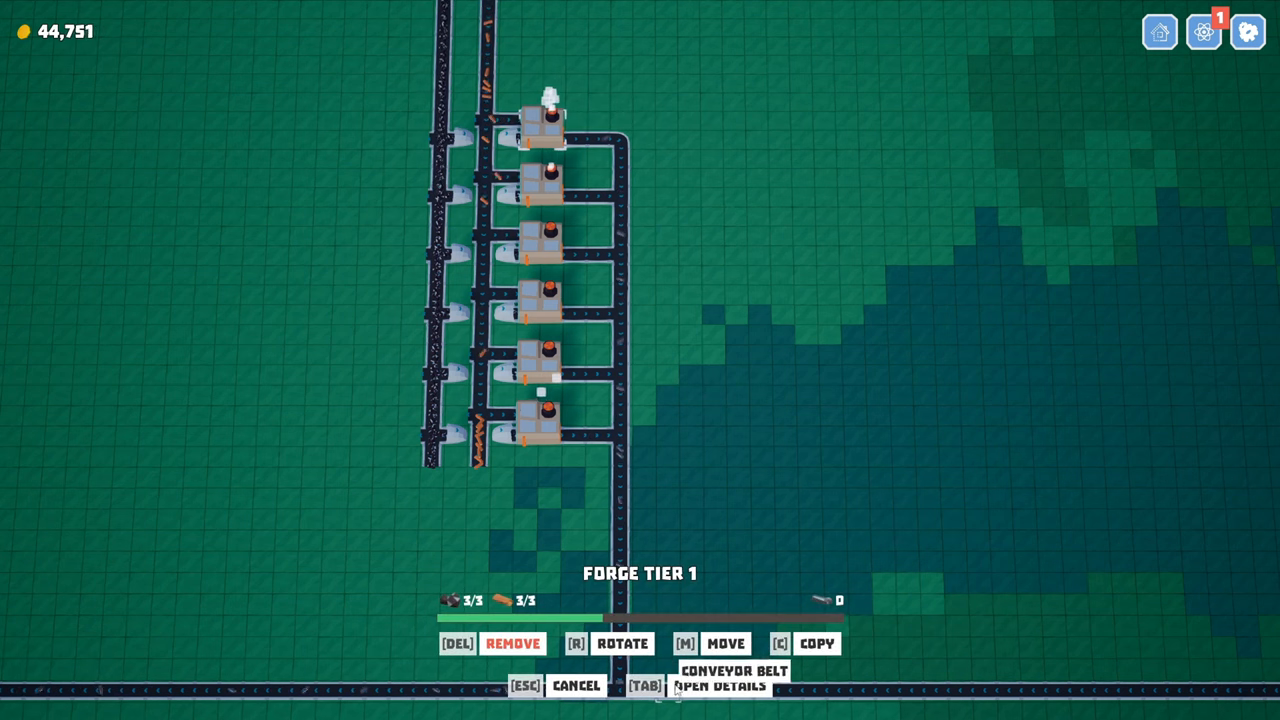
click(719, 686)
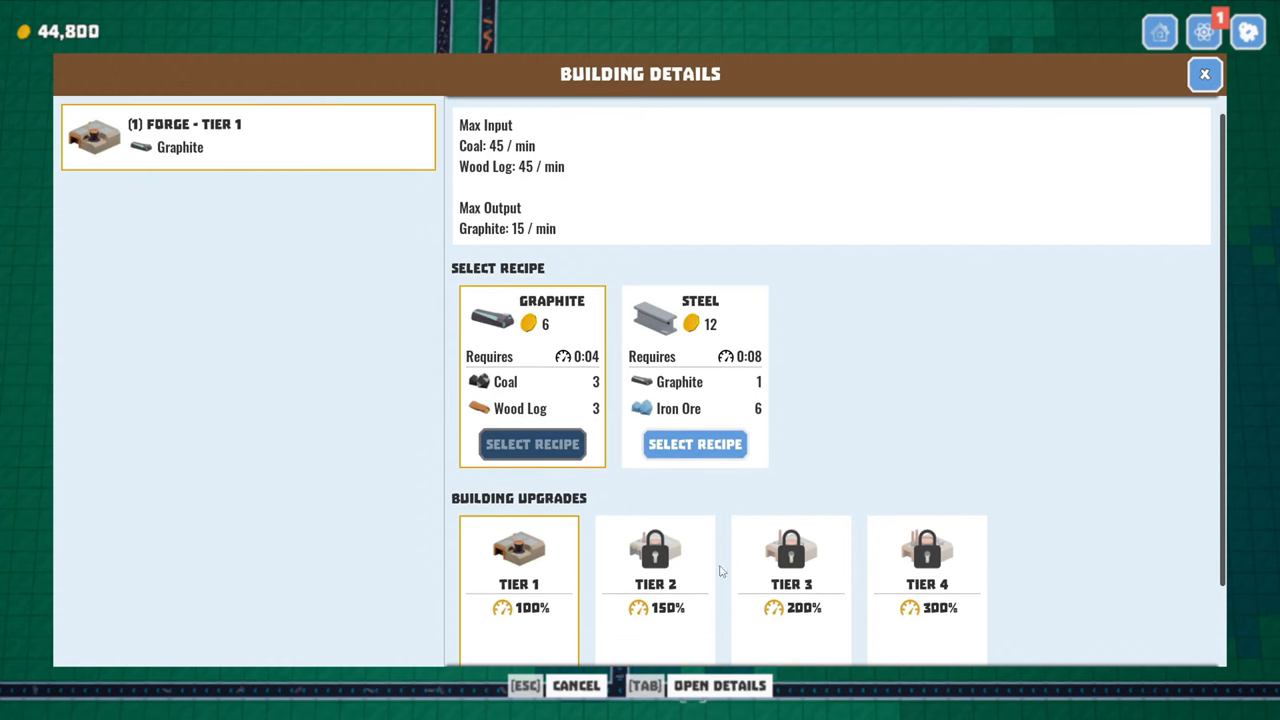
click(1204, 73)
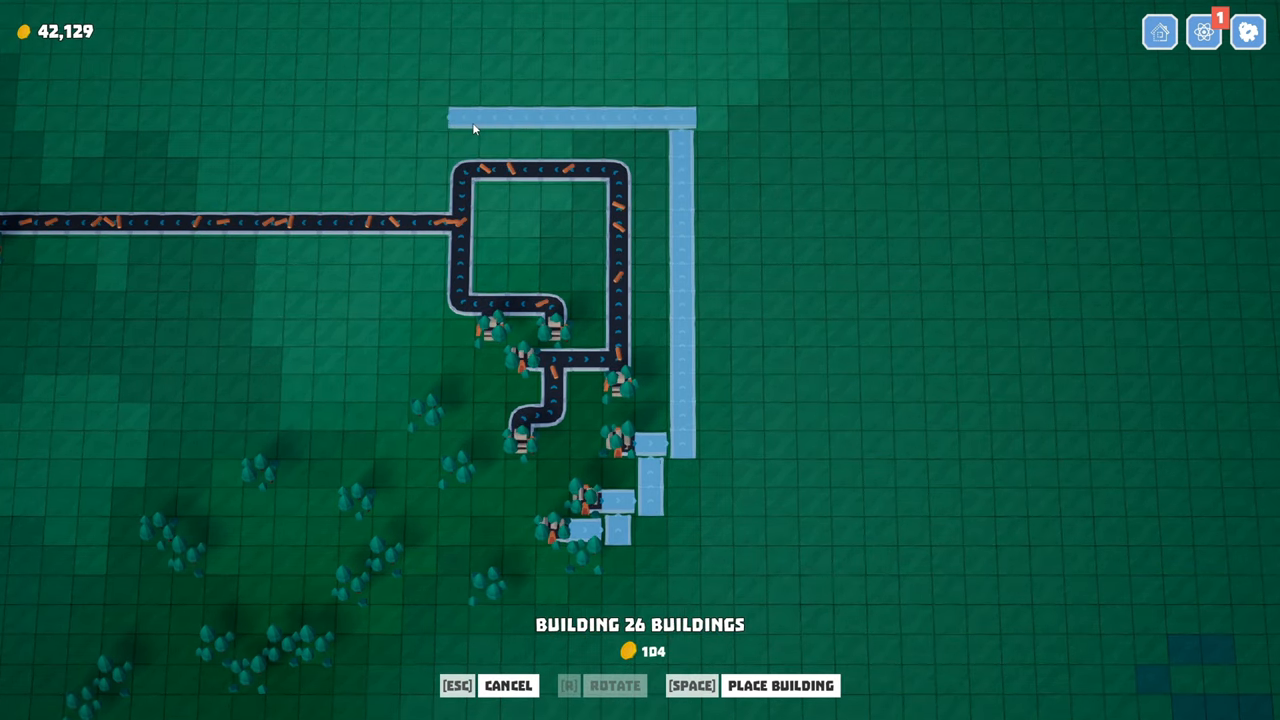
Step: Place the planned 26-tile belt route beside the wood-log extractors
click(470, 128)
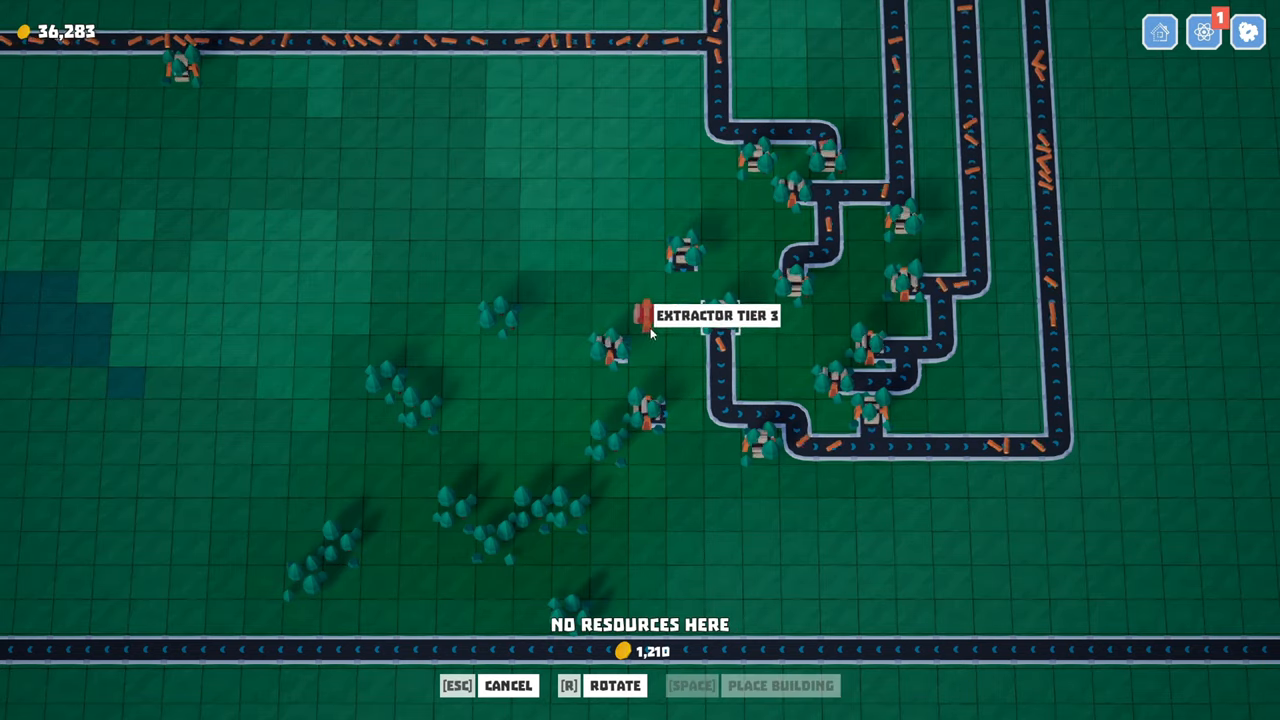
Step: Exit extractor placement among the trees with Escape
key(Escape)
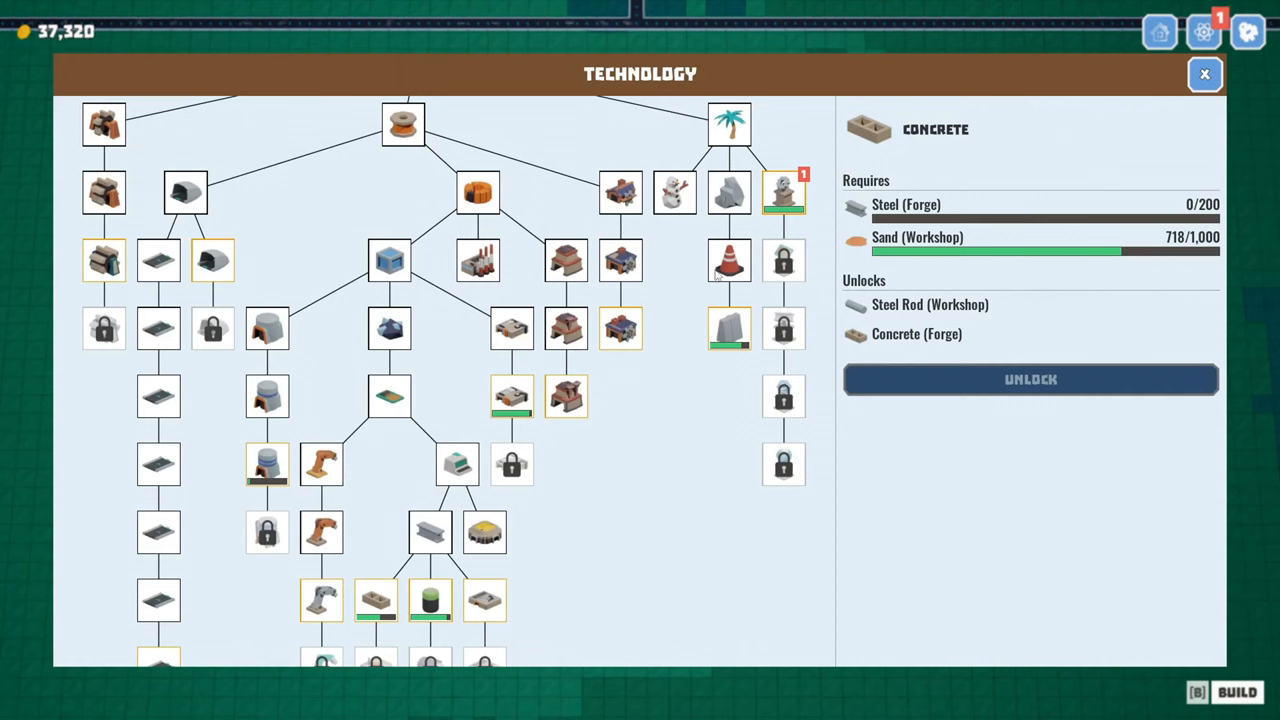
Step: Buy and place a Forge for 100 coins and choose its Steel recipe
click(1204, 74)
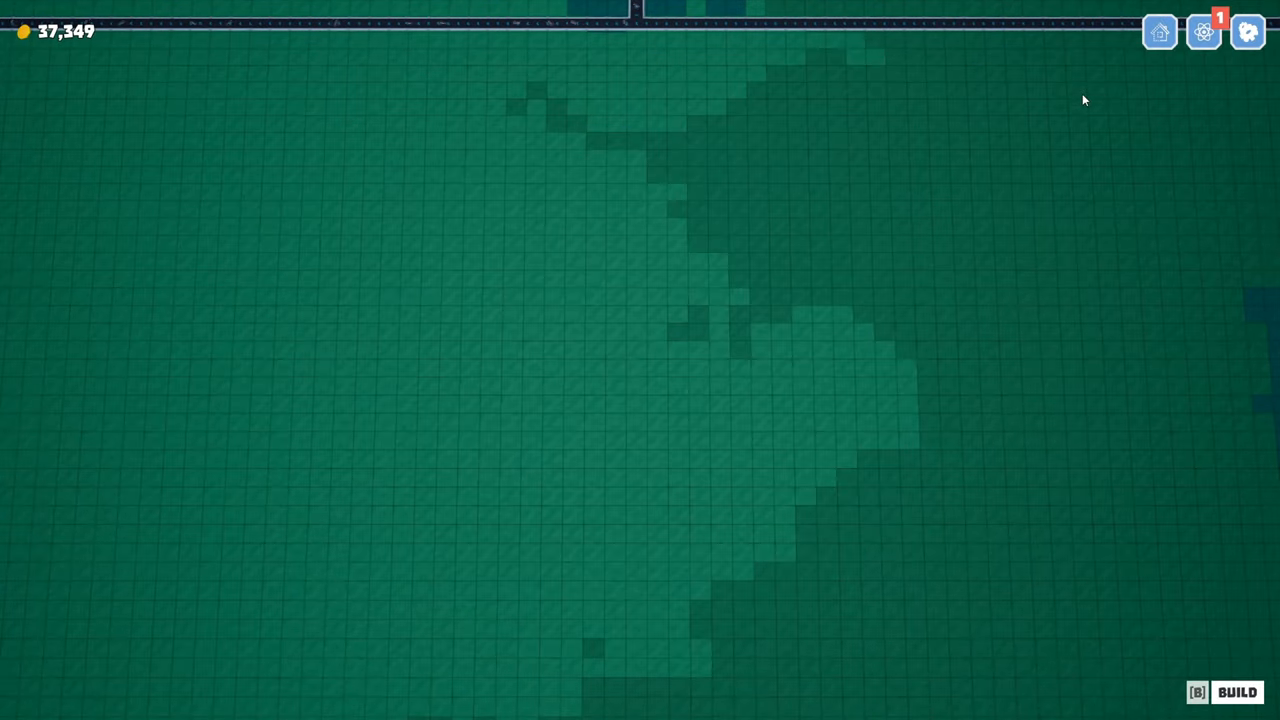
click(1237, 692)
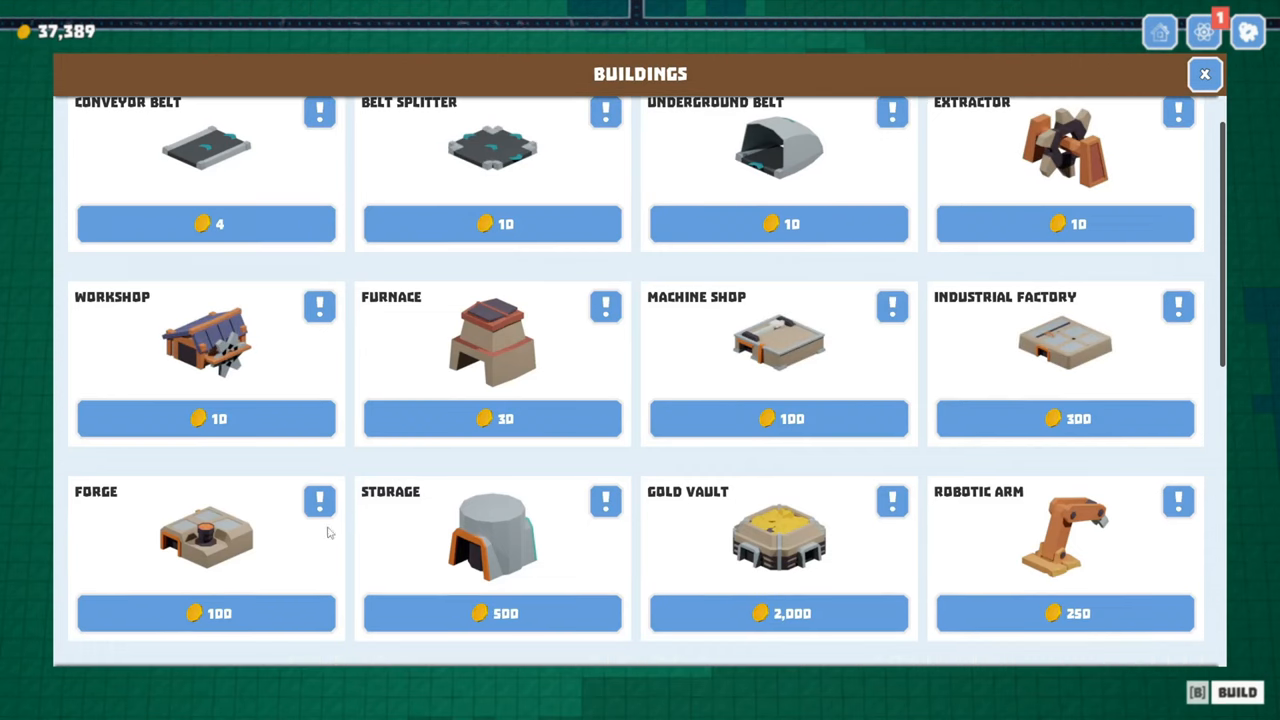
click(206, 613)
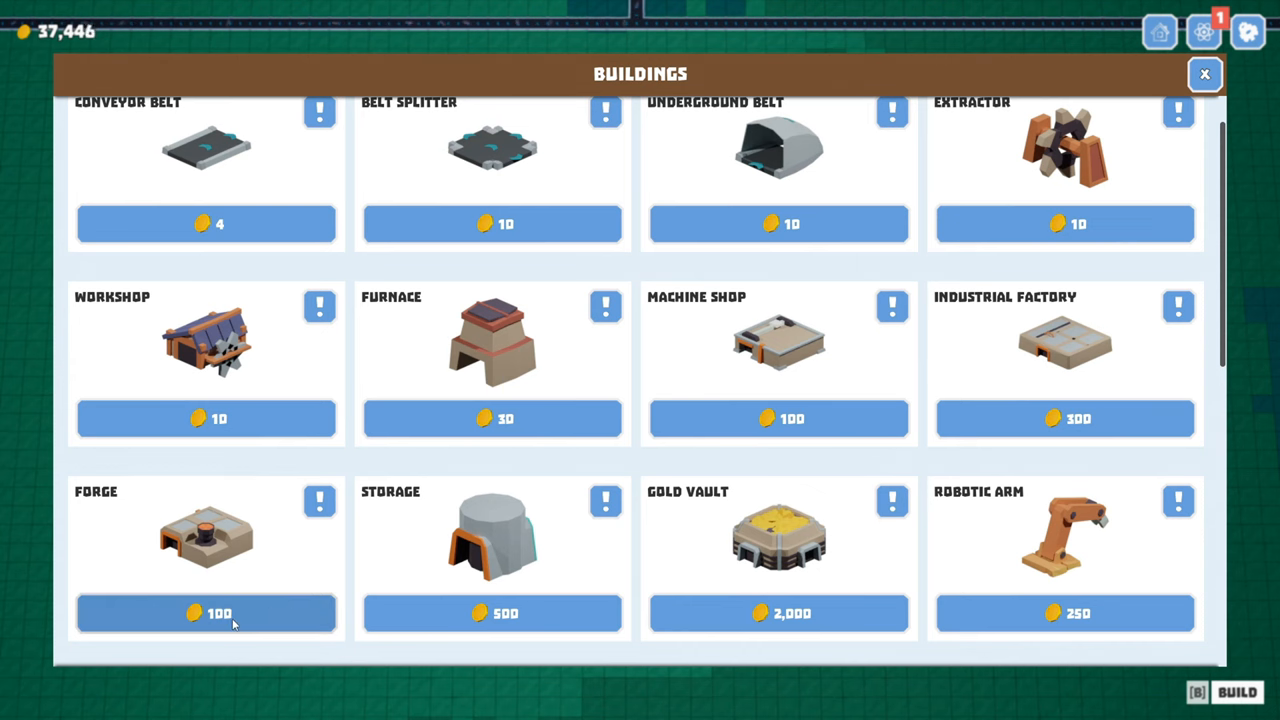
click(206, 613)
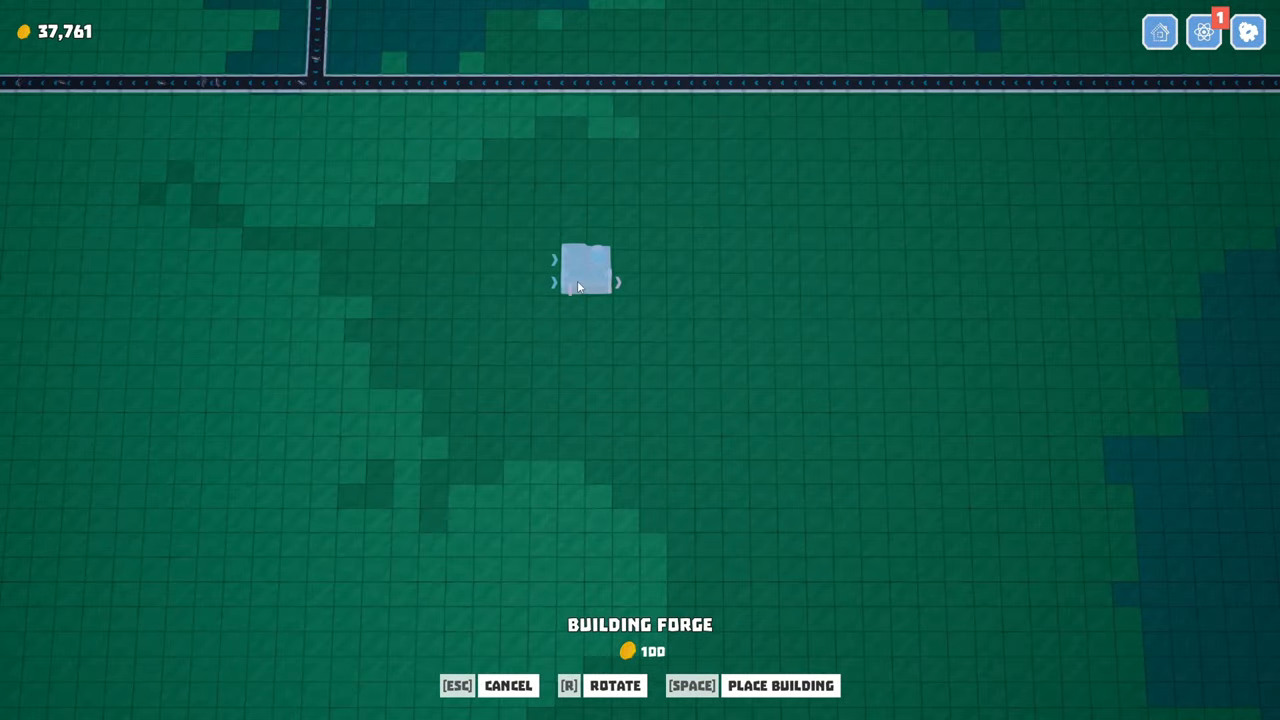
mouse_move(530, 307)
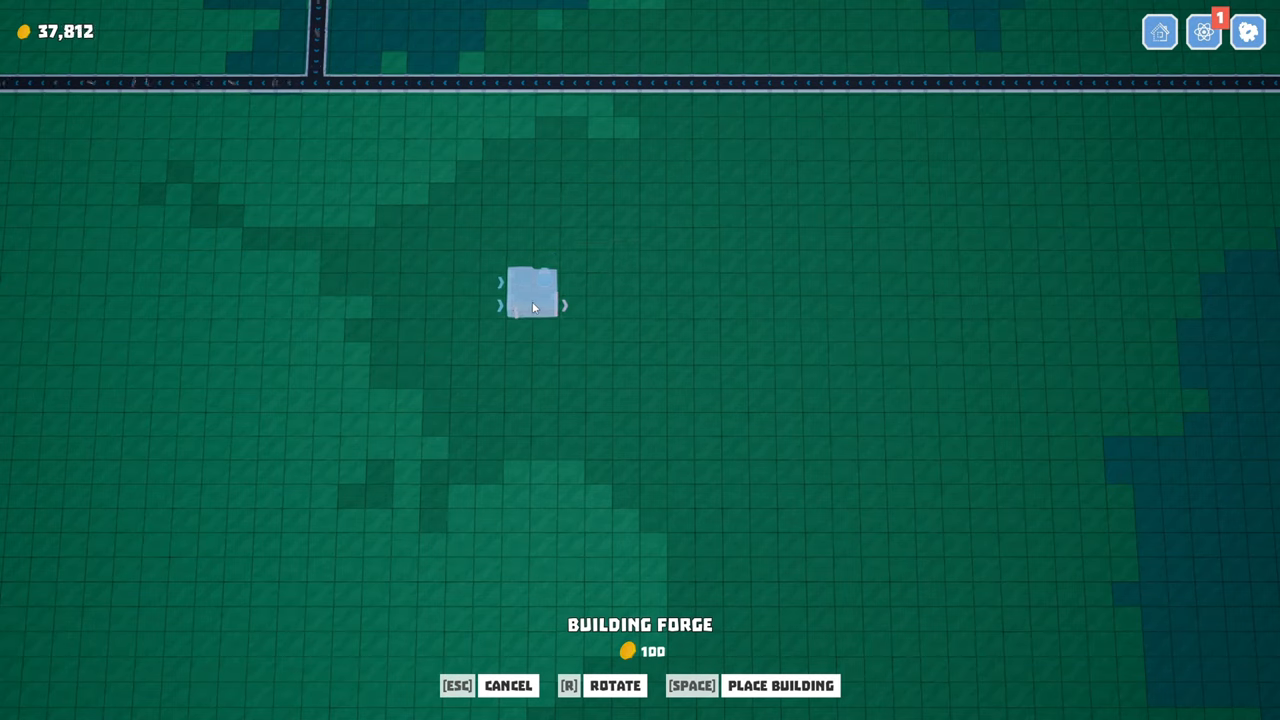
mouse_move(615, 325)
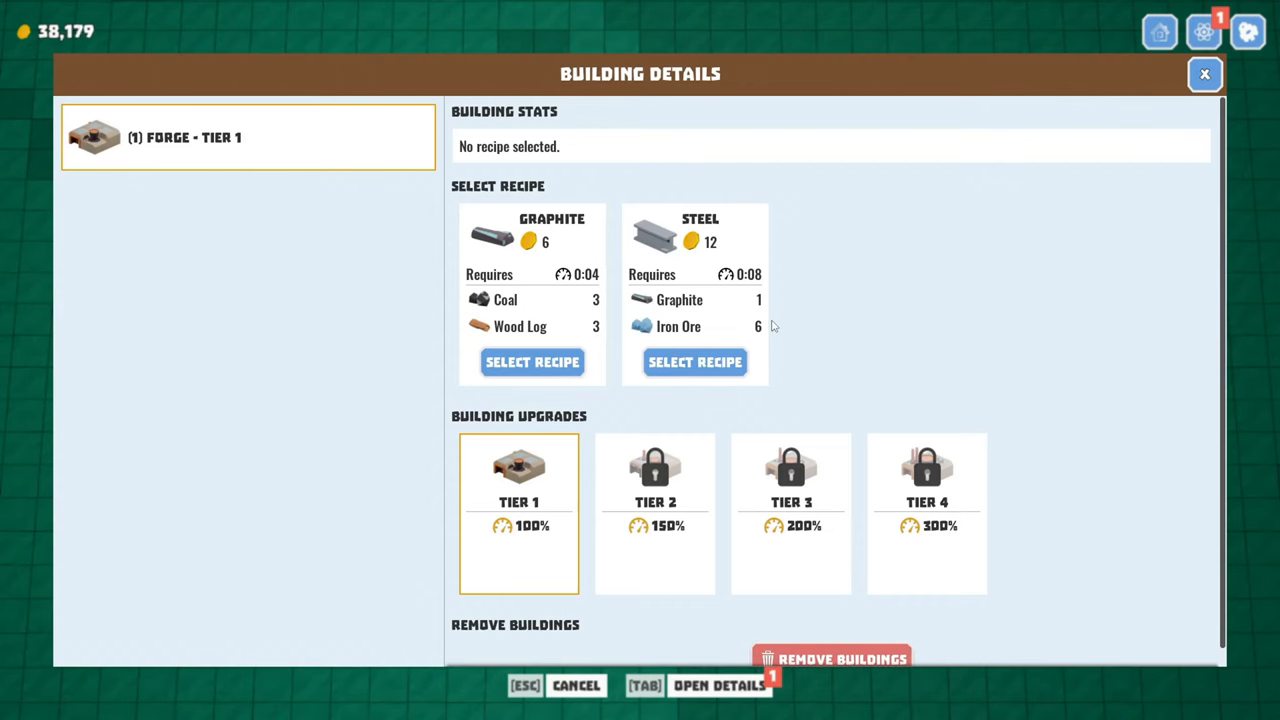
click(1204, 73)
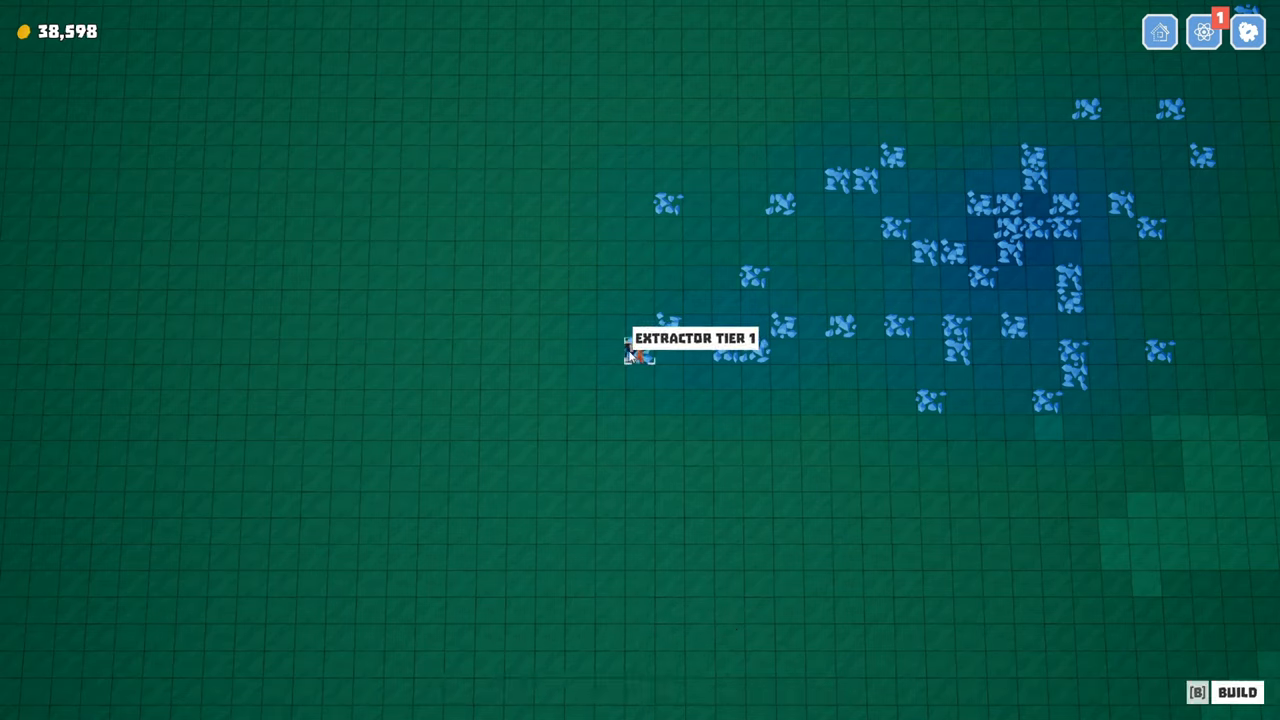
Step: Place several tier 3 extractors on the blue ore tiles beside the belt loop
click(630, 352)
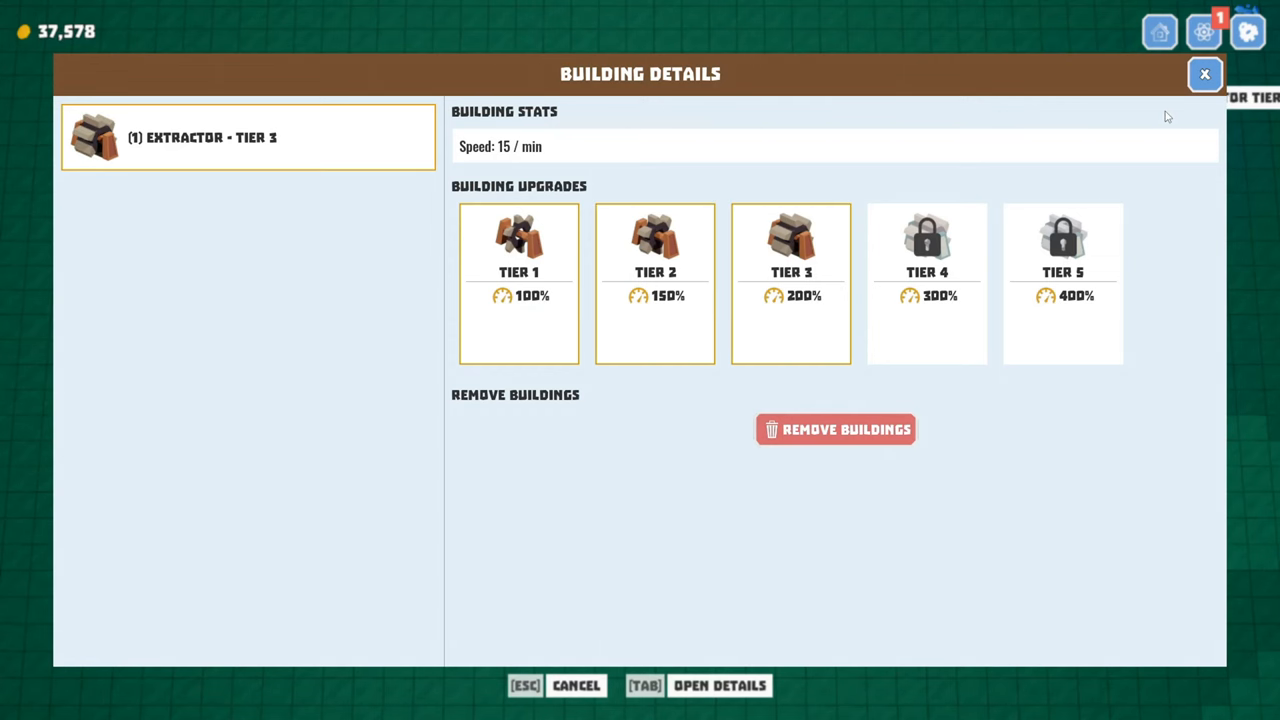
click(1205, 74)
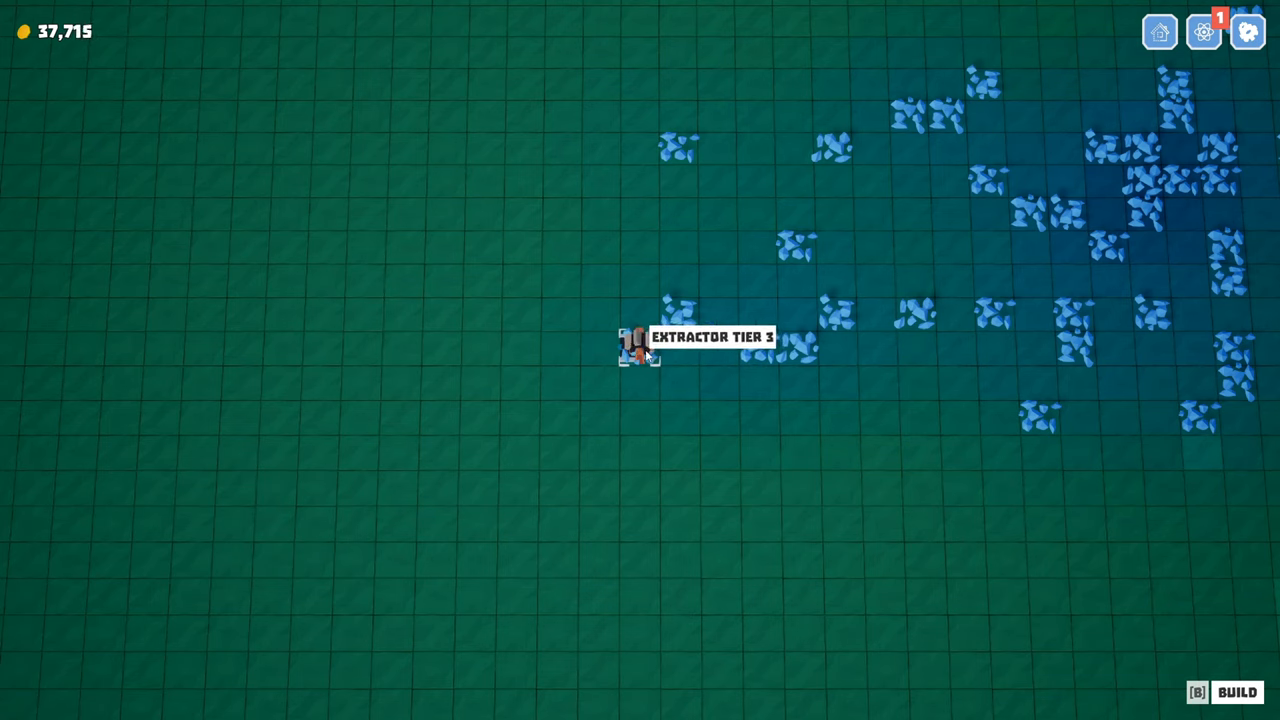
click(637, 350)
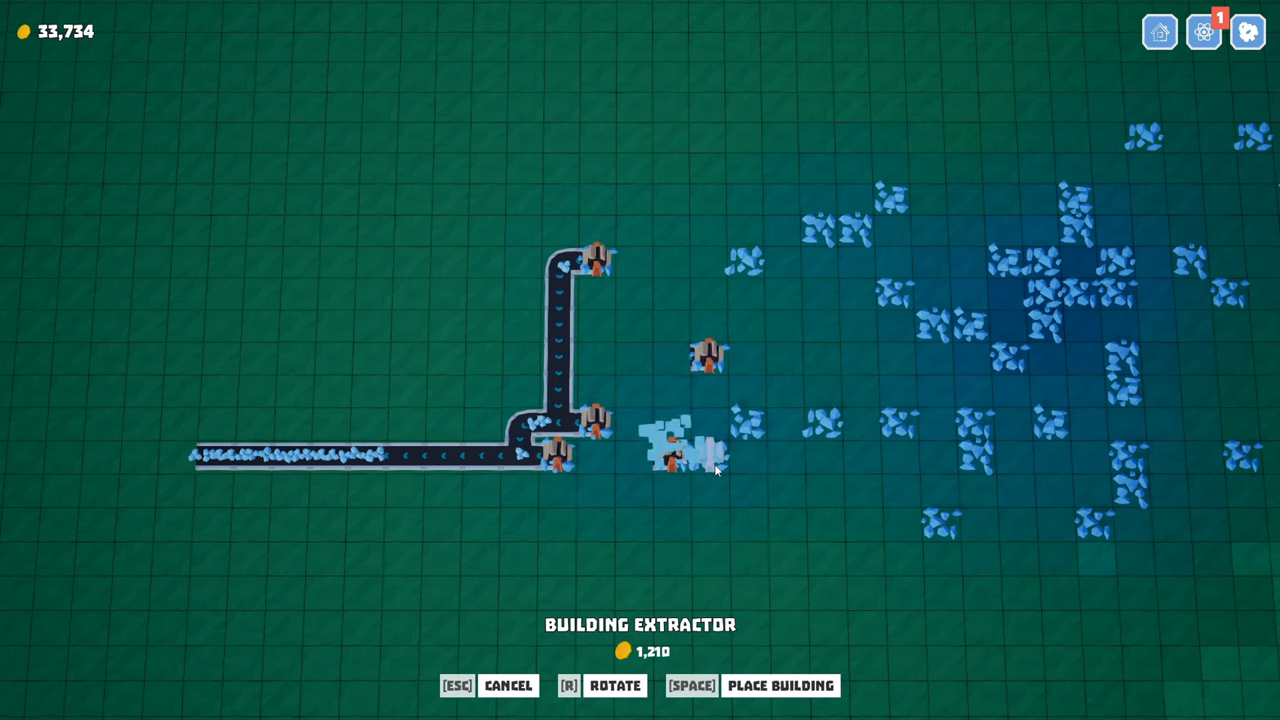
click(680, 455)
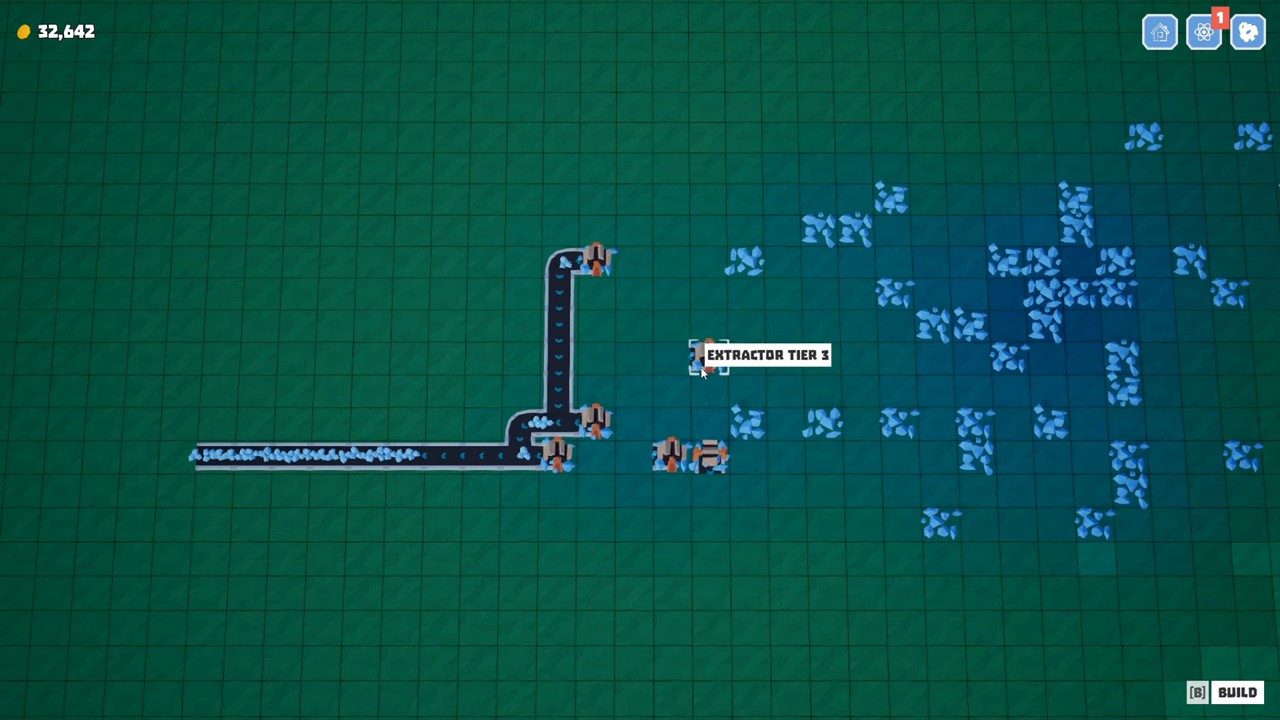
click(710, 360)
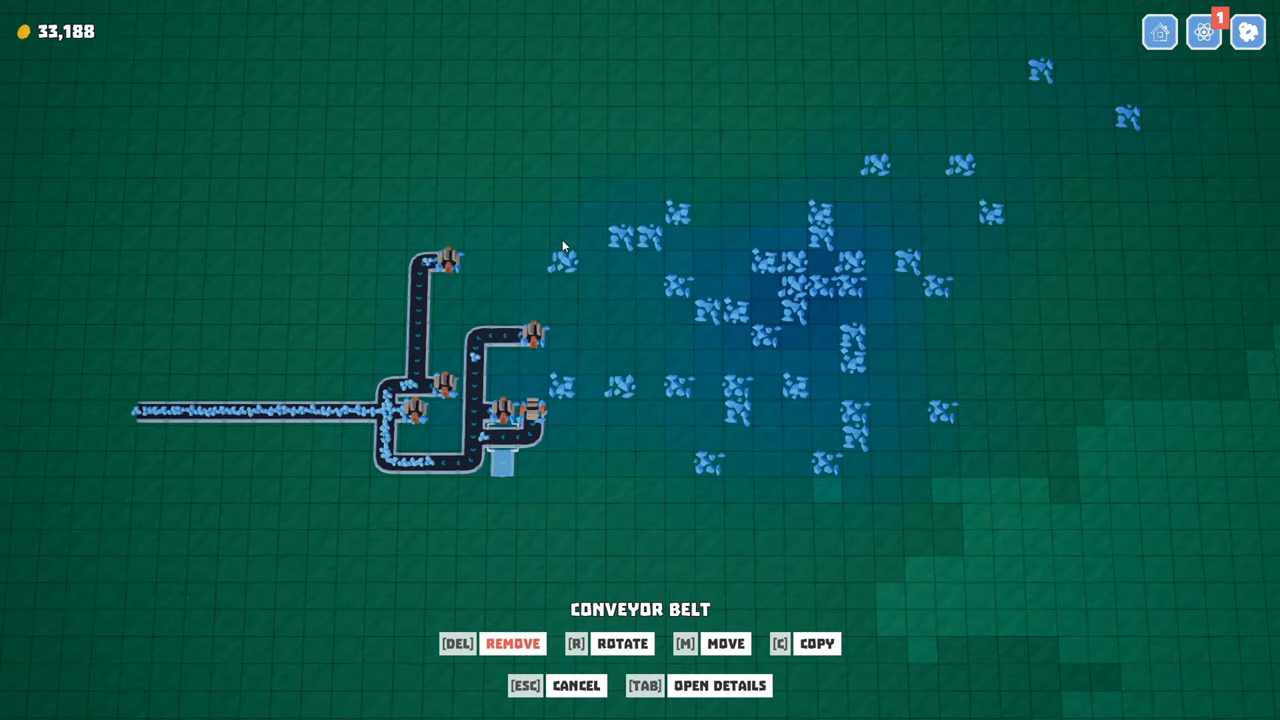
mouse_move(560, 262)
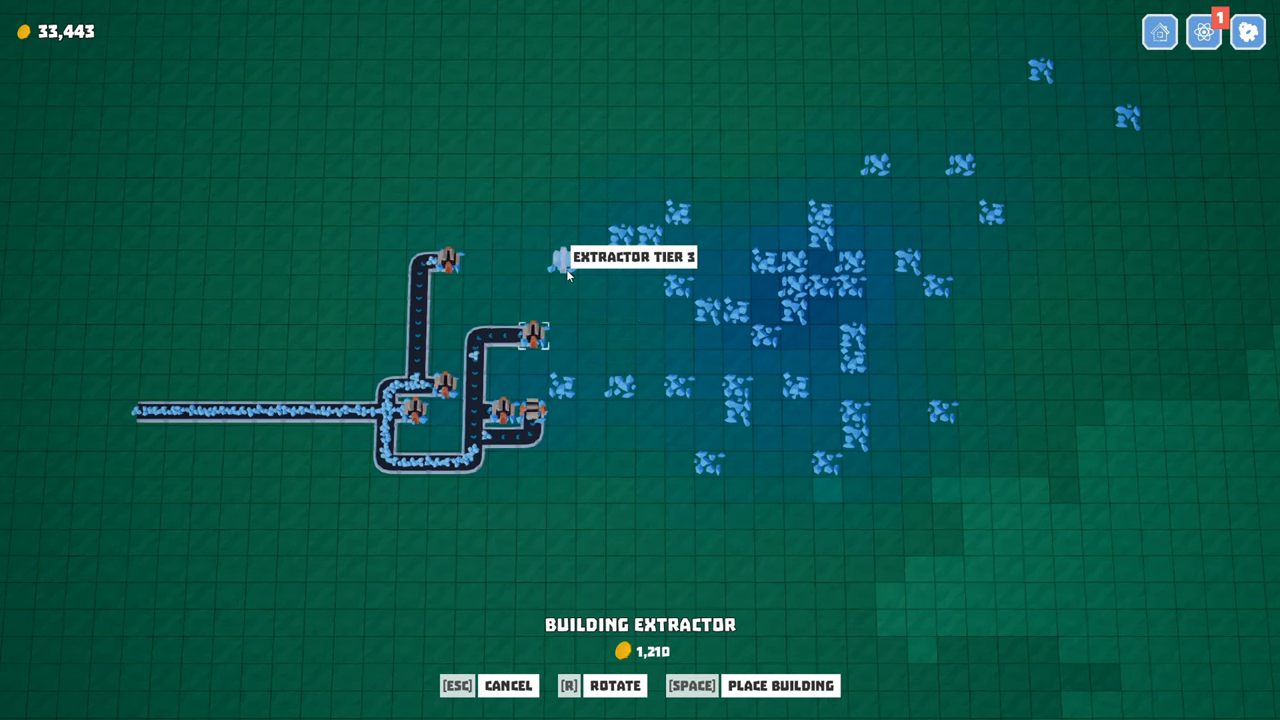
click(565, 268)
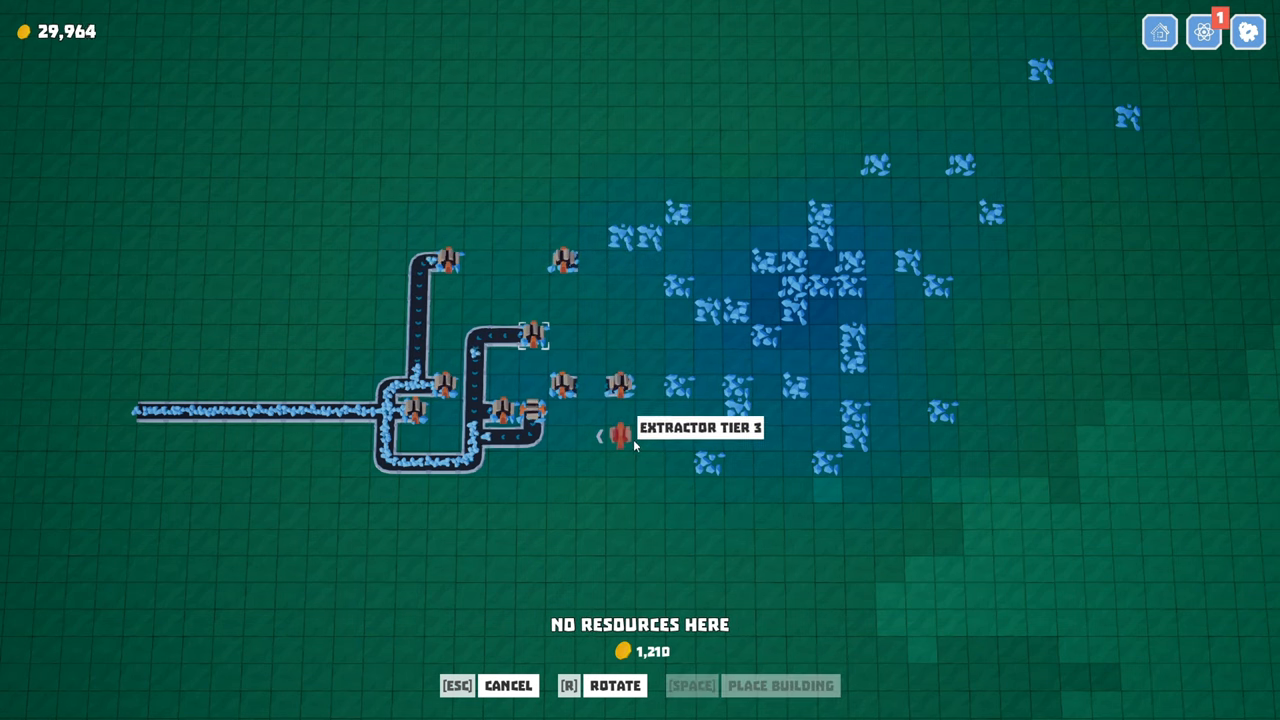
click(565, 262)
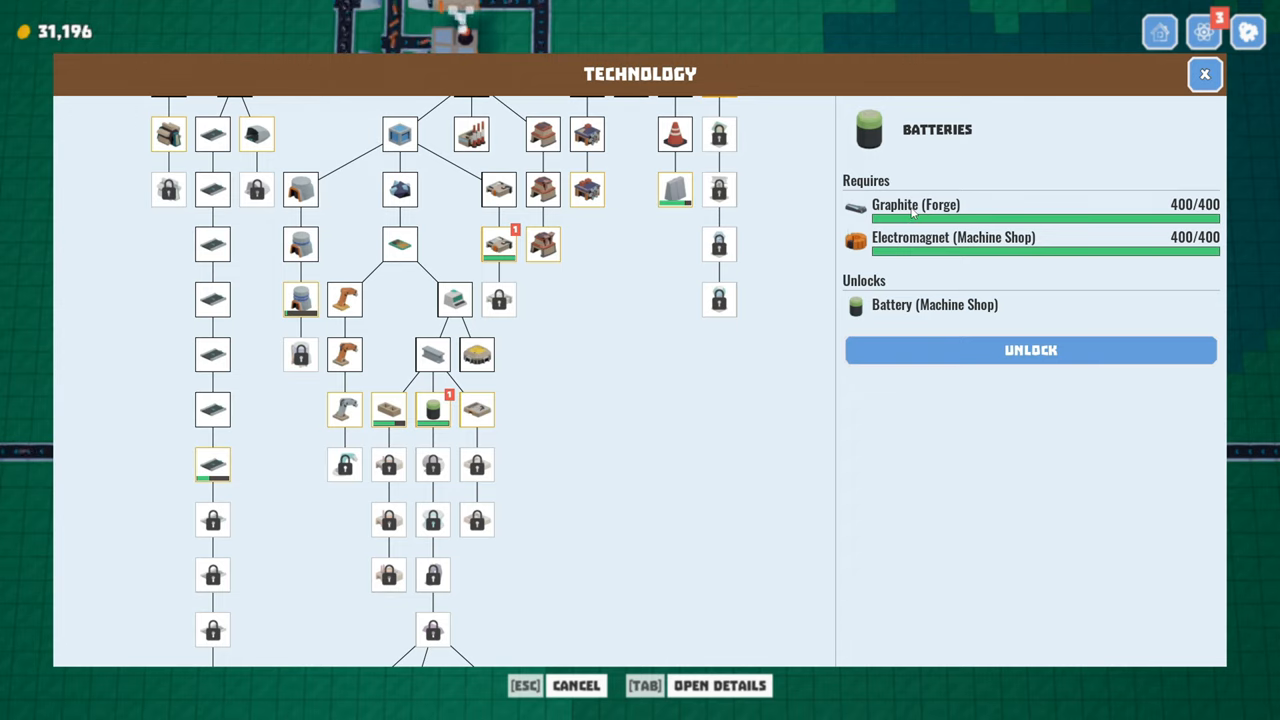
mouse_move(656, 421)
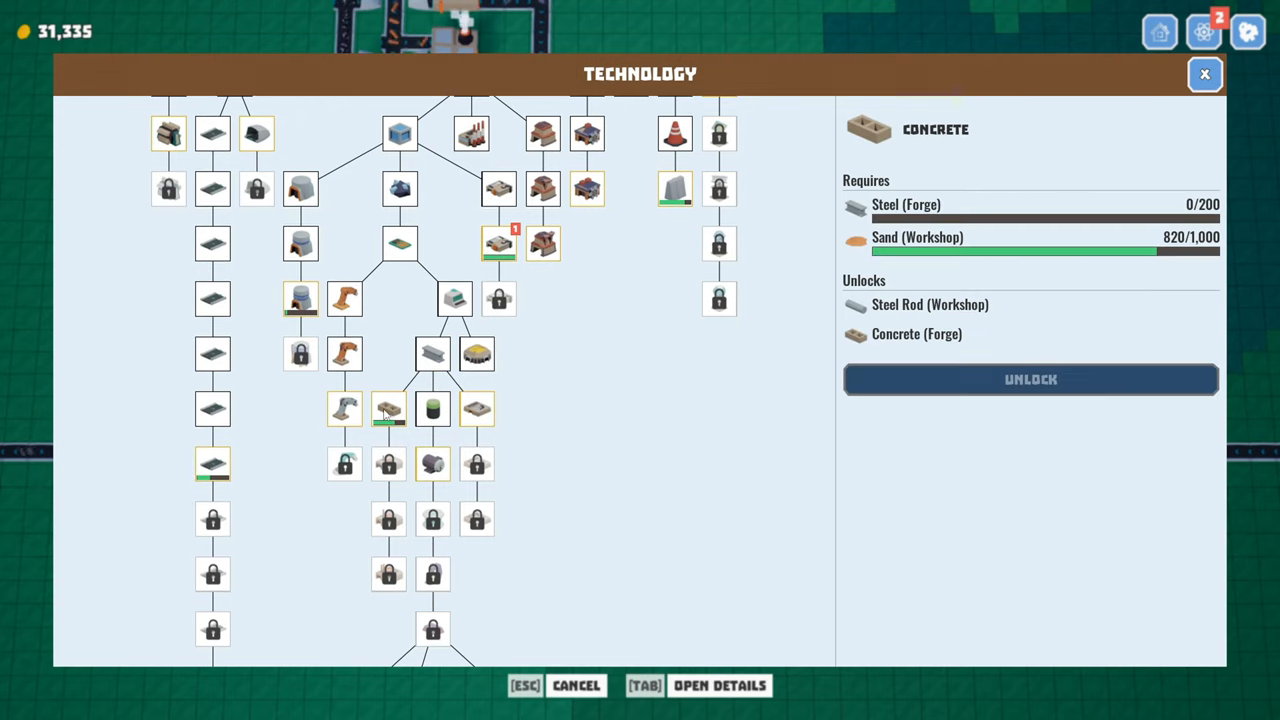
mouse_move(1045, 250)
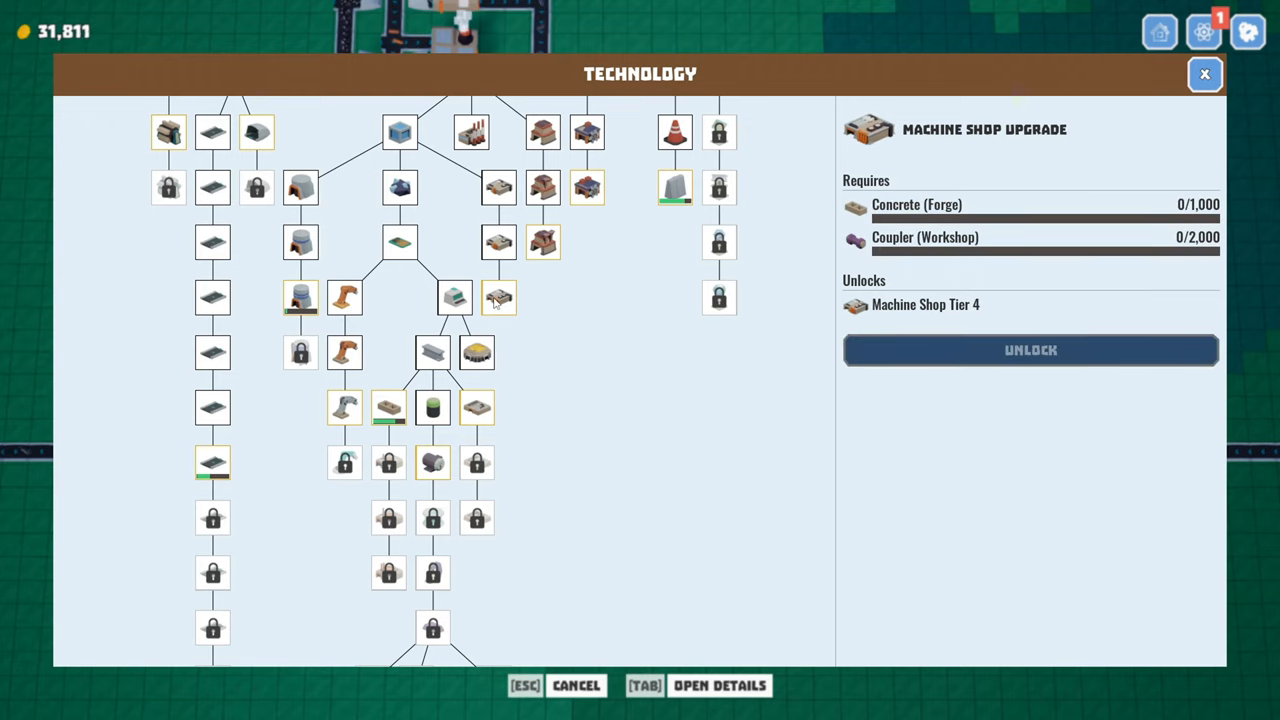
Step: Check requirements for Machine Shop, Storage, Robotic Arm, Speed, Industrial Factory, Walls and Furnace upgrades
click(587, 187)
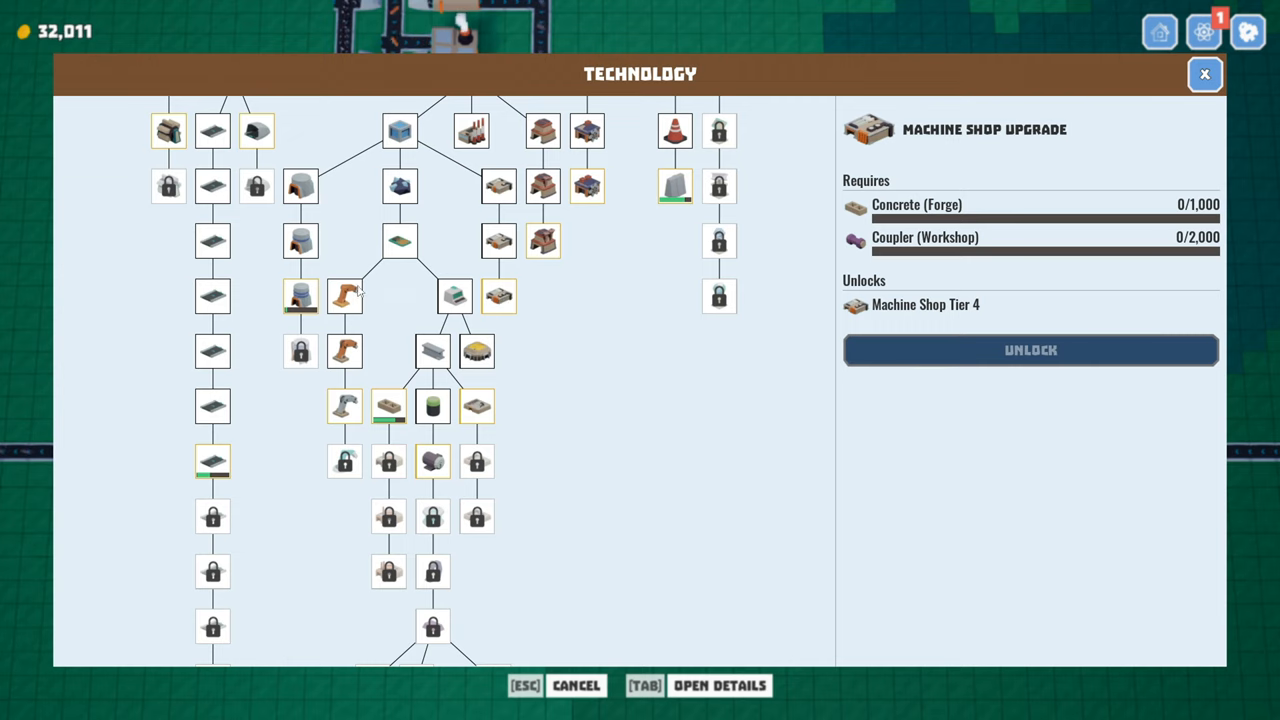
click(300, 296)
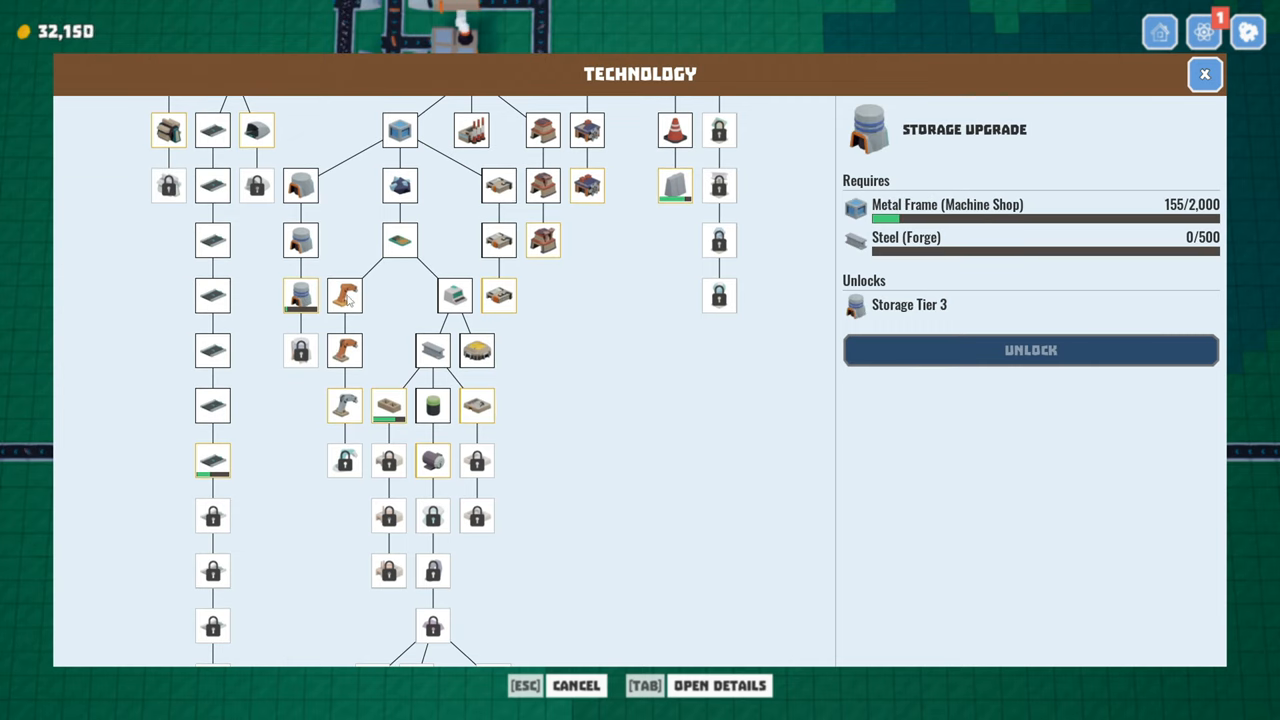
click(345, 352)
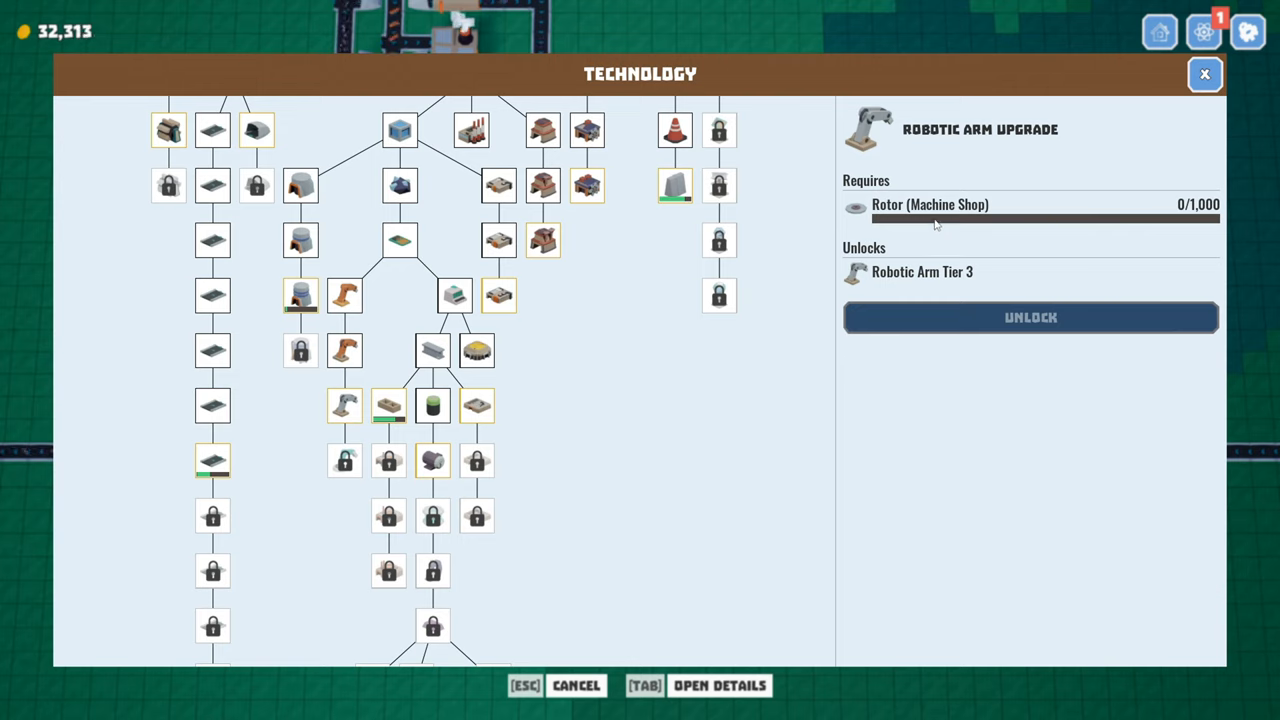
mouse_move(438, 428)
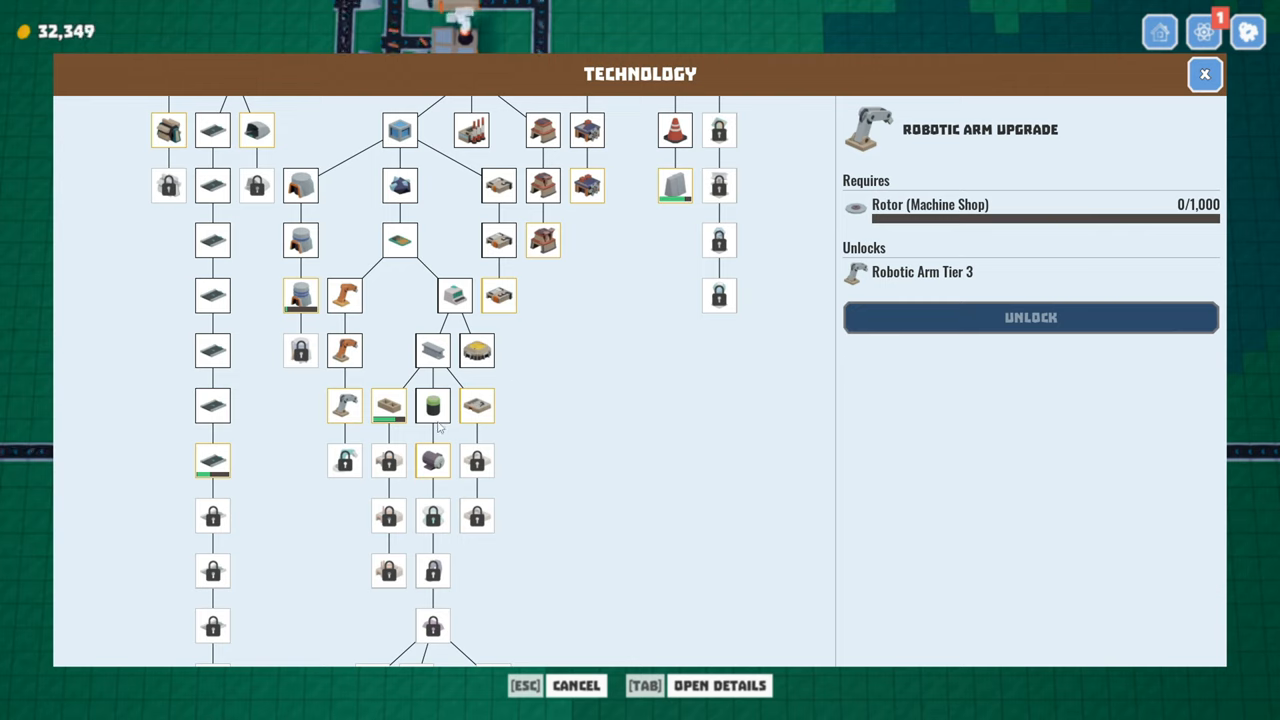
click(477, 405)
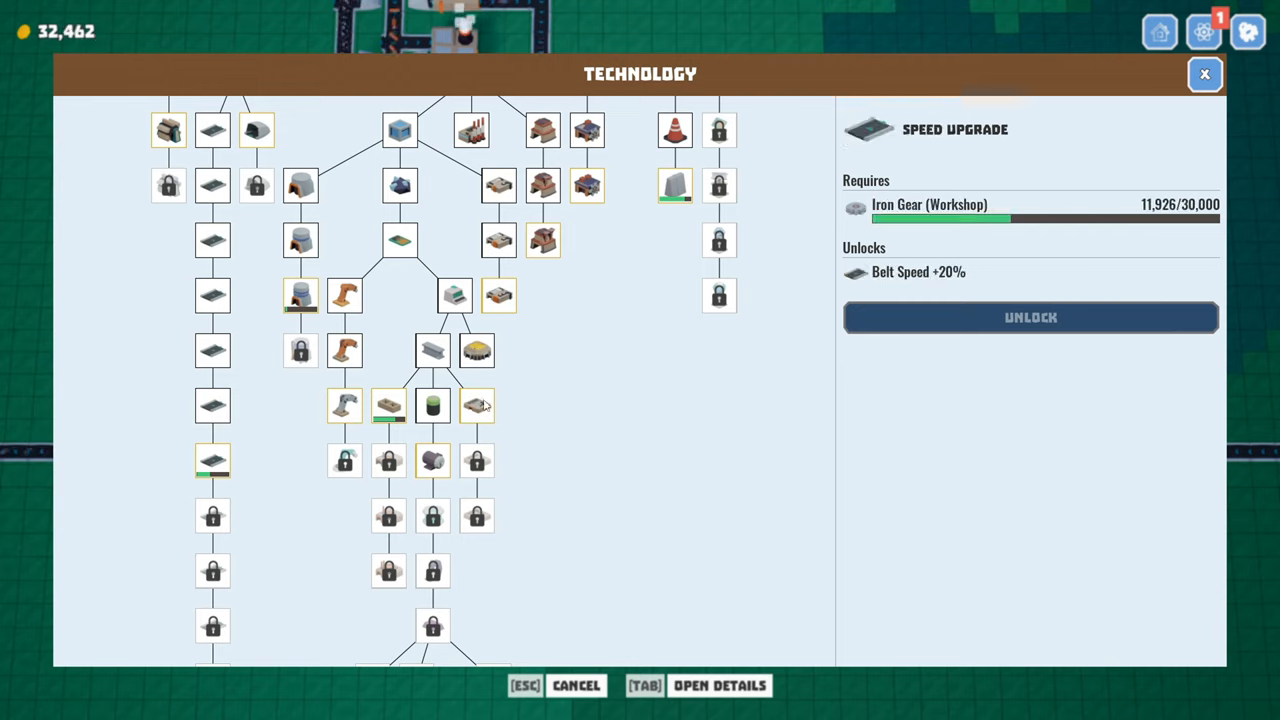
click(477, 405)
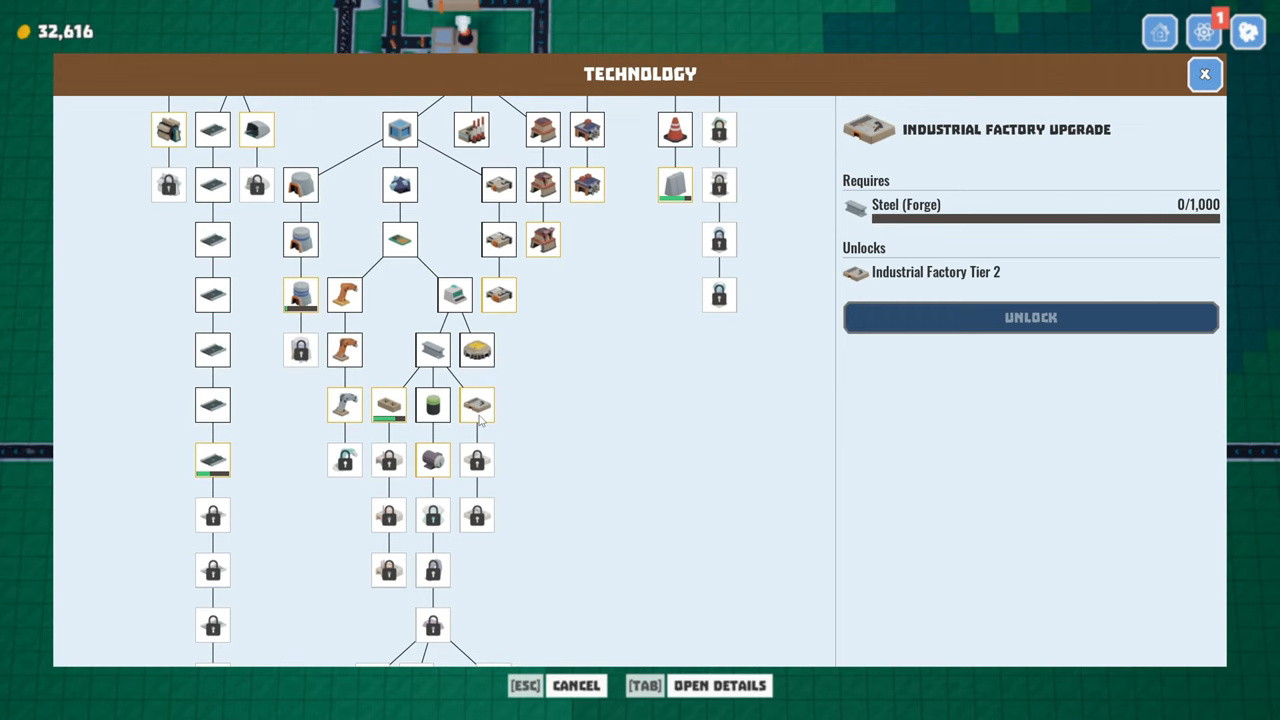
click(498, 295)
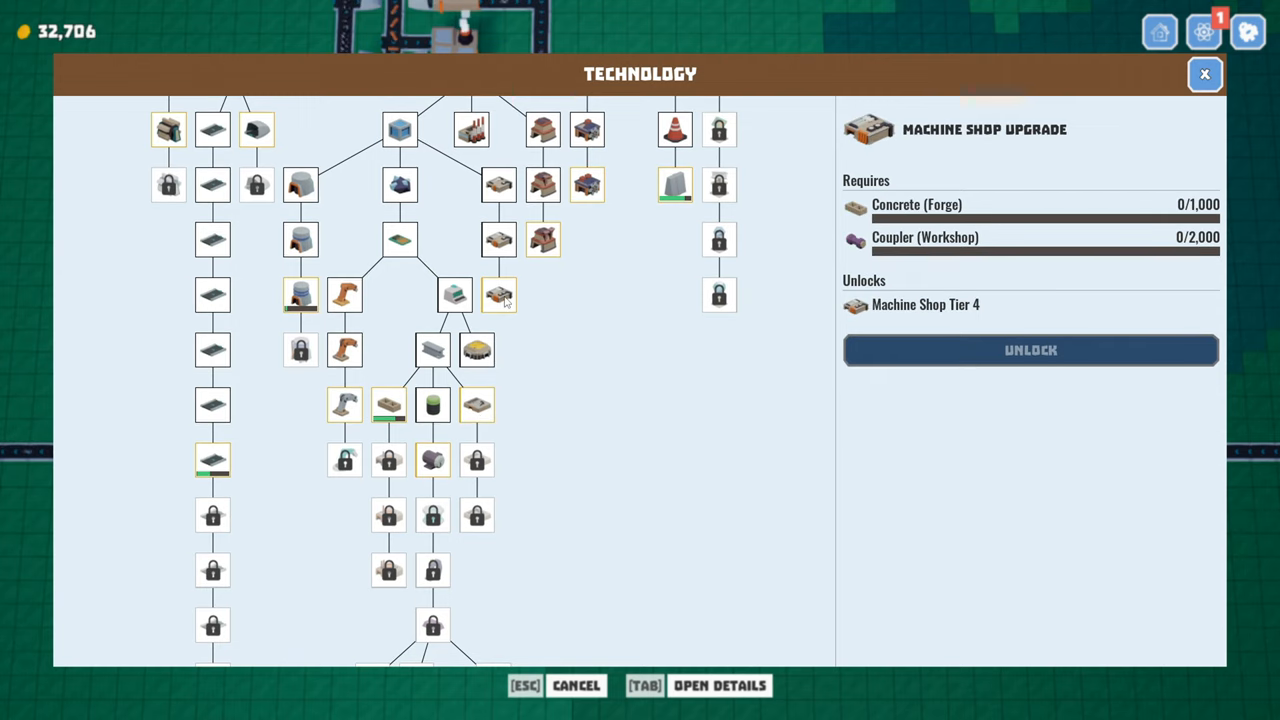
click(675, 183)
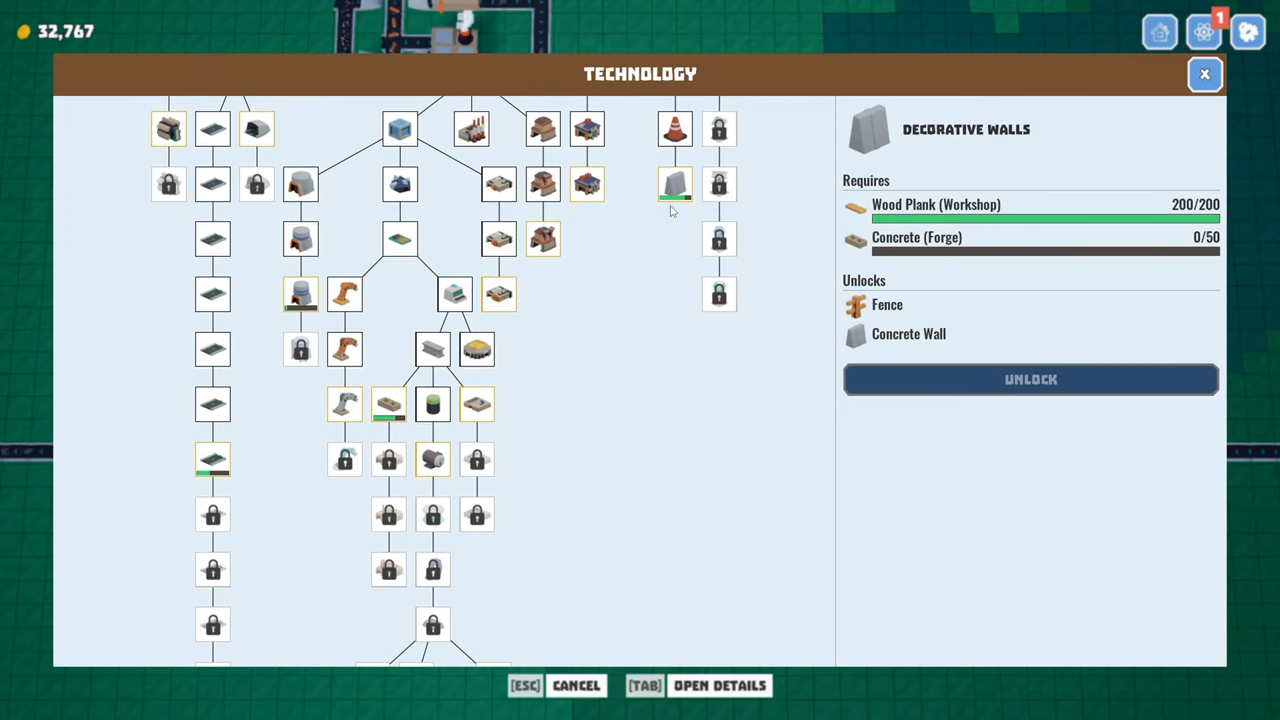
click(543, 238)
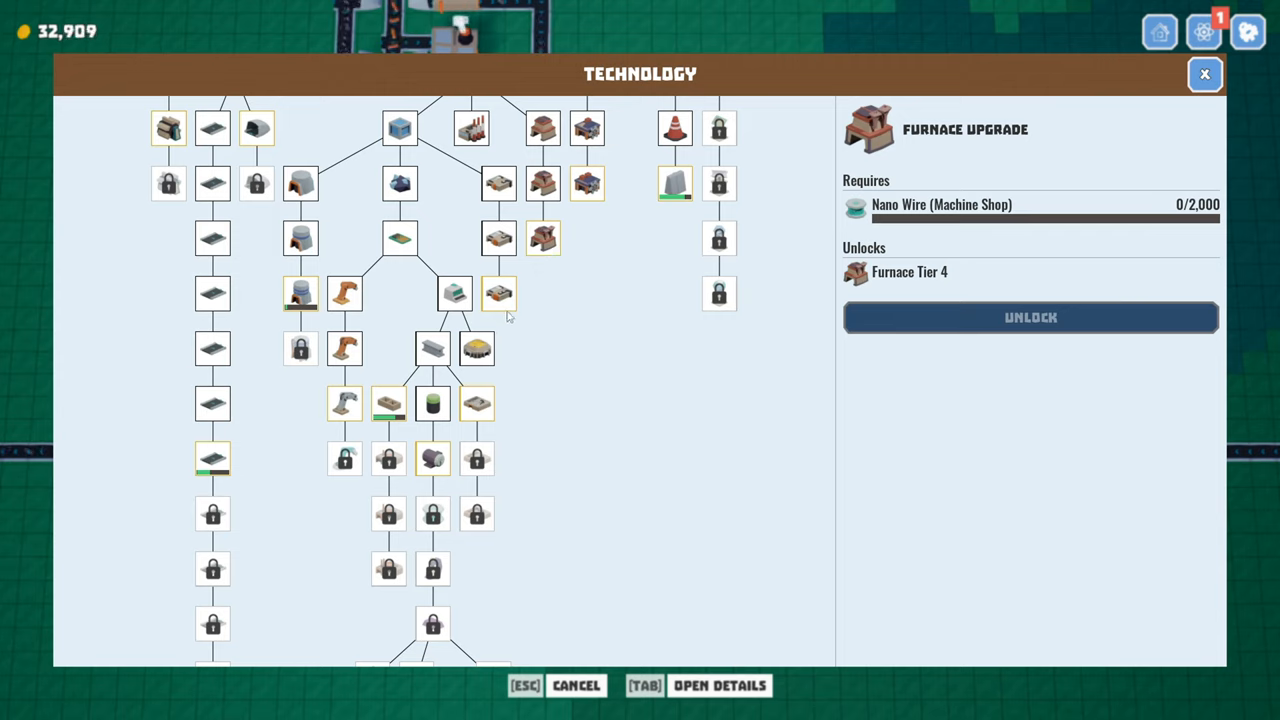
mouse_move(475, 360)
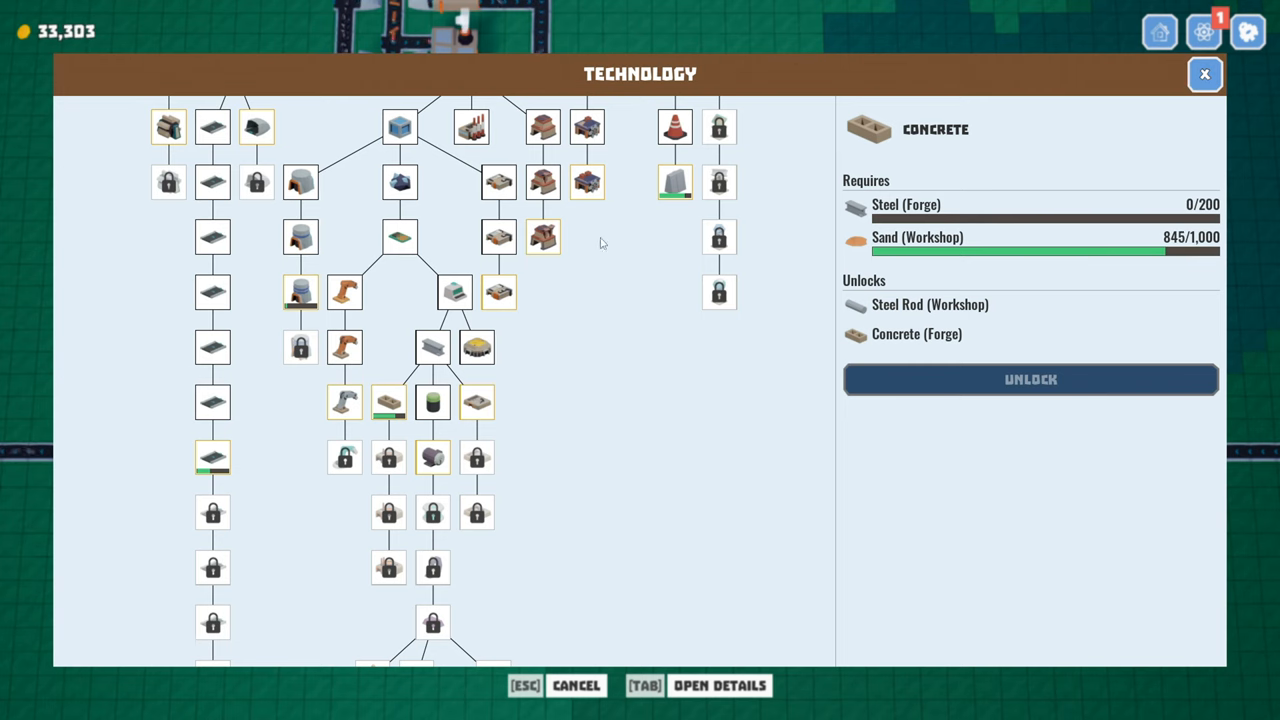
click(1204, 74)
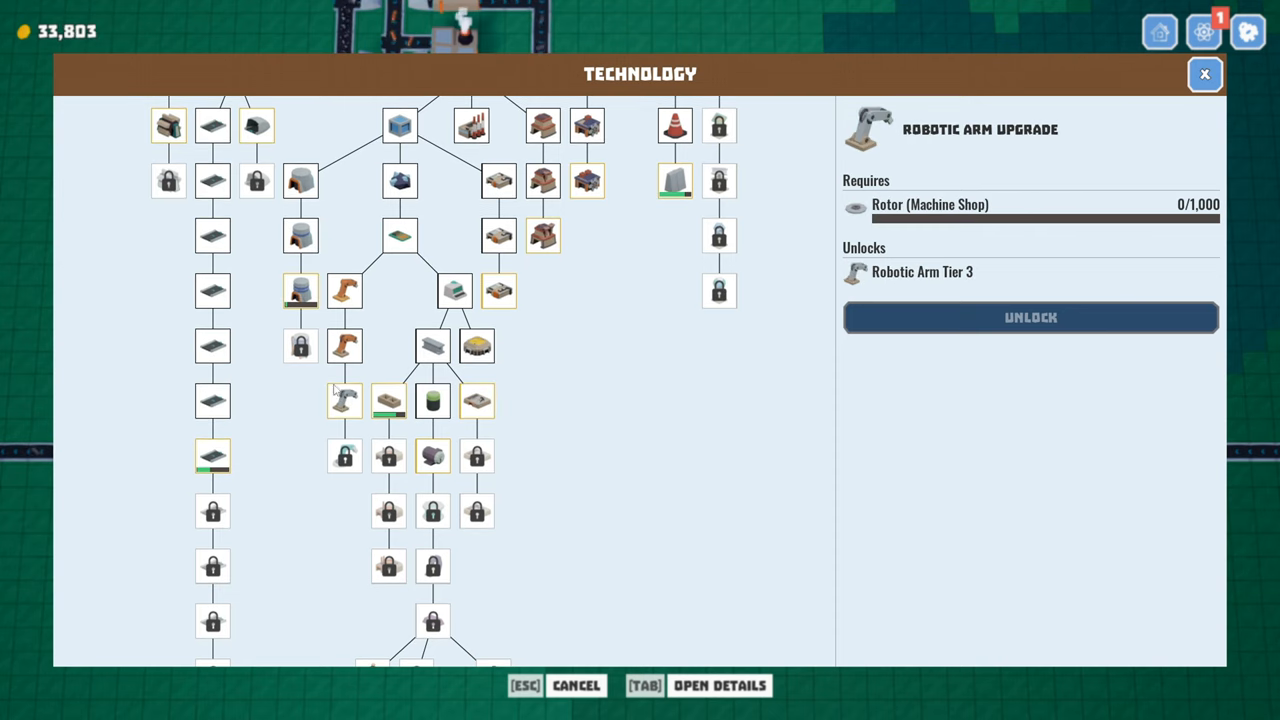
click(675, 180)
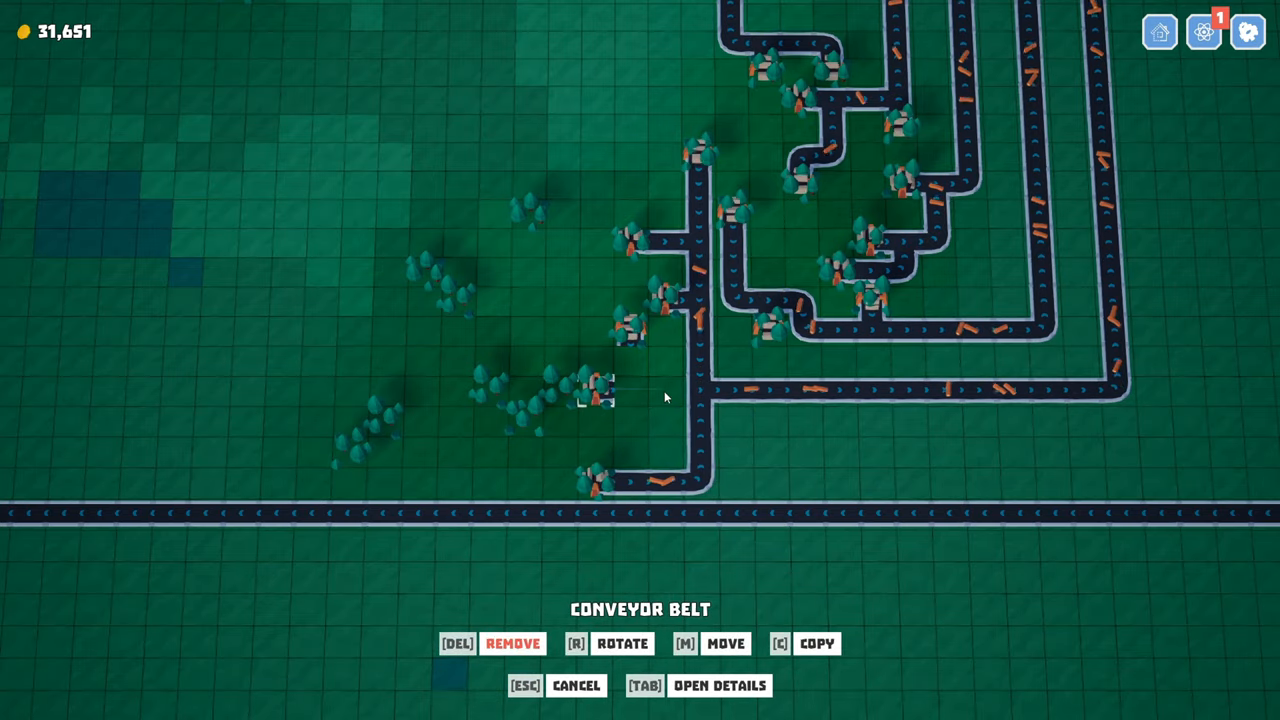
Step: Remove the old belt piece and place a short 3-tile conveyor by the tree extractors
key(m)
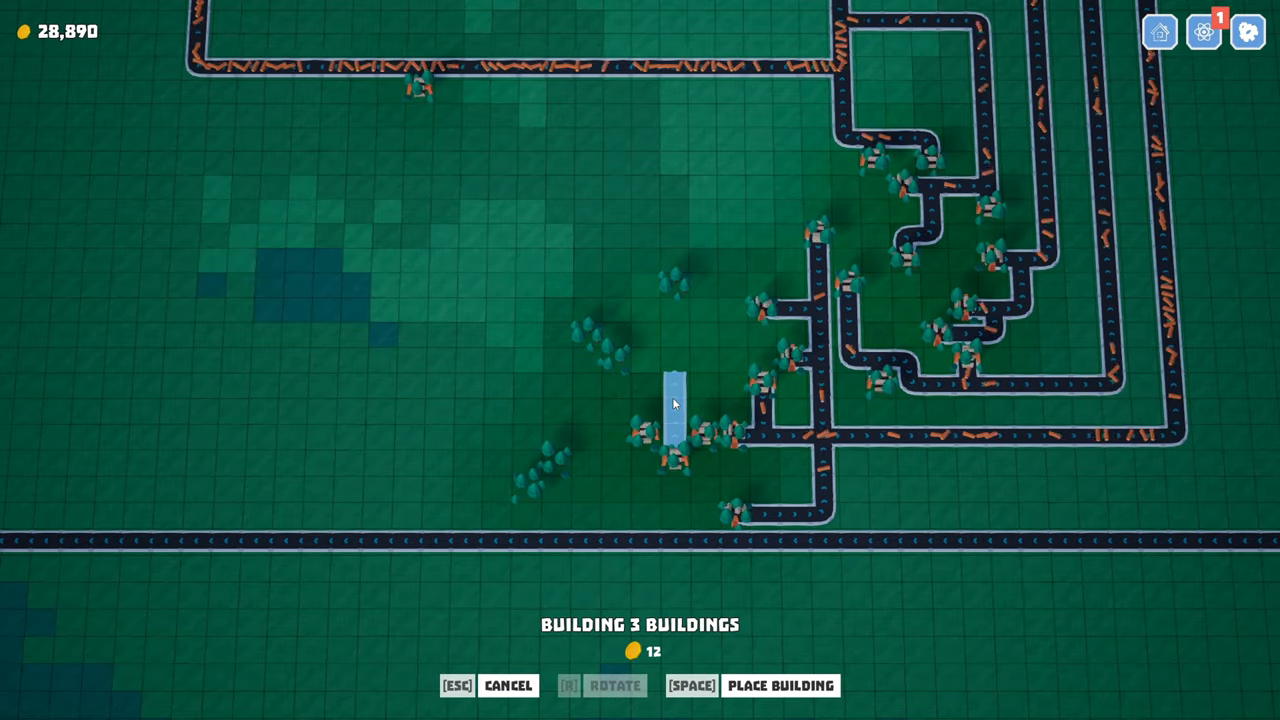
click(675, 405)
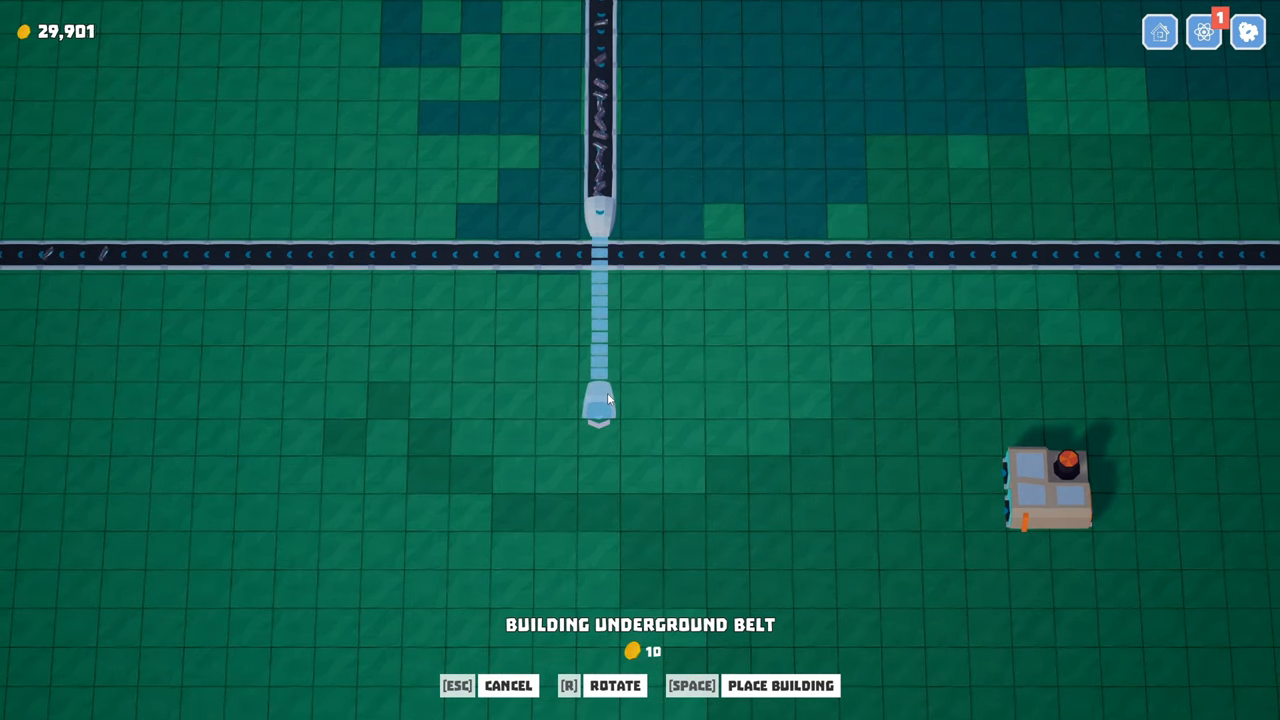
Step: Place an underground belt under the main horizontal belt toward the factory below
click(598, 407)
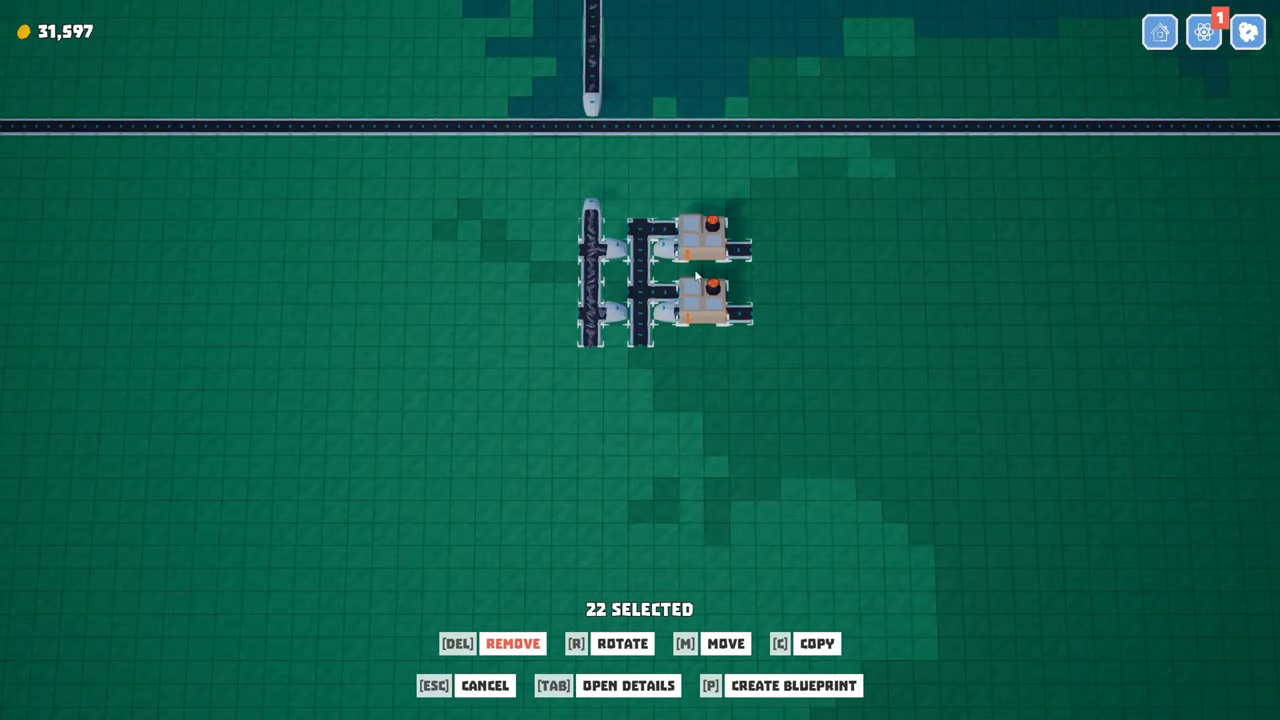
Step: Scroll the view over the two machine shops toward open ground for the belt run
scroll(down, 3)
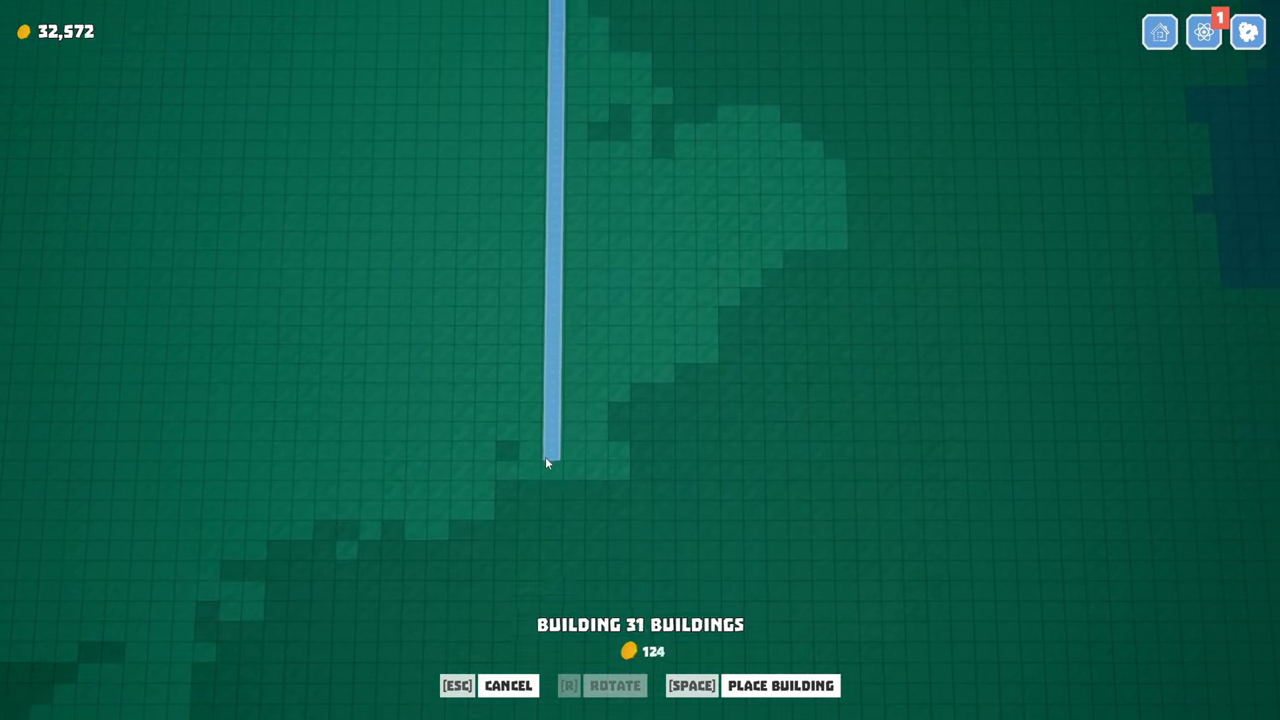
Step: Drag long vertical conveyor lines down from under the main belt, one already carrying items
drag(547, 462, 549, 551)
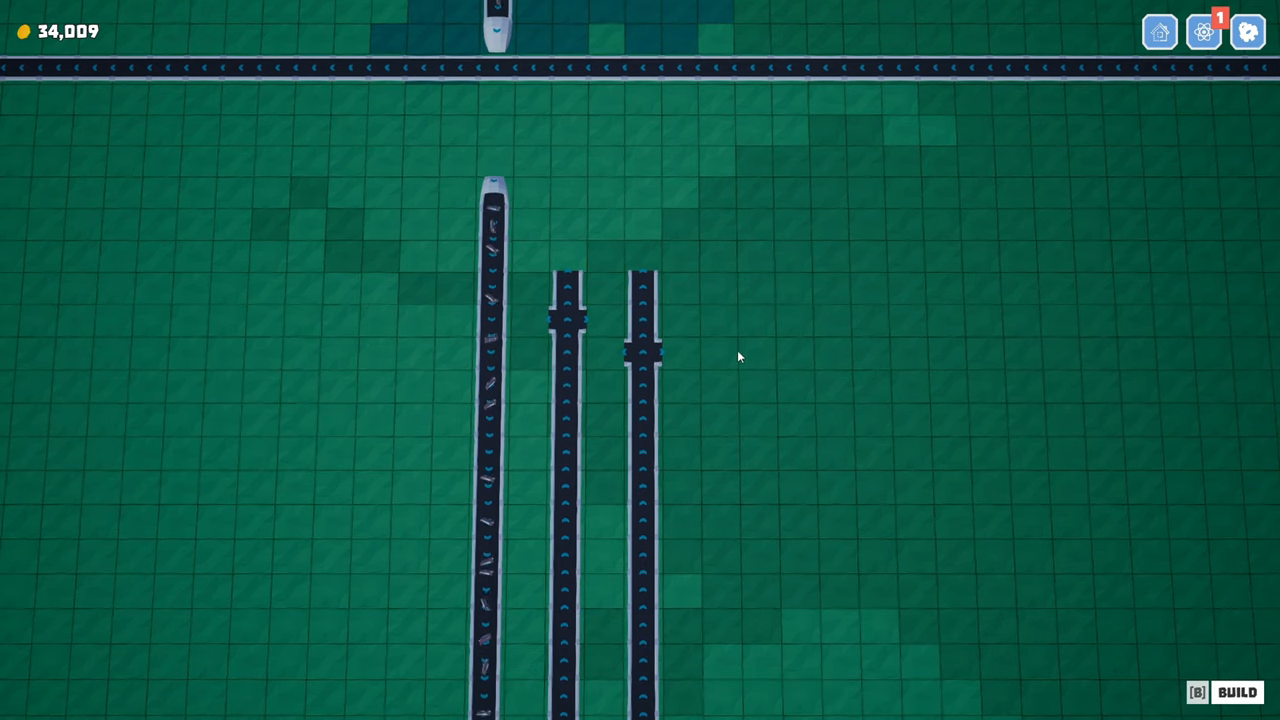
Step: Select the tier 1 forge to view its Graphite and Steel recipes and locked tiers
click(1236, 692)
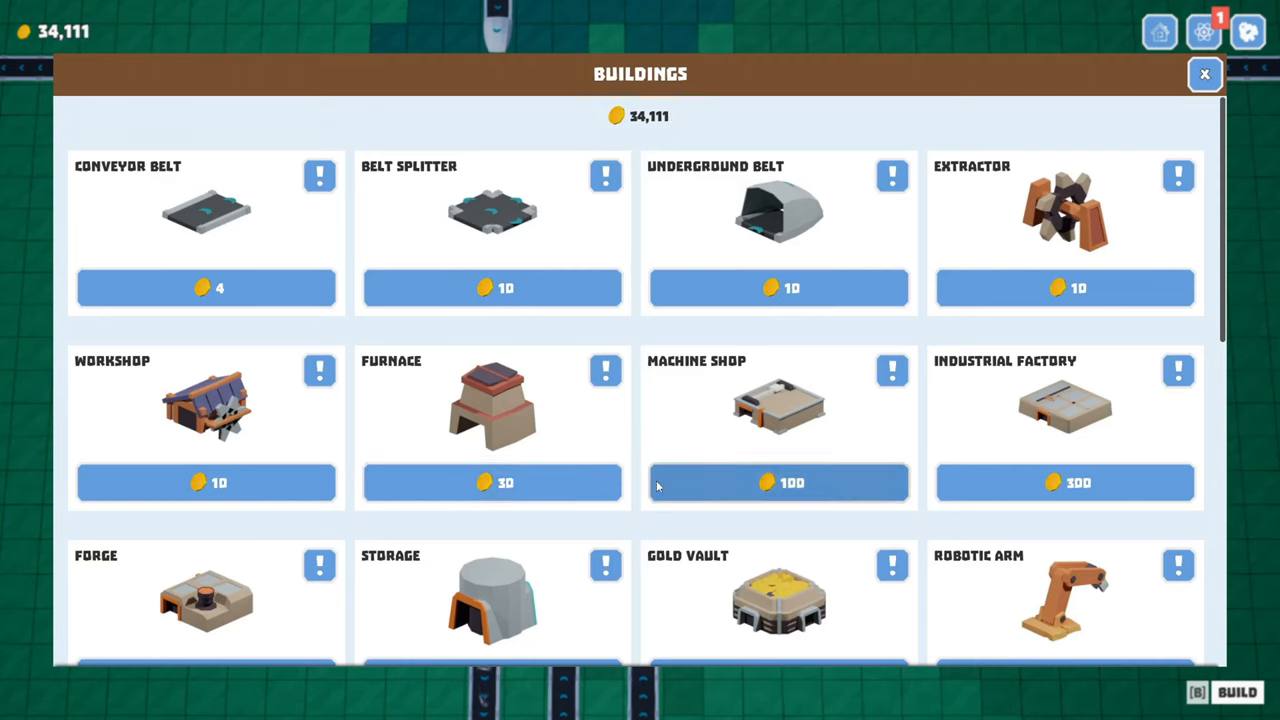
click(206, 600)
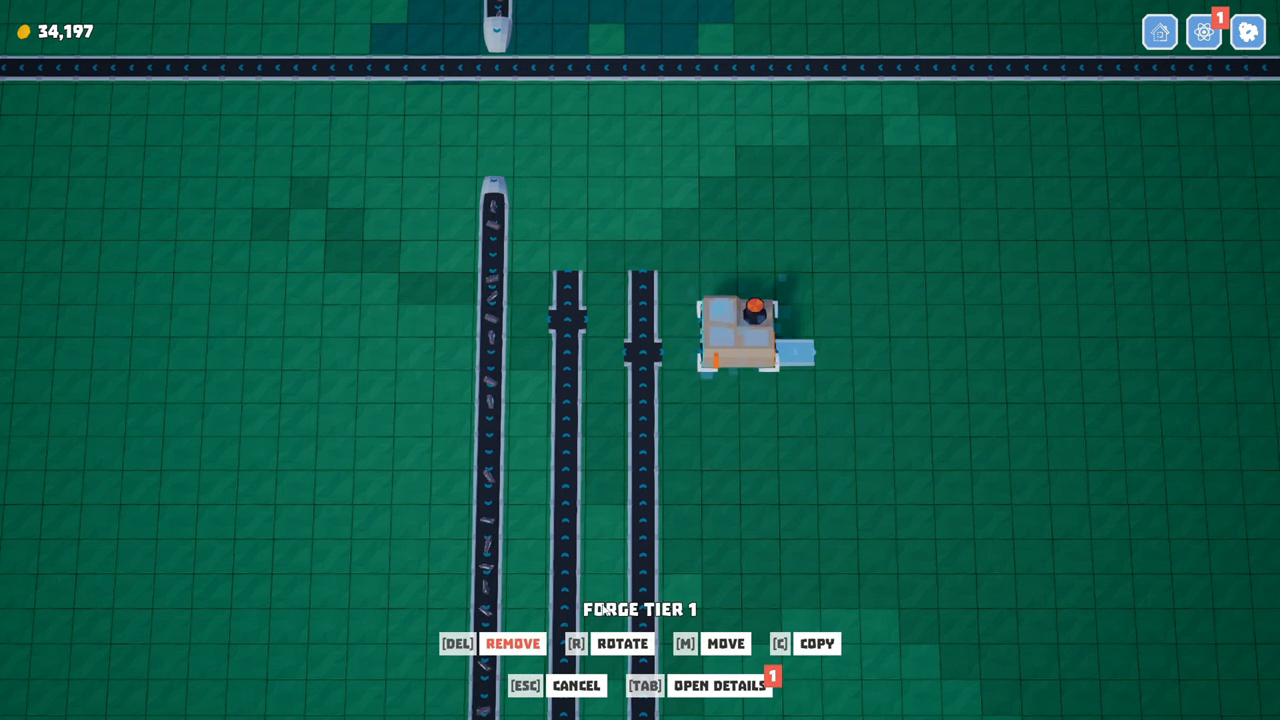
key(b)
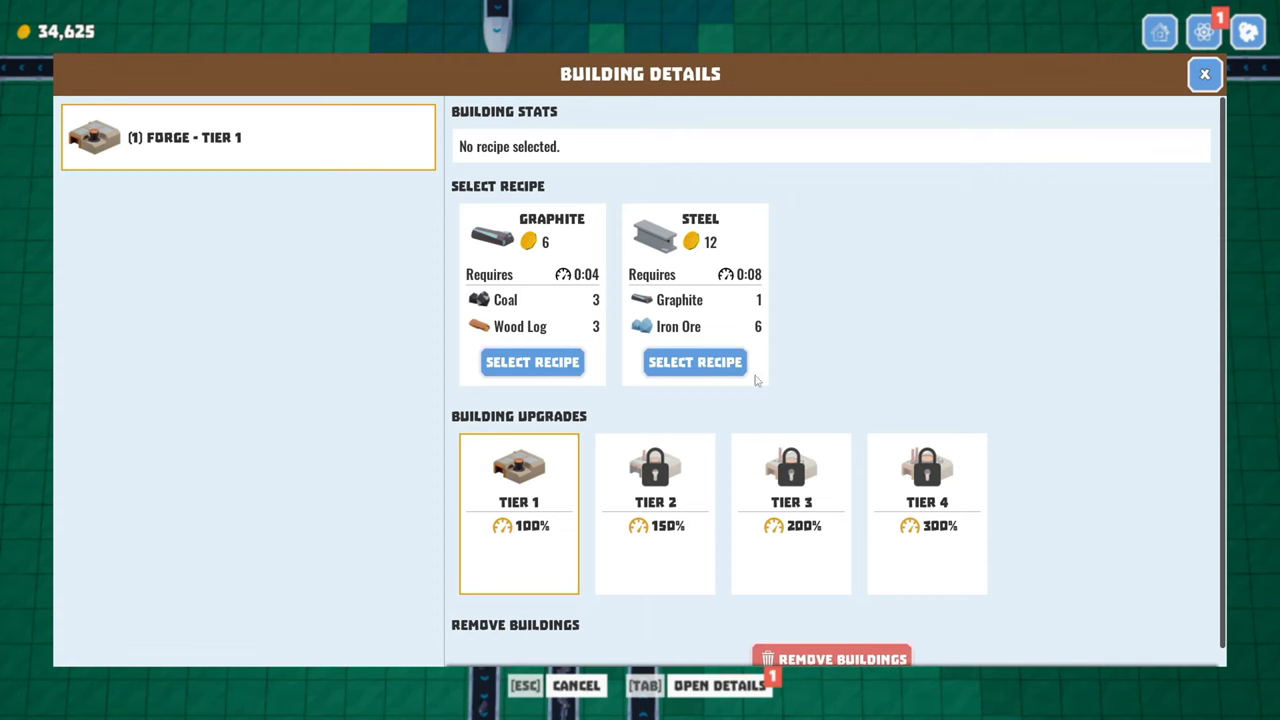
click(694, 361)
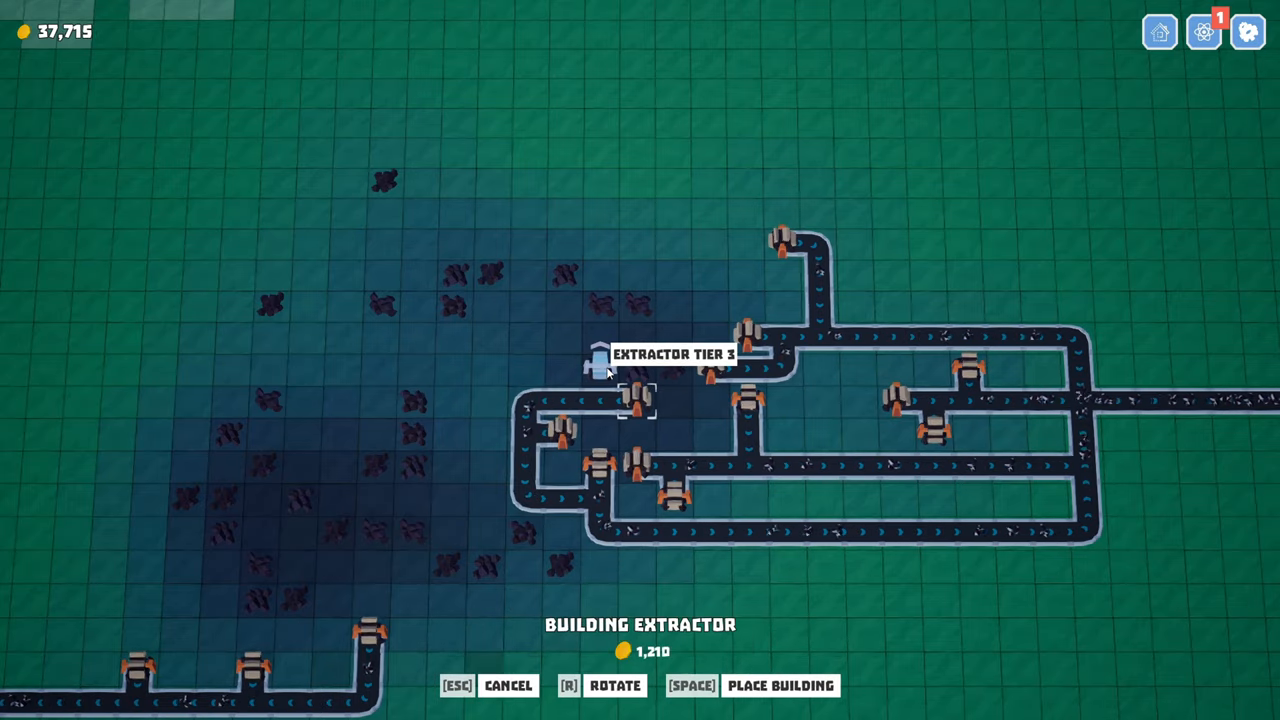
Step: Place the pending belt and add two extractors on nearby ore deposits
key(space)
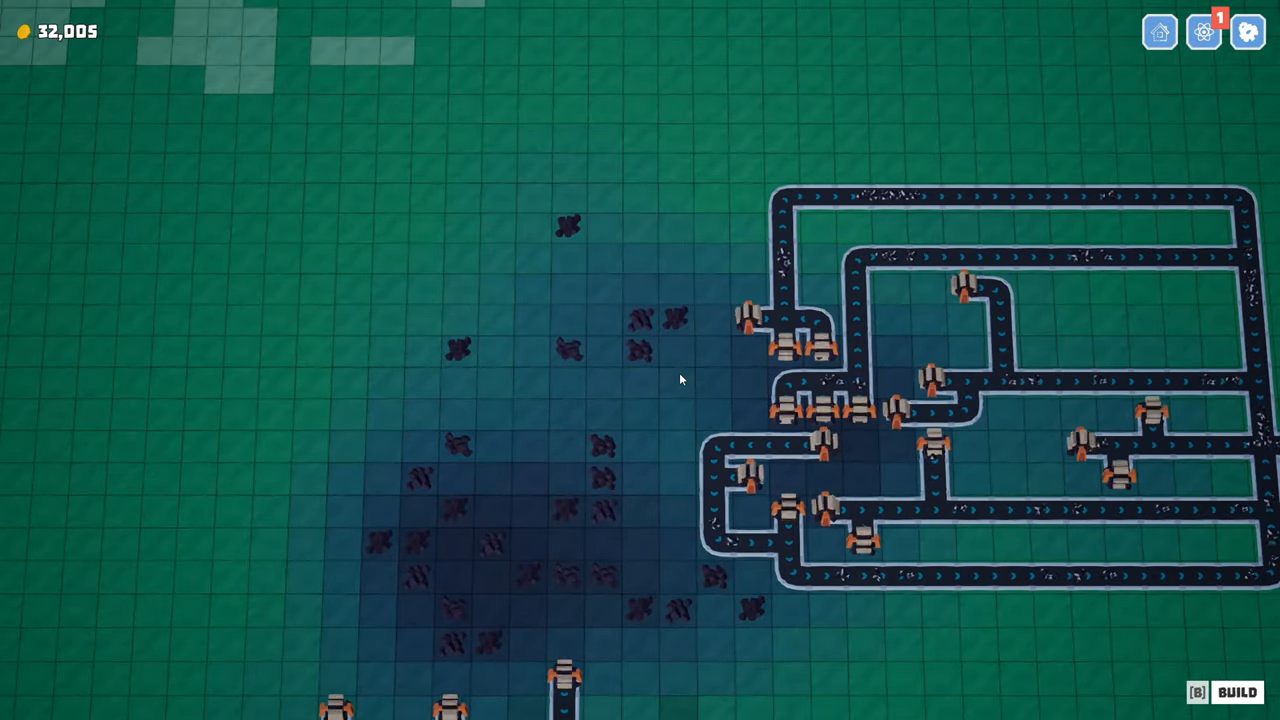
mouse_move(745, 320)
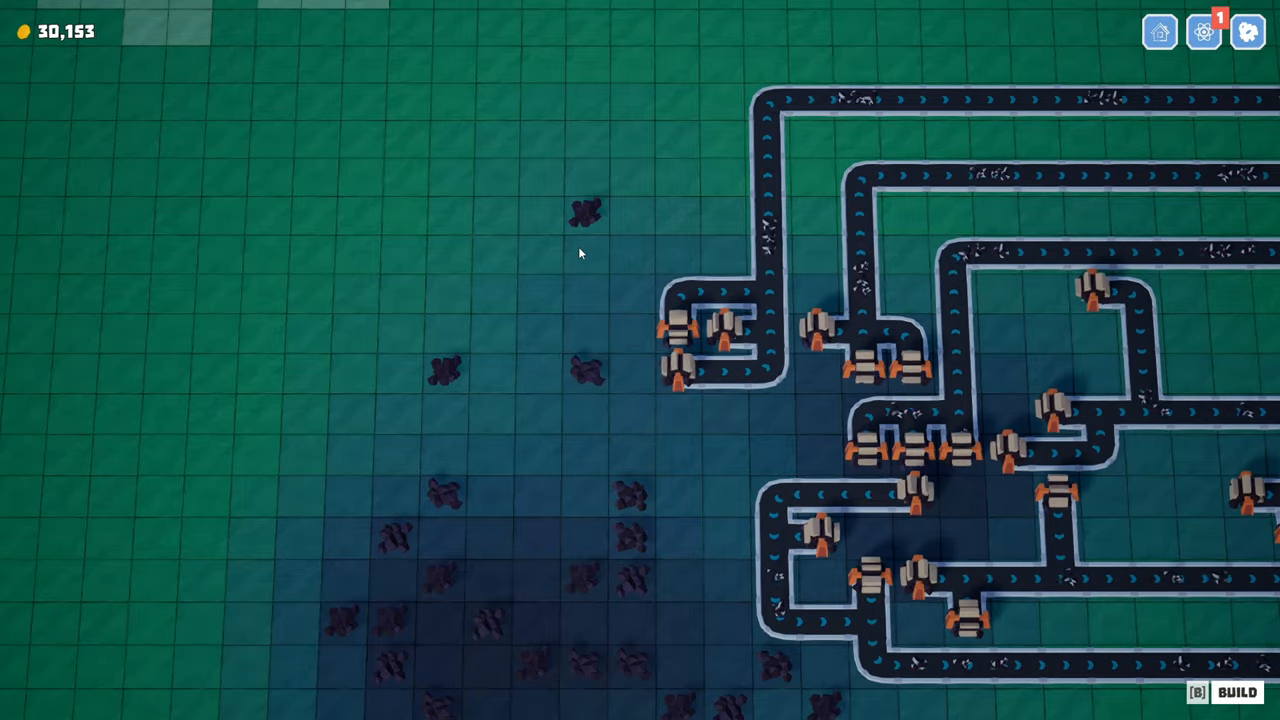
click(680, 380)
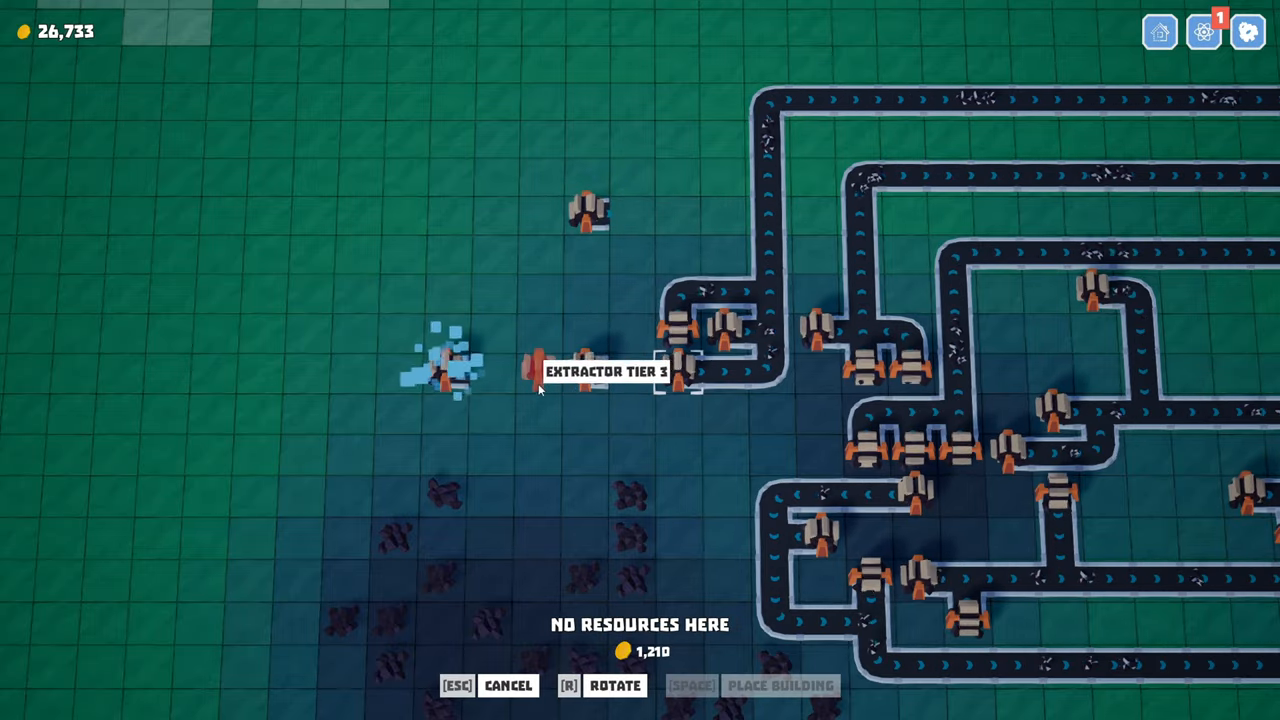
click(600, 370)
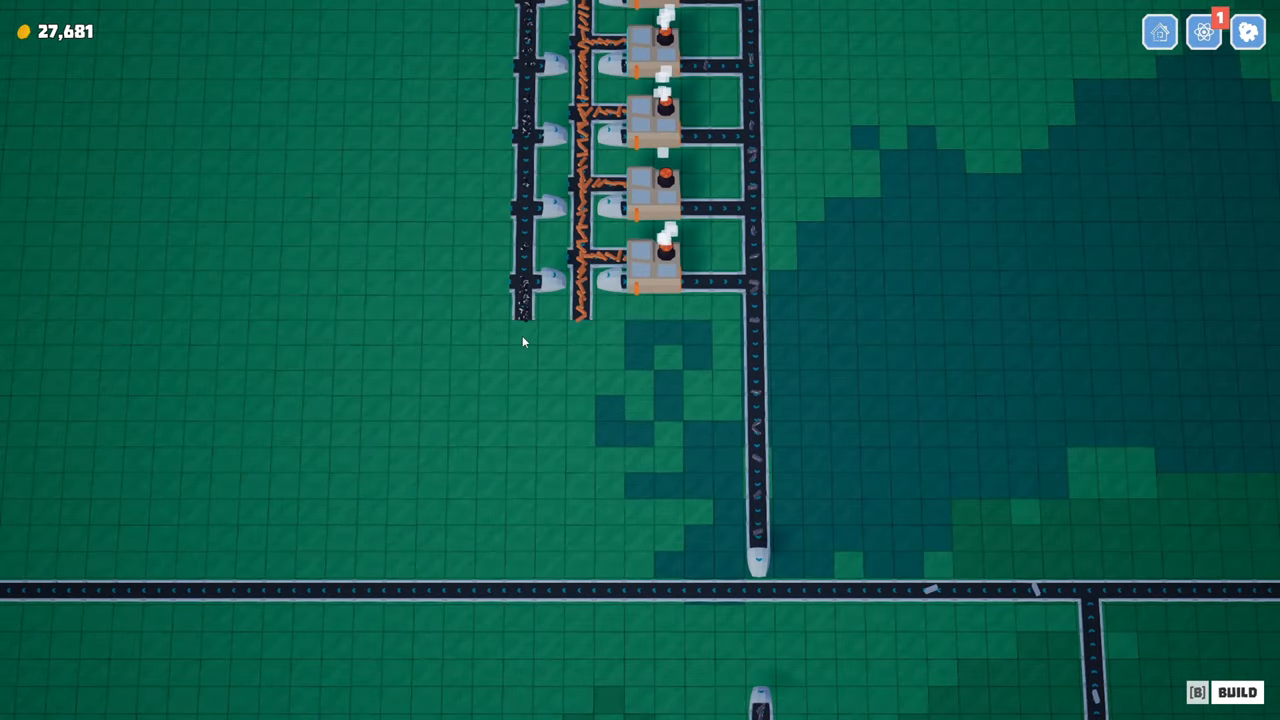
mouse_move(520, 285)
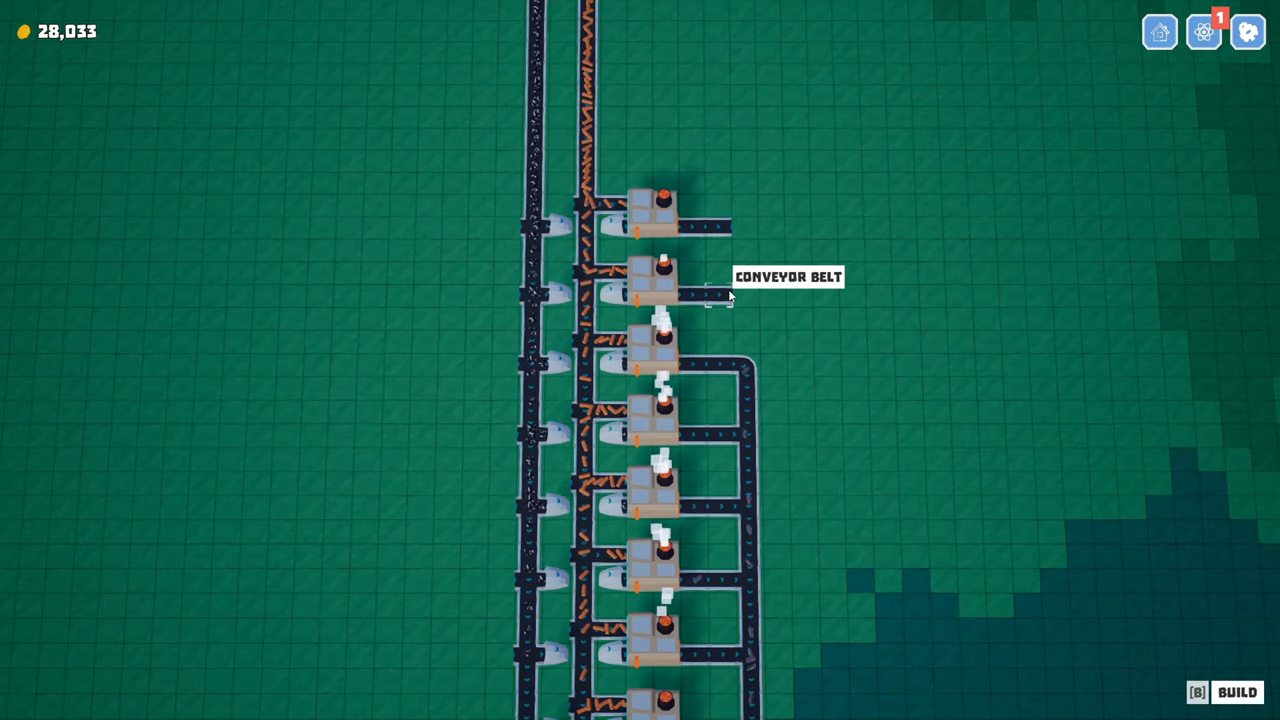
Step: Lay a belt from a forge output into the shared collector line
click(710, 295)
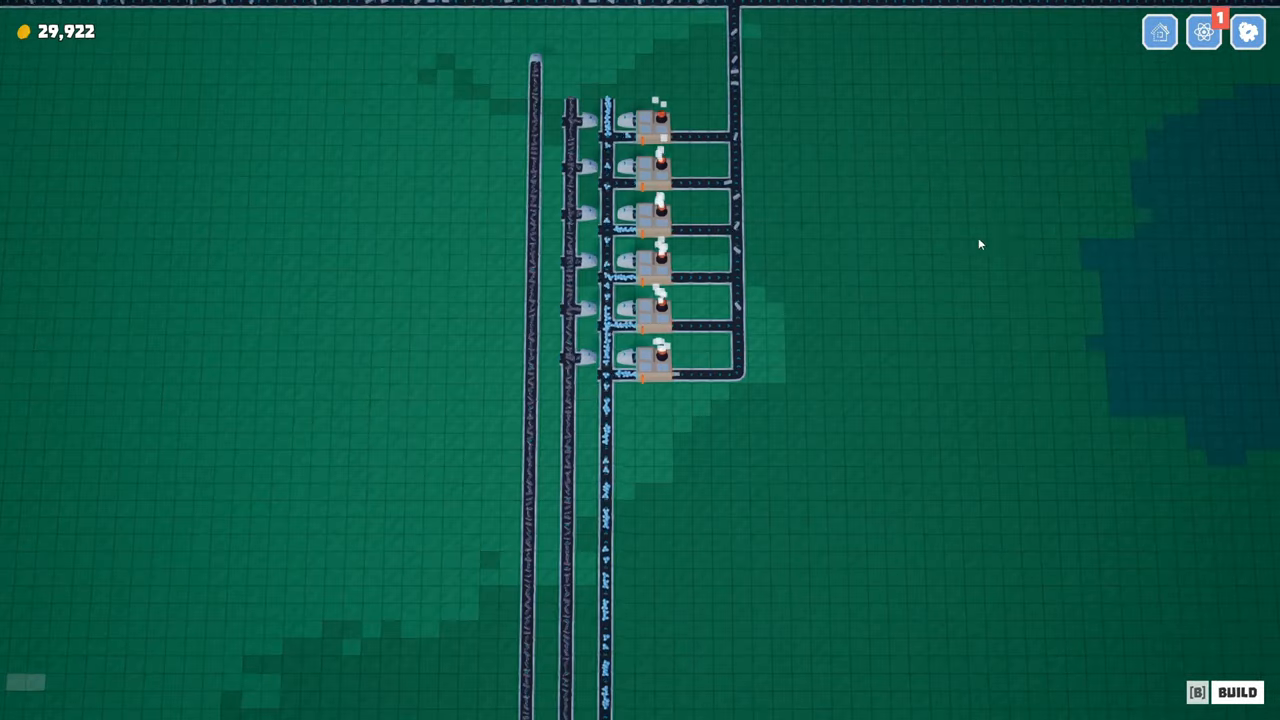
Step: Open the technology tree on Concrete, showing Sand complete and Steel at 0/200
scroll(down, 3)
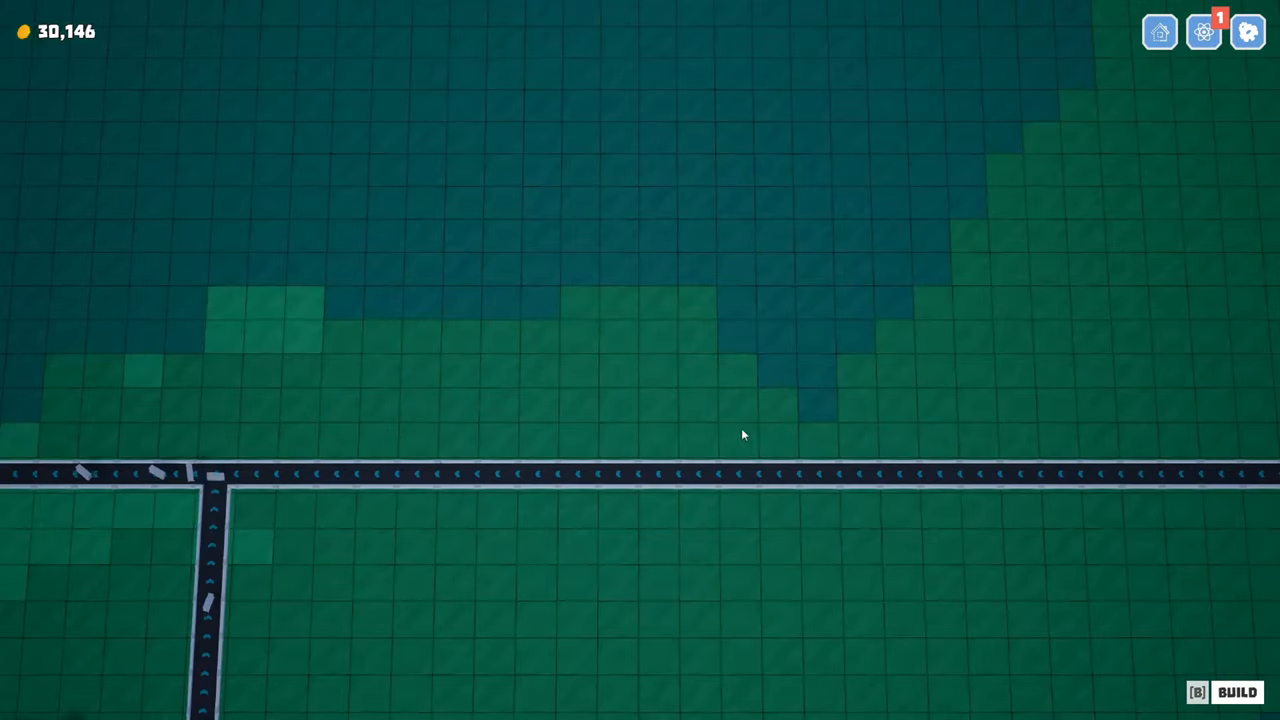
click(1203, 32)
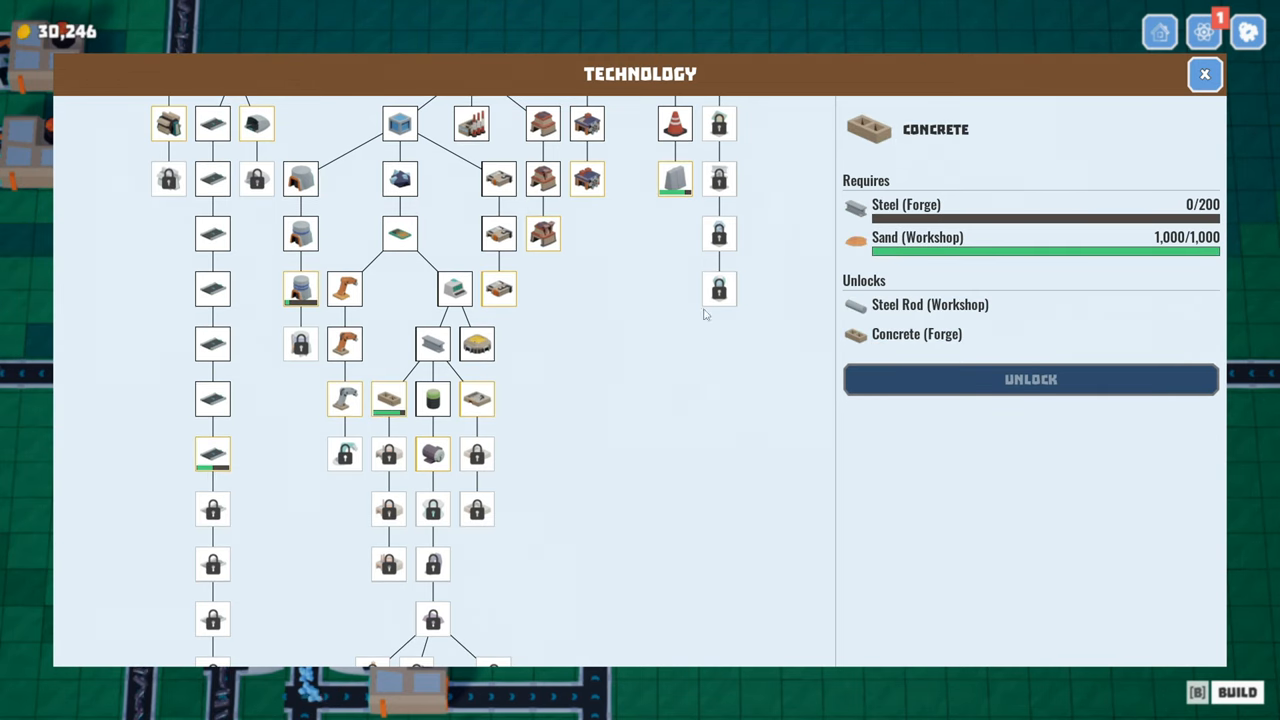
mouse_move(896, 317)
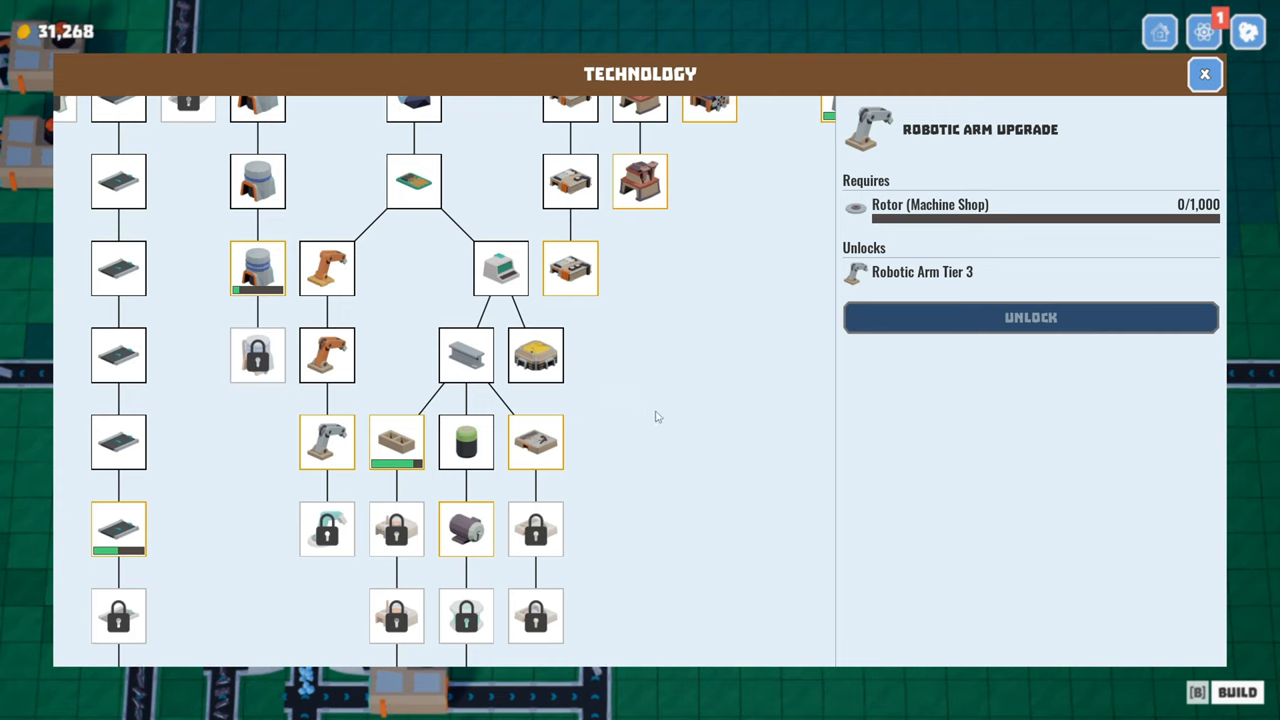
Step: Check that the Robotic Arm Upgrade needs 1,000 rotors from the machine shop
click(1205, 74)
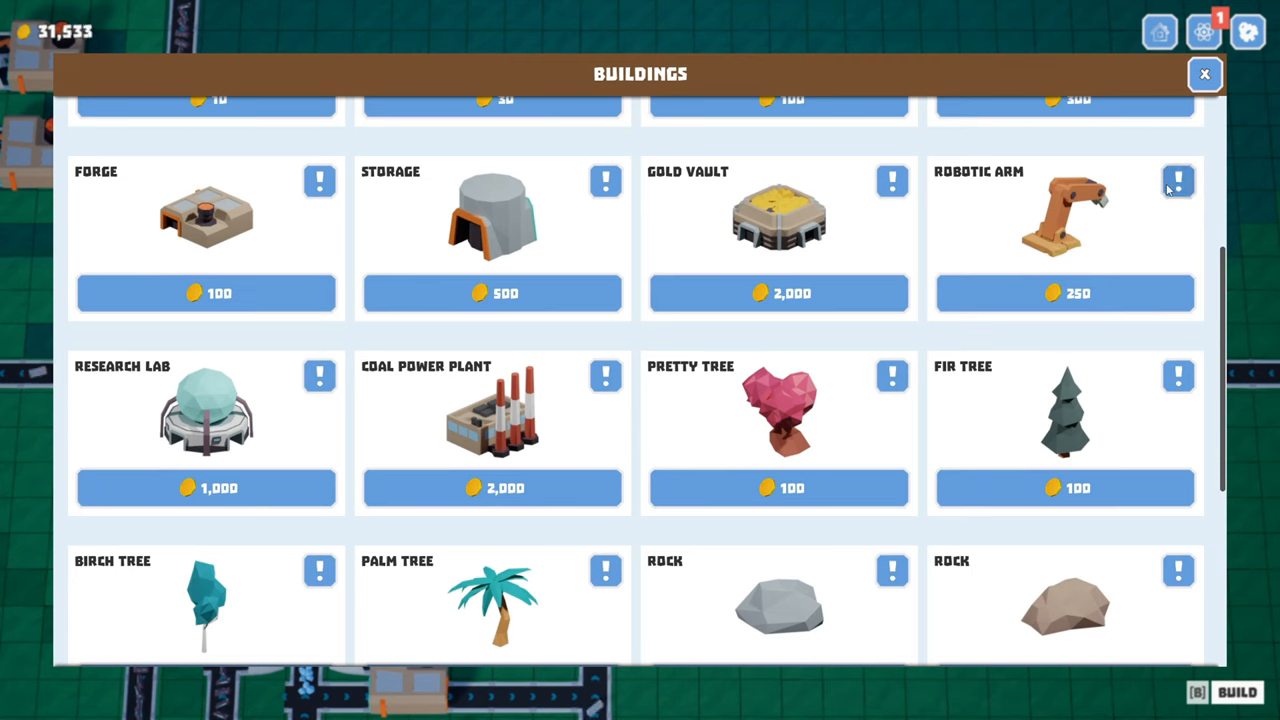
Step: Show the Robotic Arm info: moves and filters items between buildings and belts
click(1178, 182)
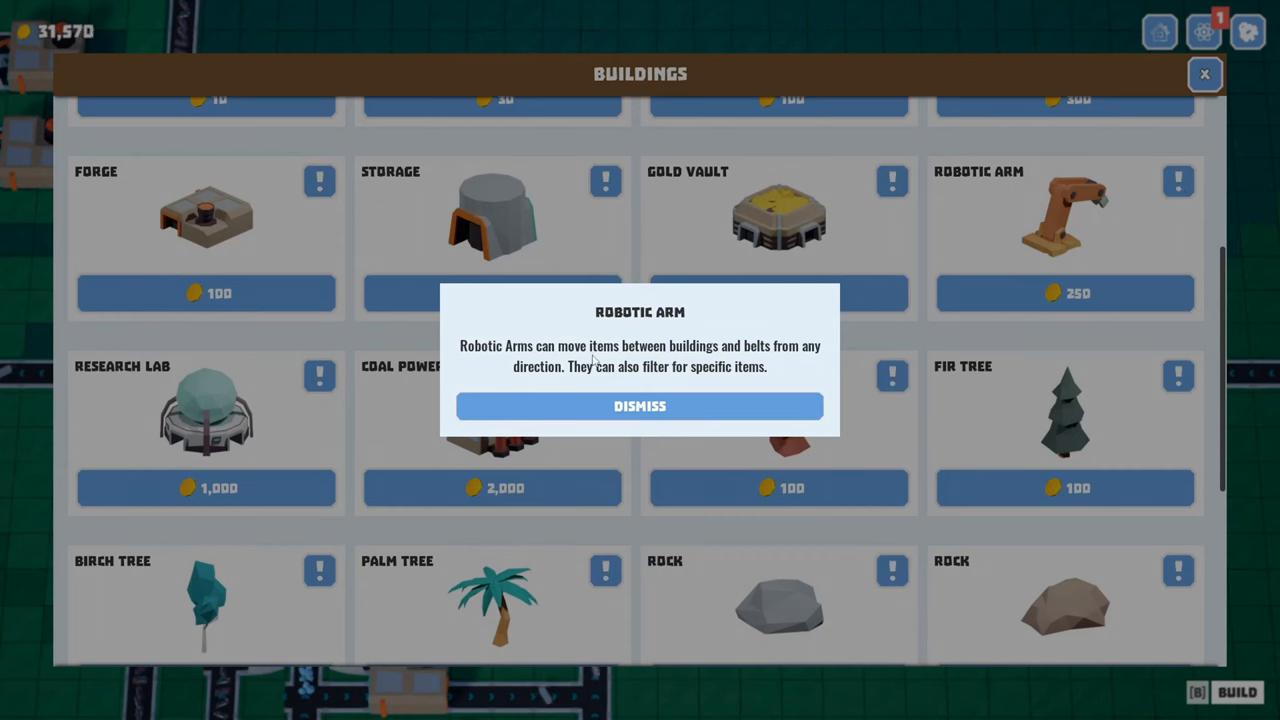
mouse_move(613, 375)
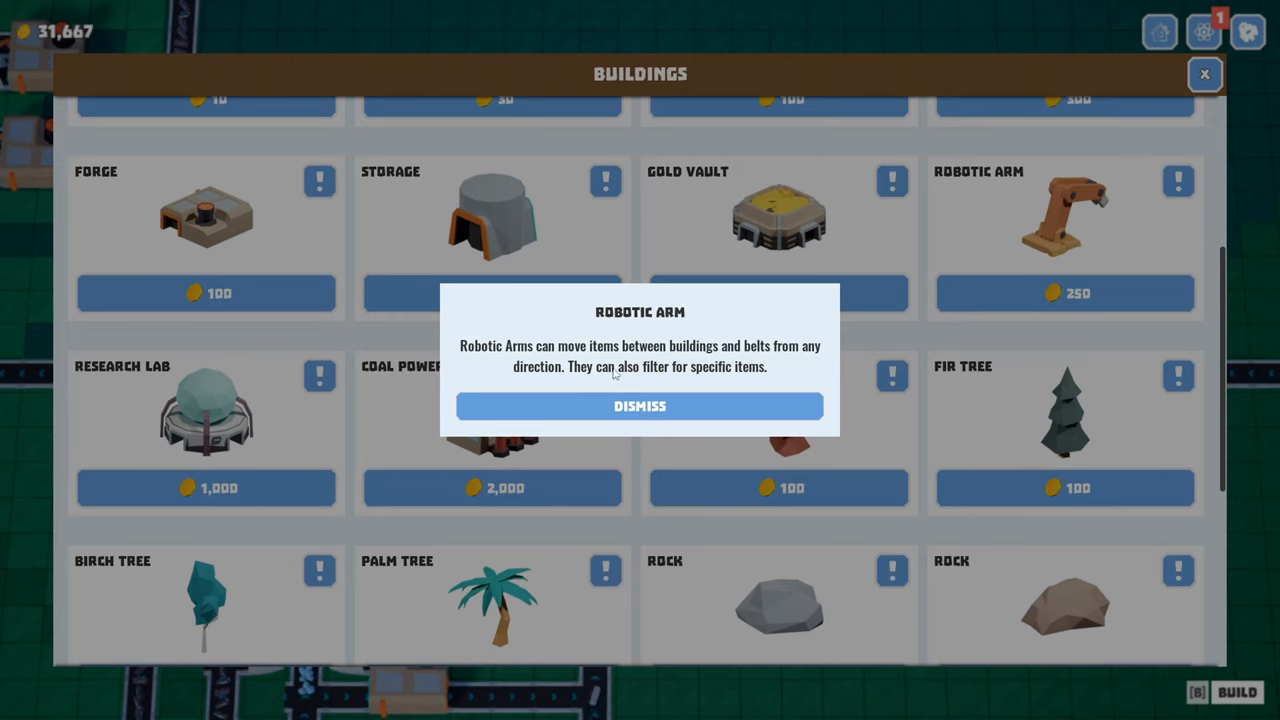
mouse_move(665, 365)
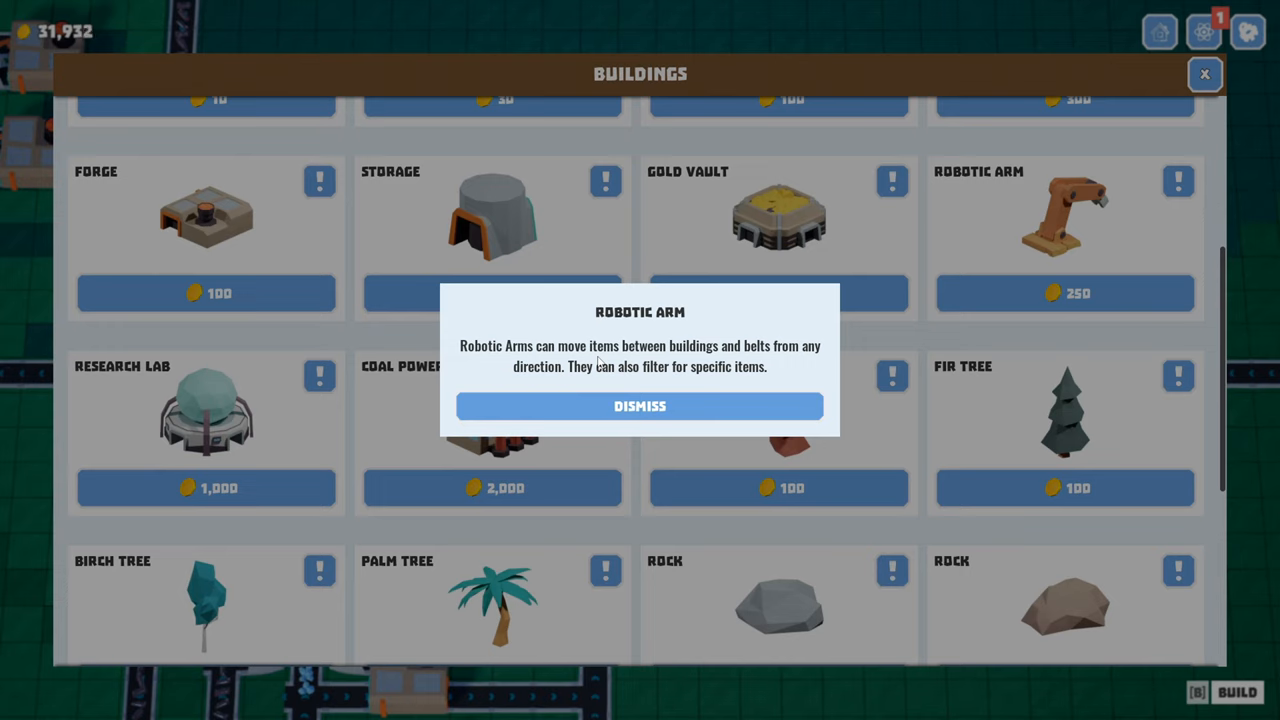
mouse_move(671, 385)
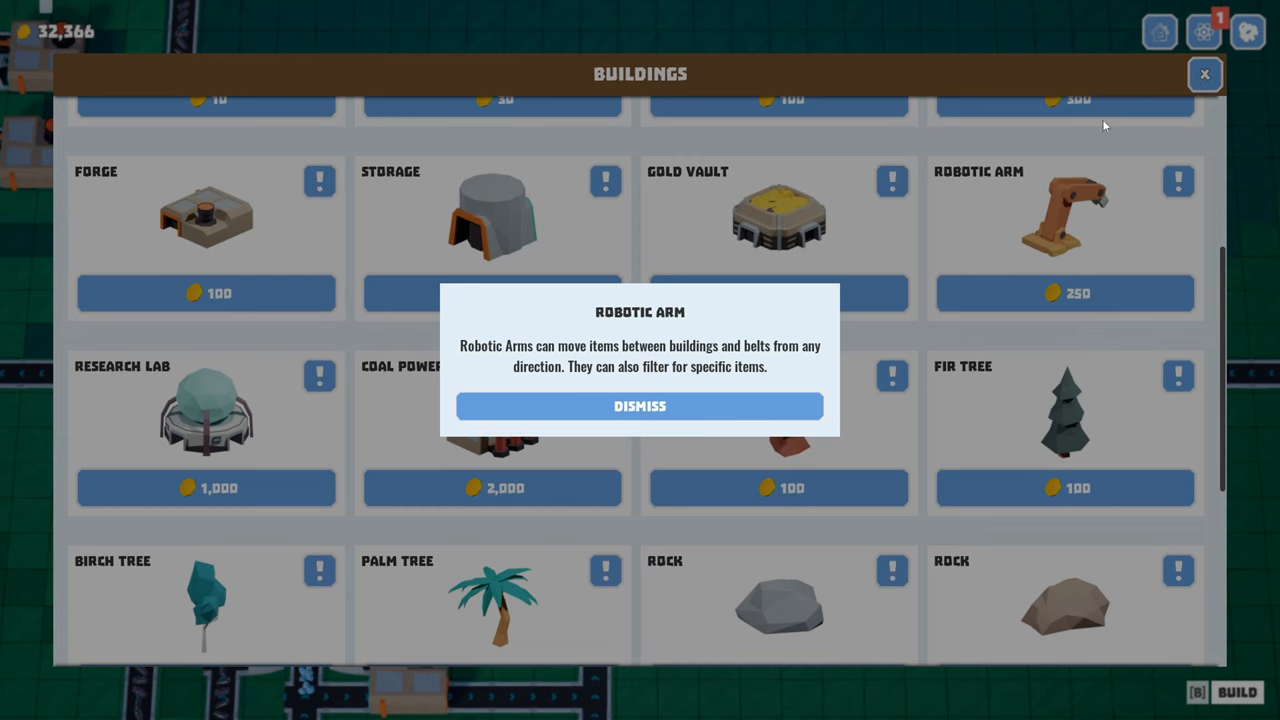
mouse_move(987, 309)
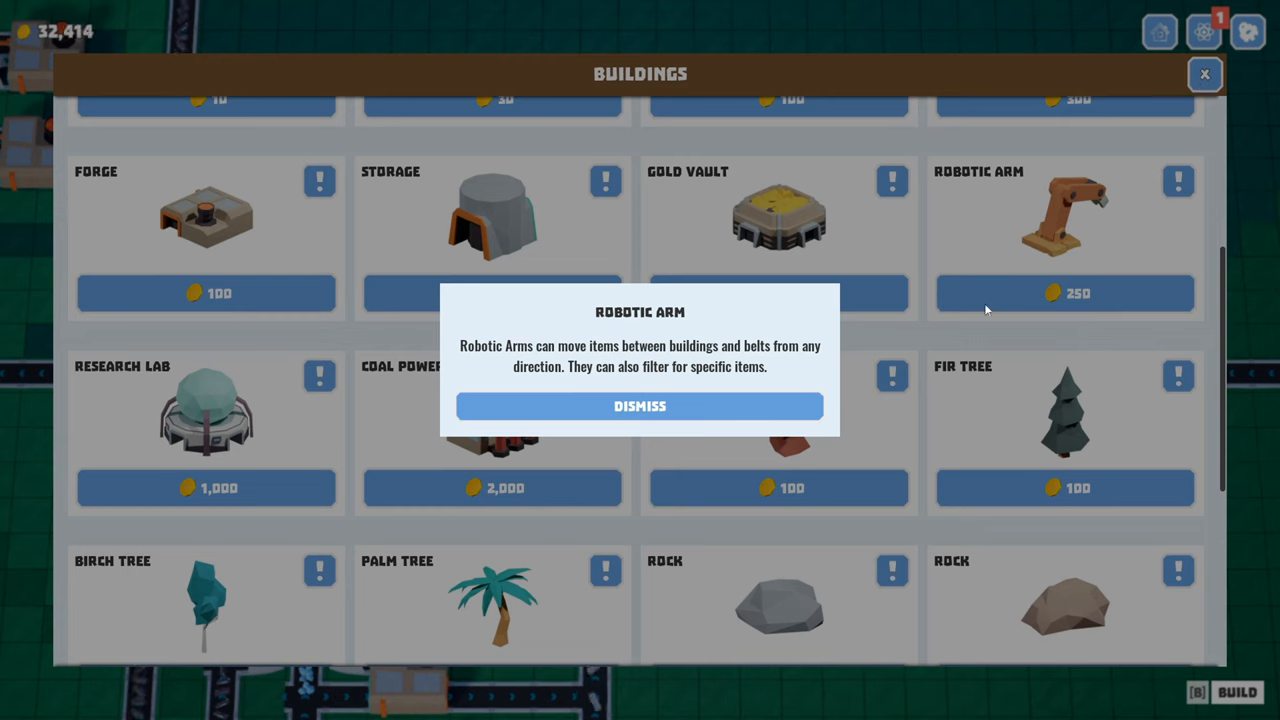
Step: Close the info popups and position the 2,000-coin Coal Power Plant beside the factory
click(639, 406)
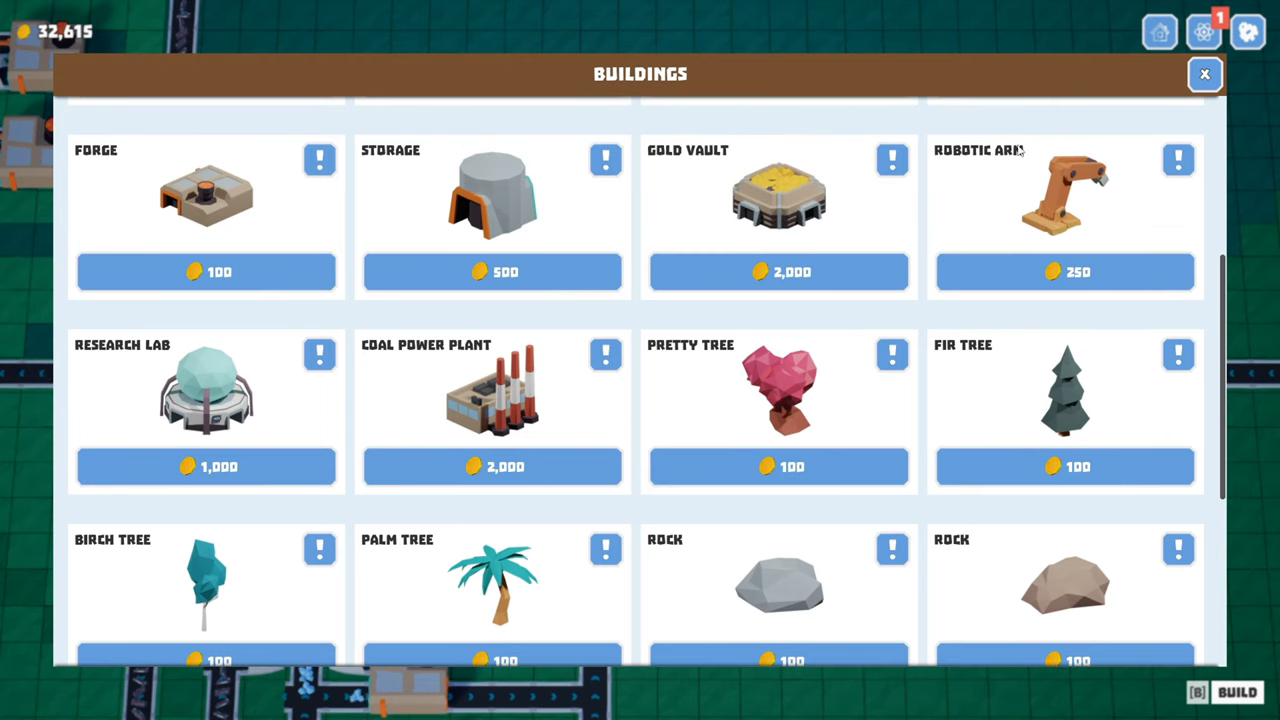
mouse_move(1025, 225)
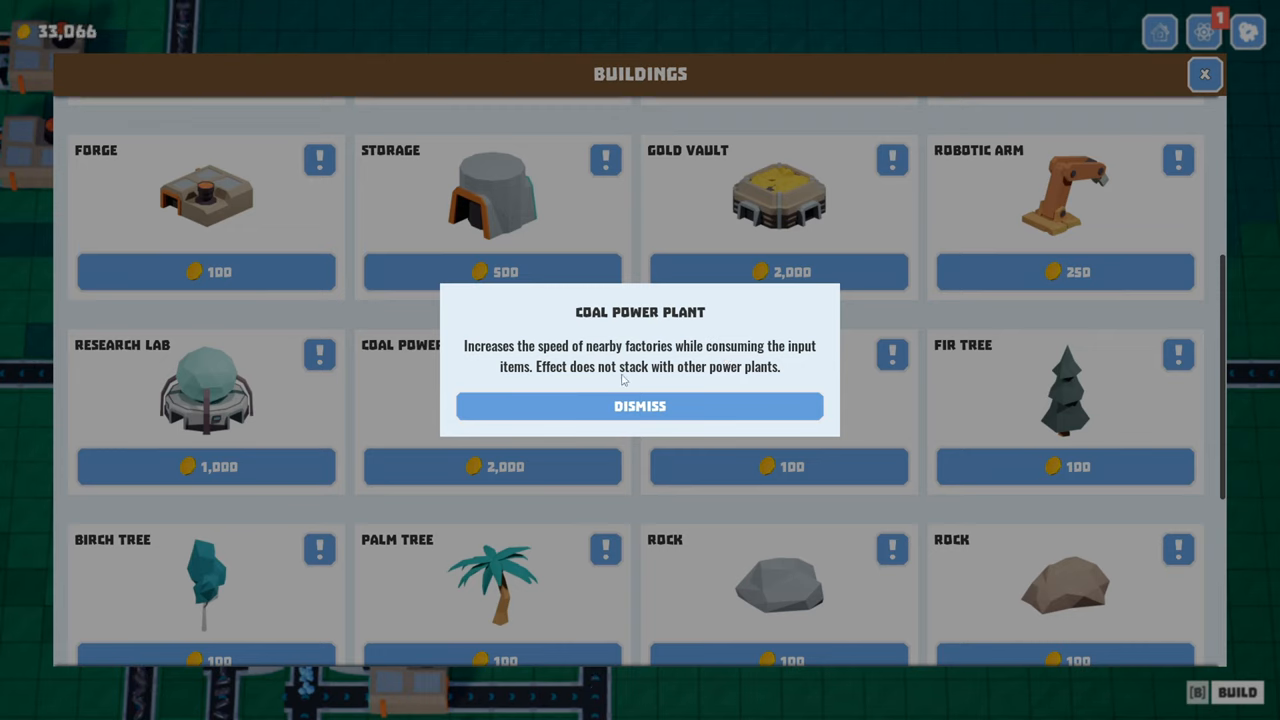
mouse_move(573, 358)
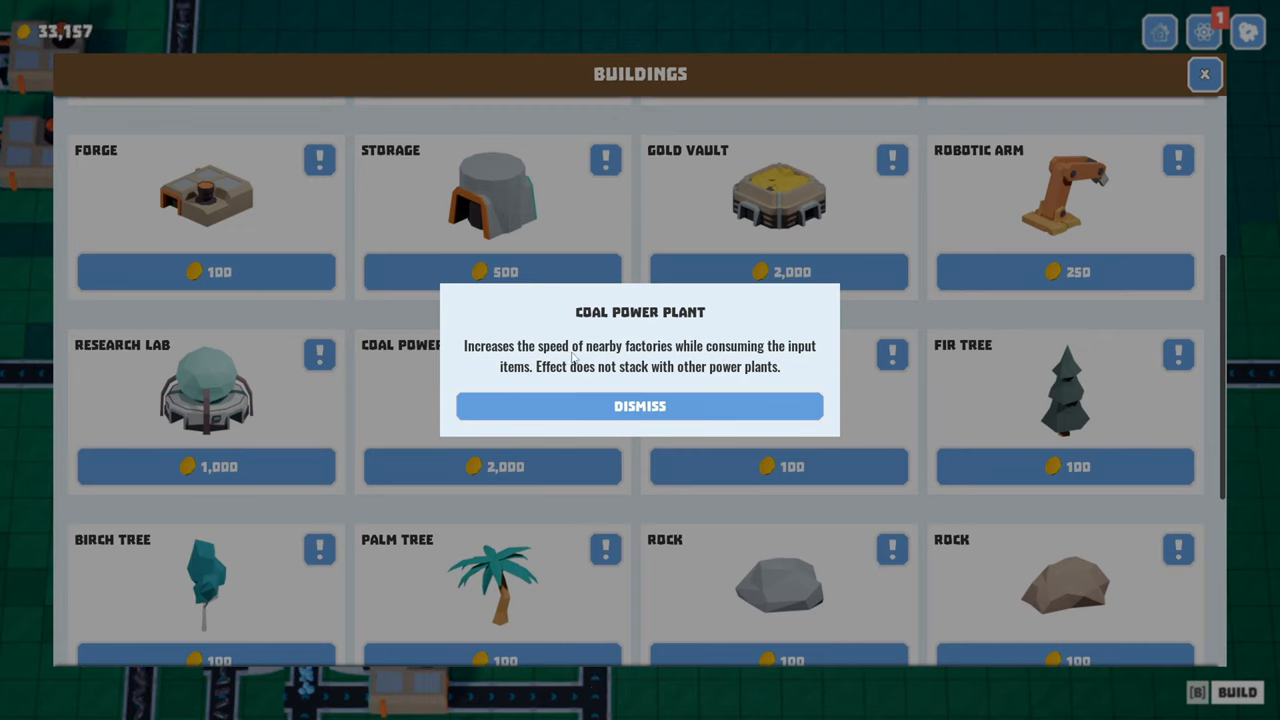
click(639, 406)
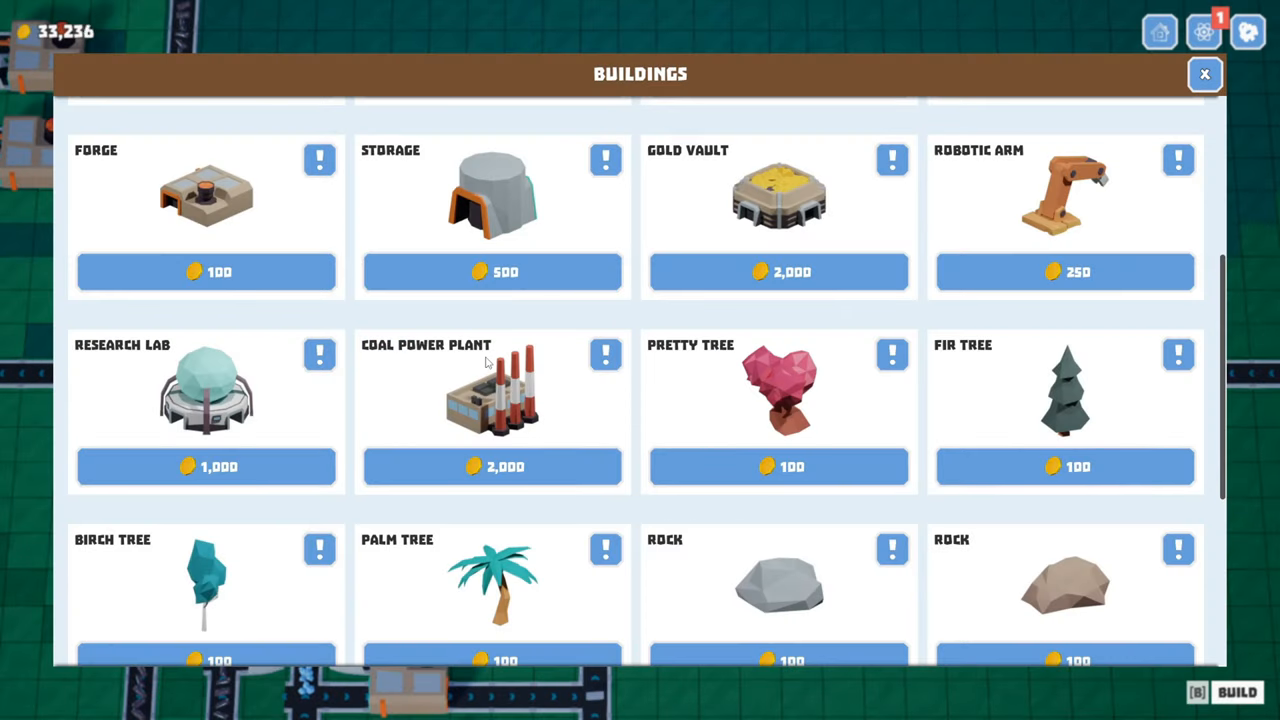
click(1204, 74)
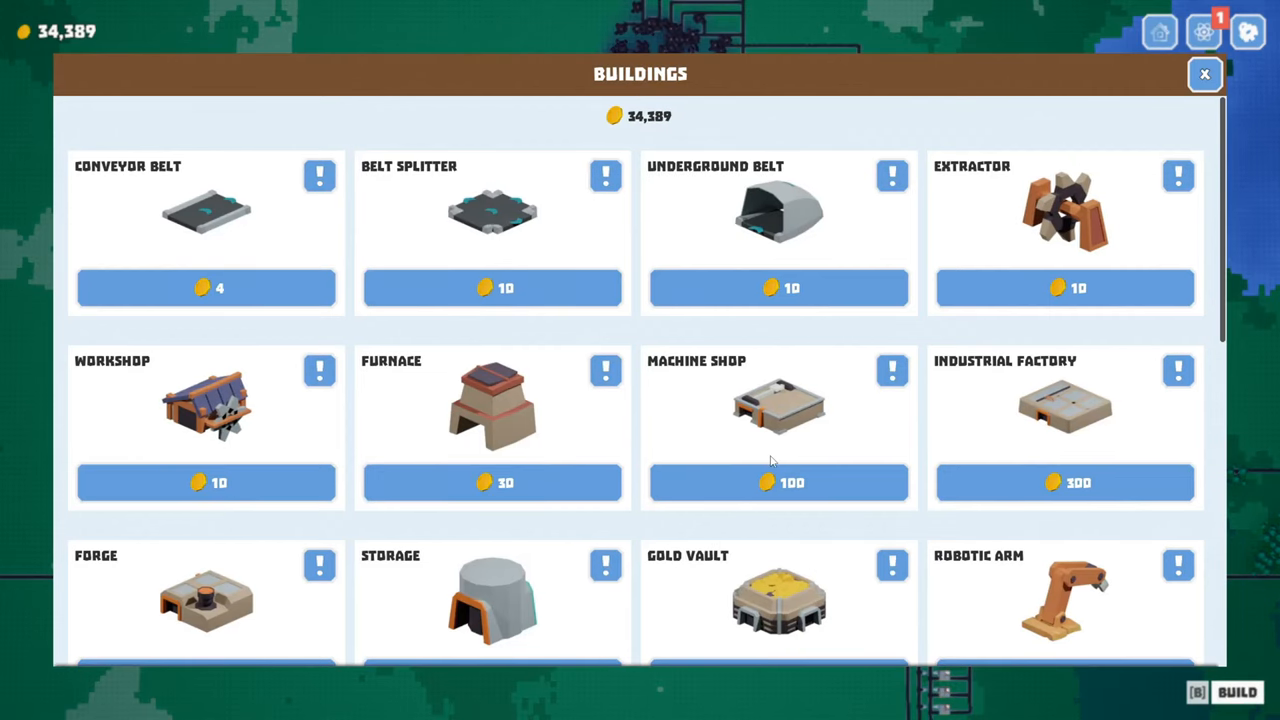
scroll(down, 3)
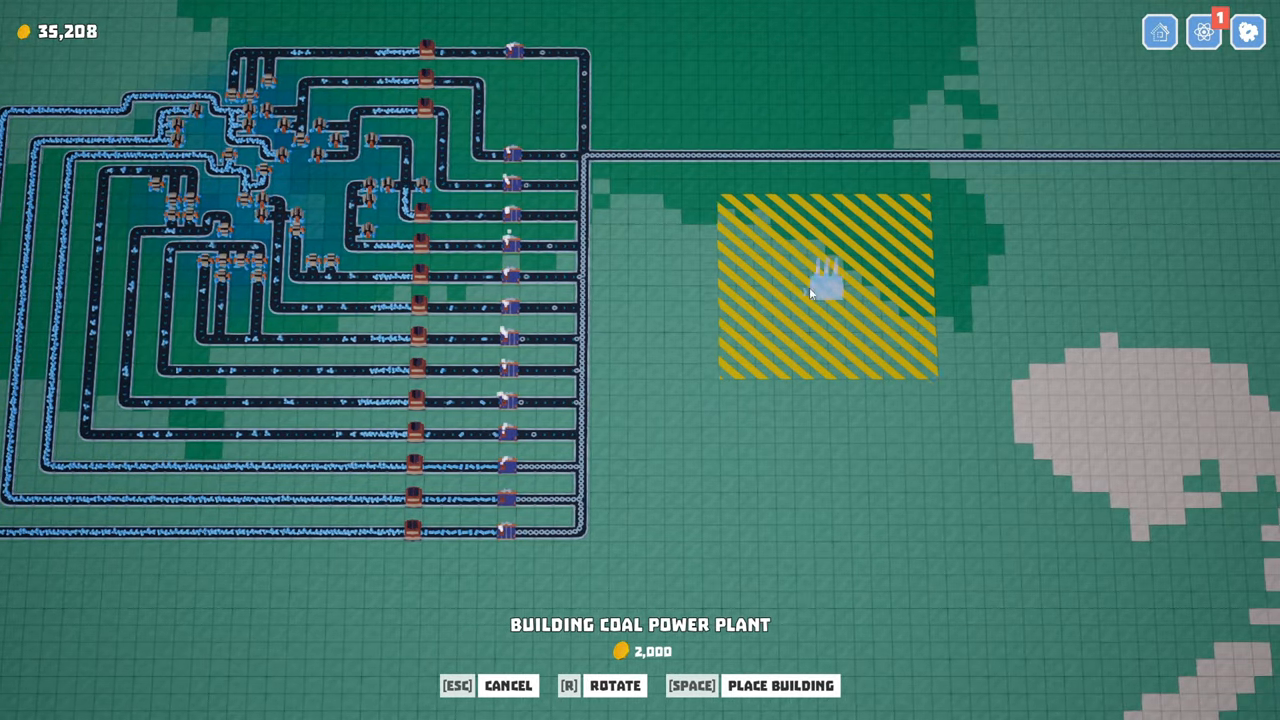
click(1203, 32)
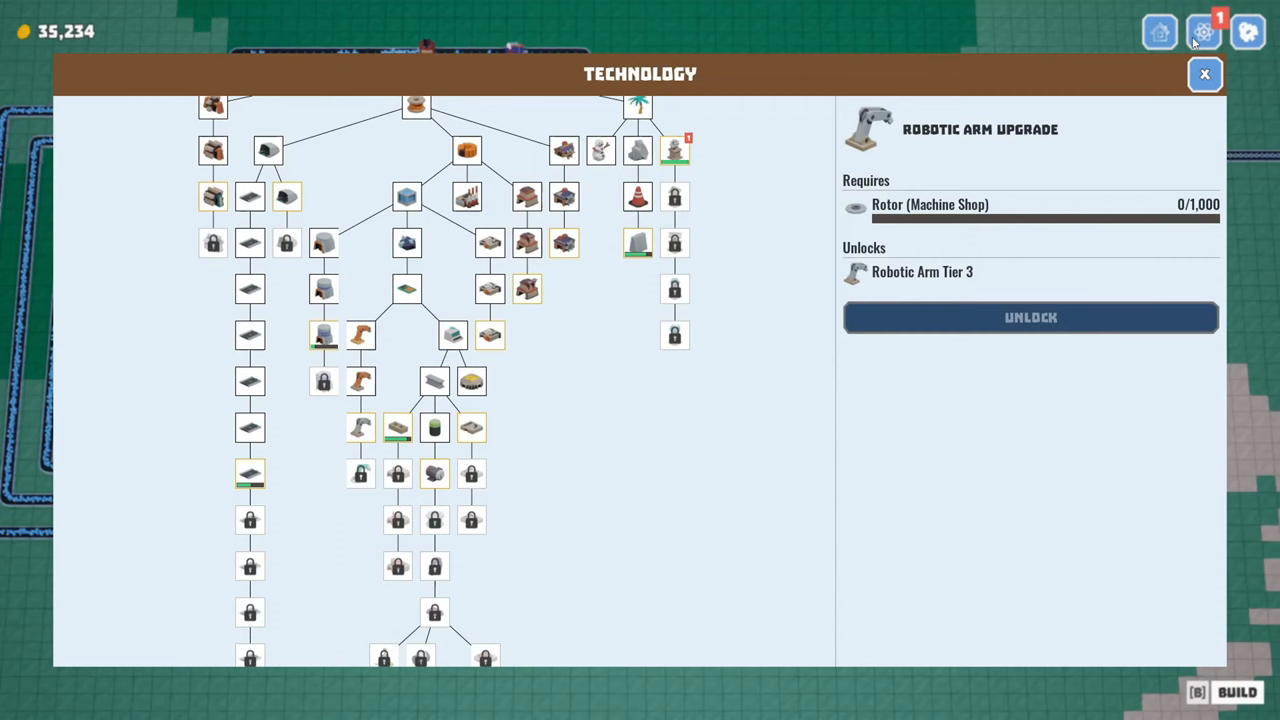
click(638, 243)
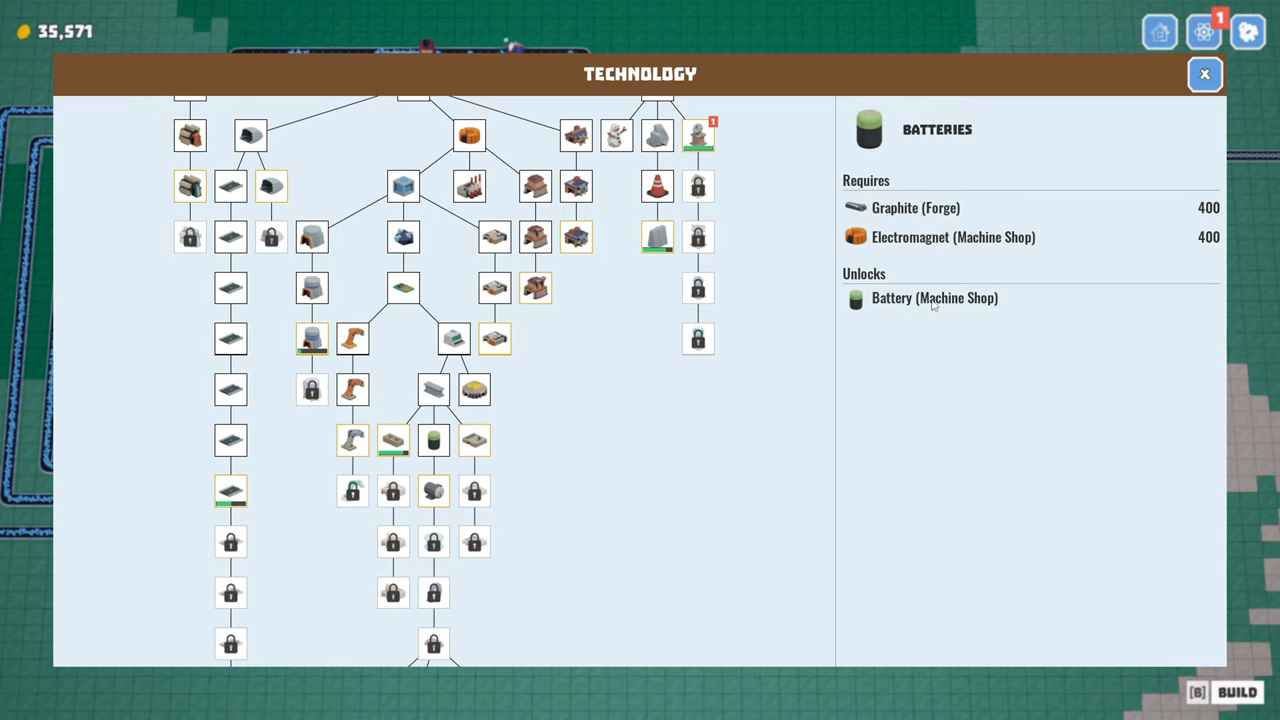
click(433, 490)
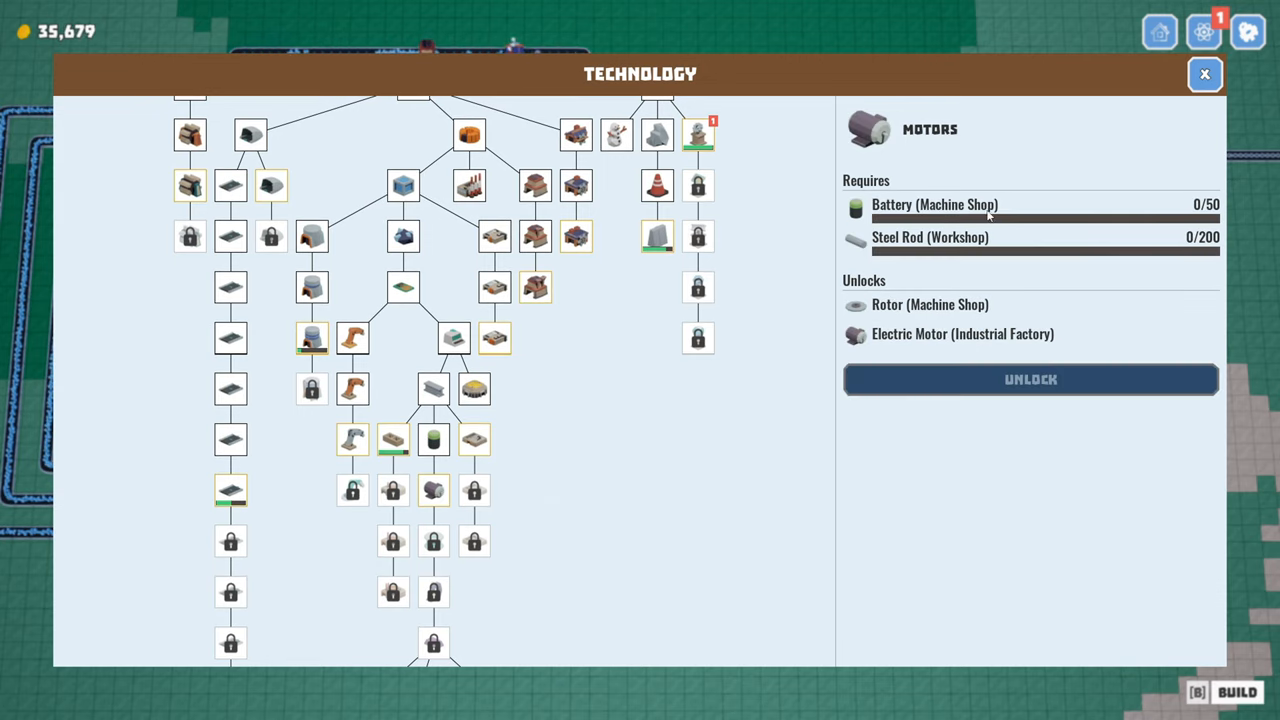
mouse_move(437, 398)
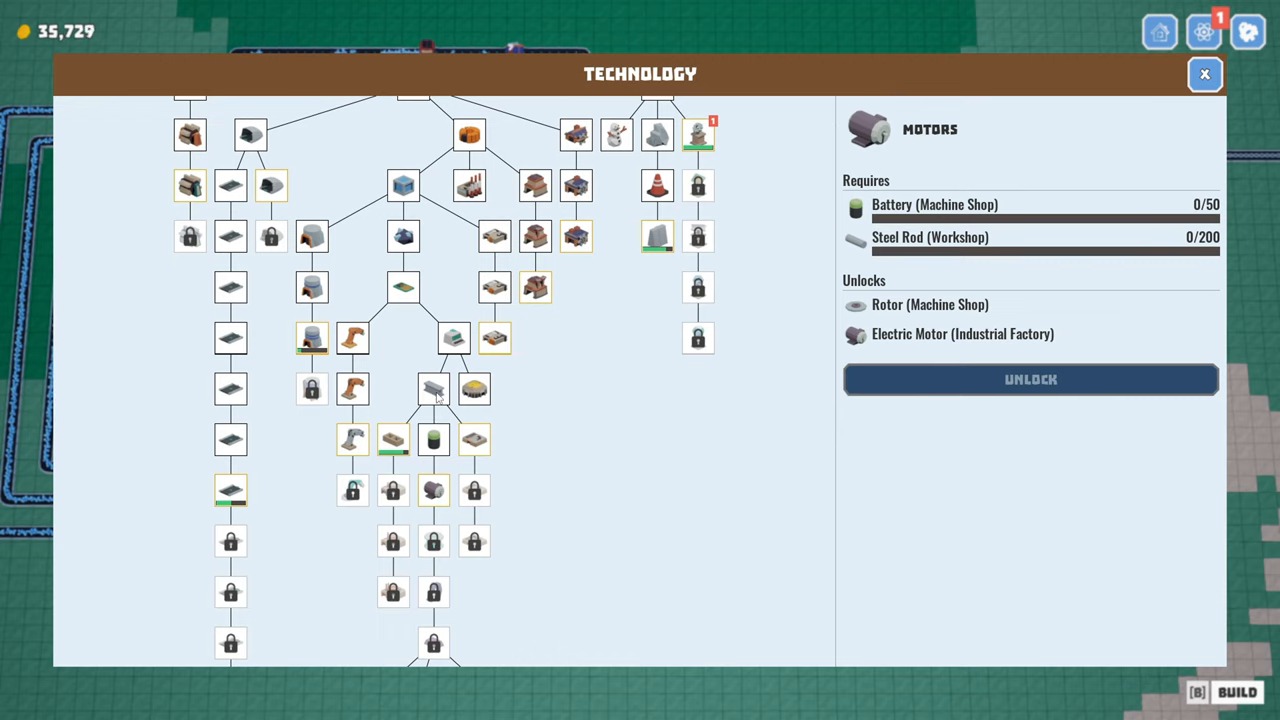
click(433, 437)
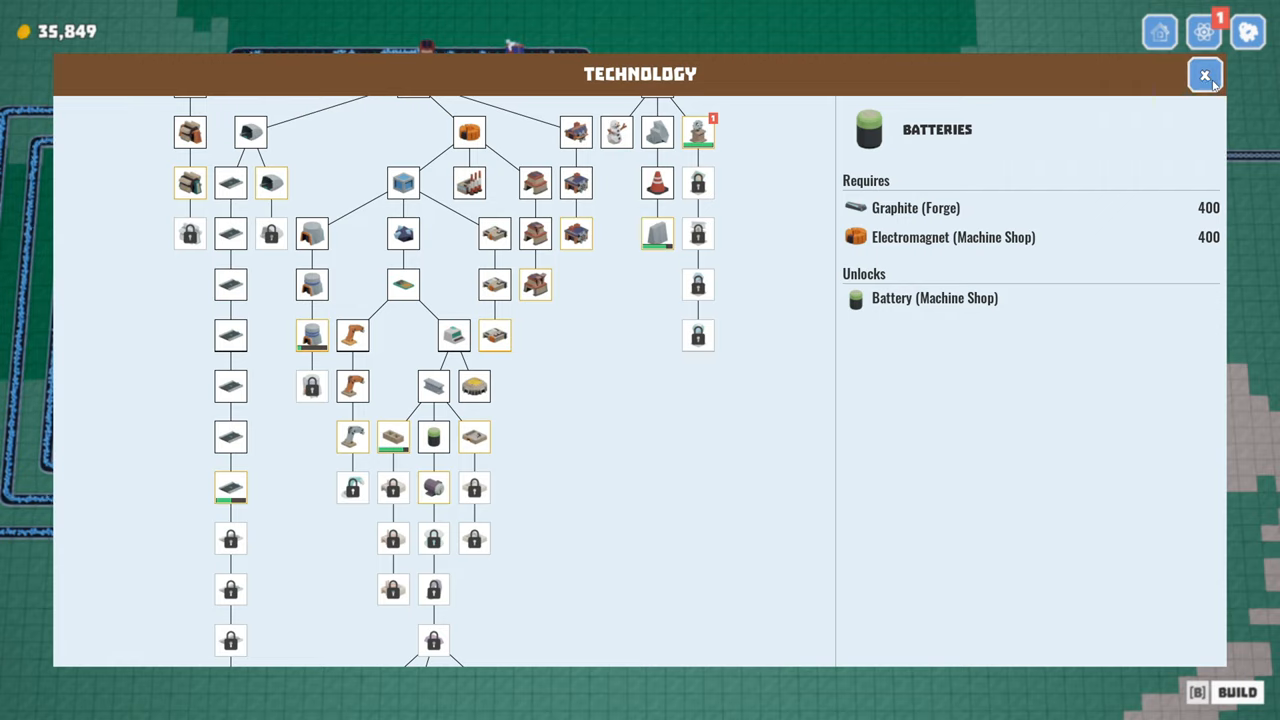
click(1205, 75)
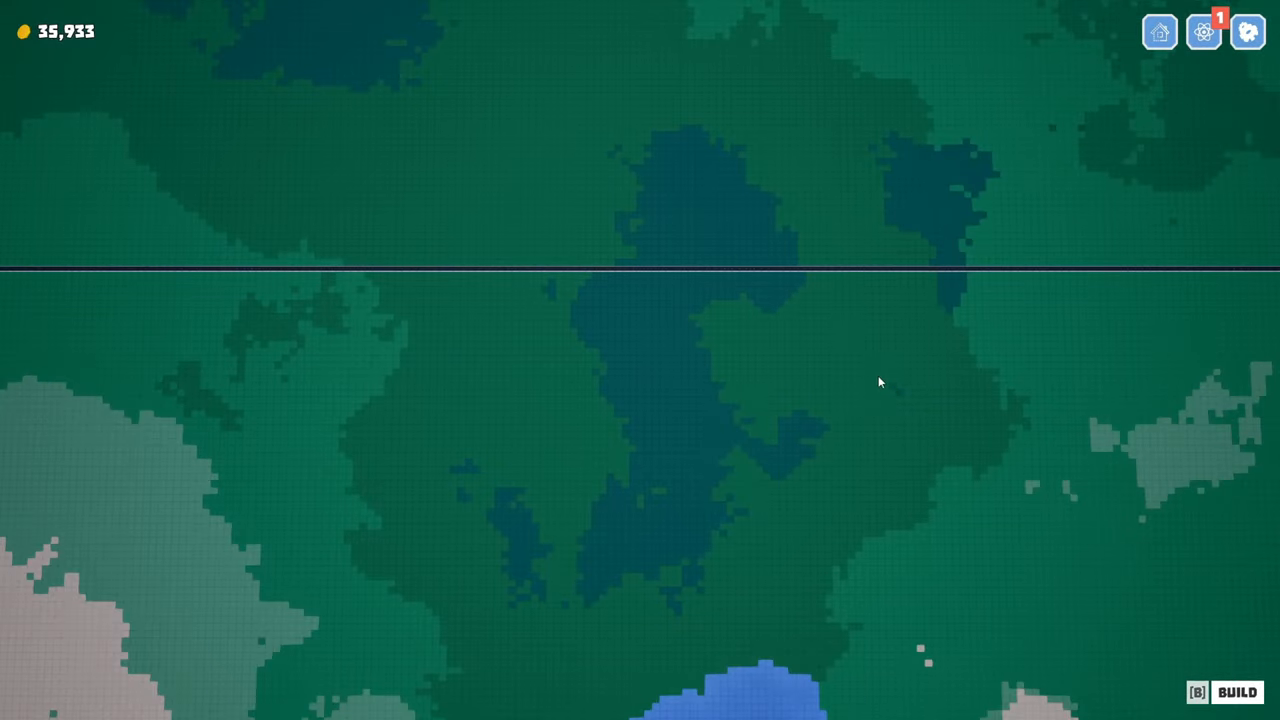
Step: Build a tier 1 Machine Shop on open ground and review its recipes and upgrade costs
click(1236, 692)
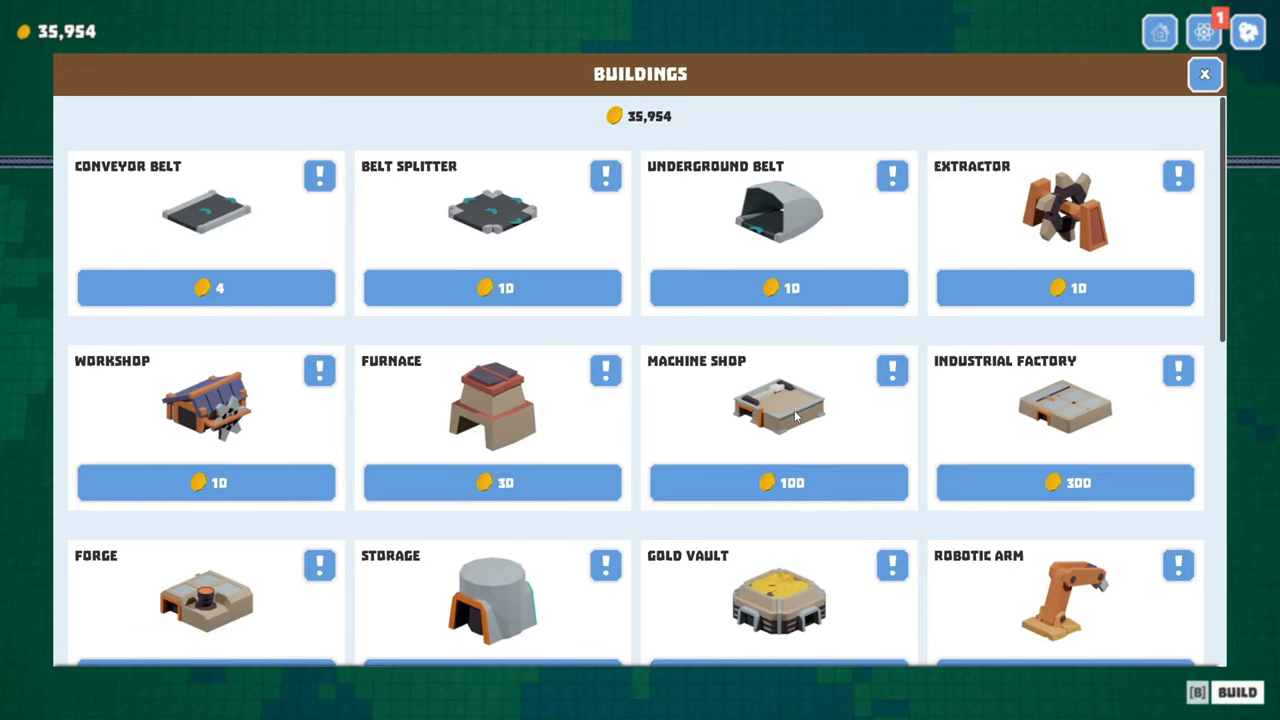
click(778, 405)
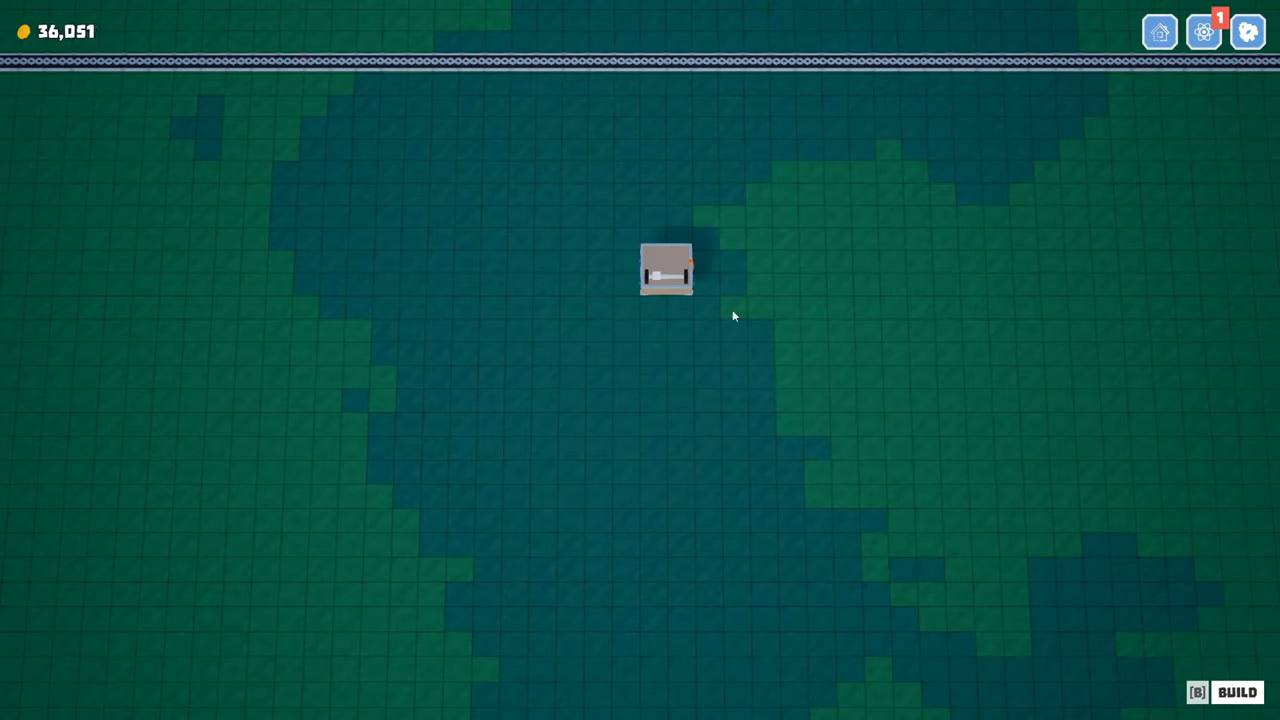
click(665, 268)
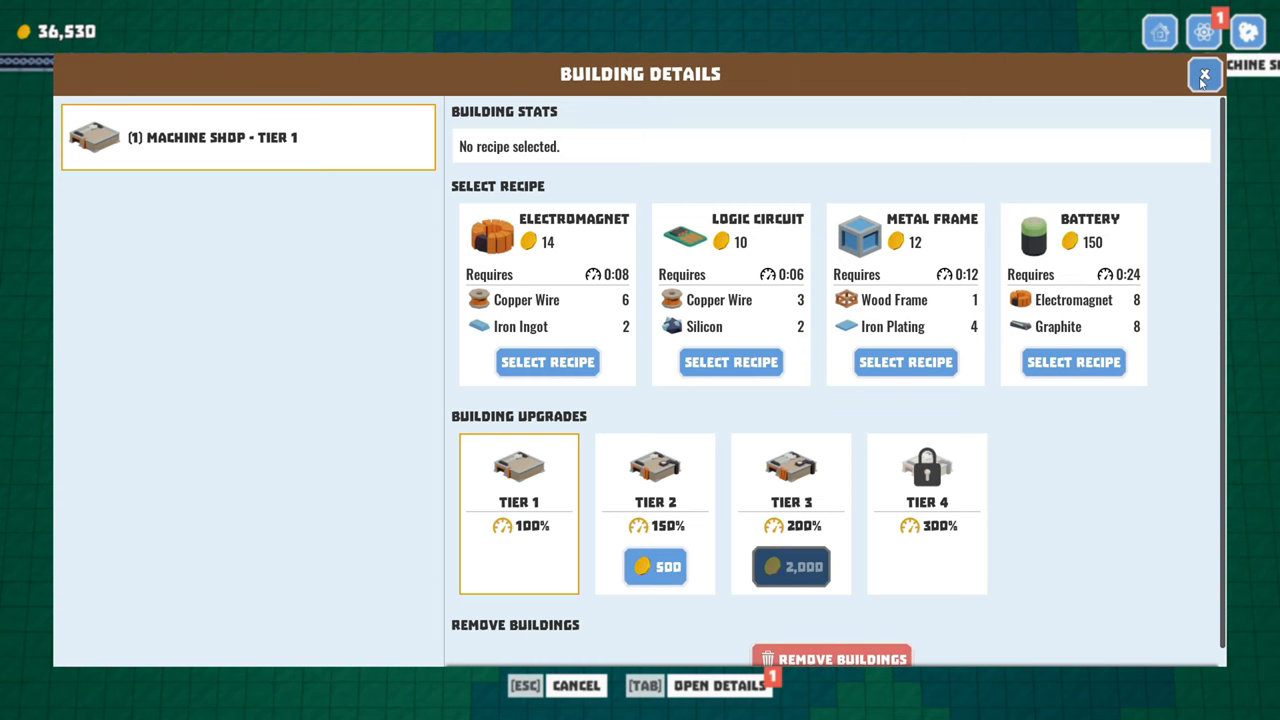
click(1204, 74)
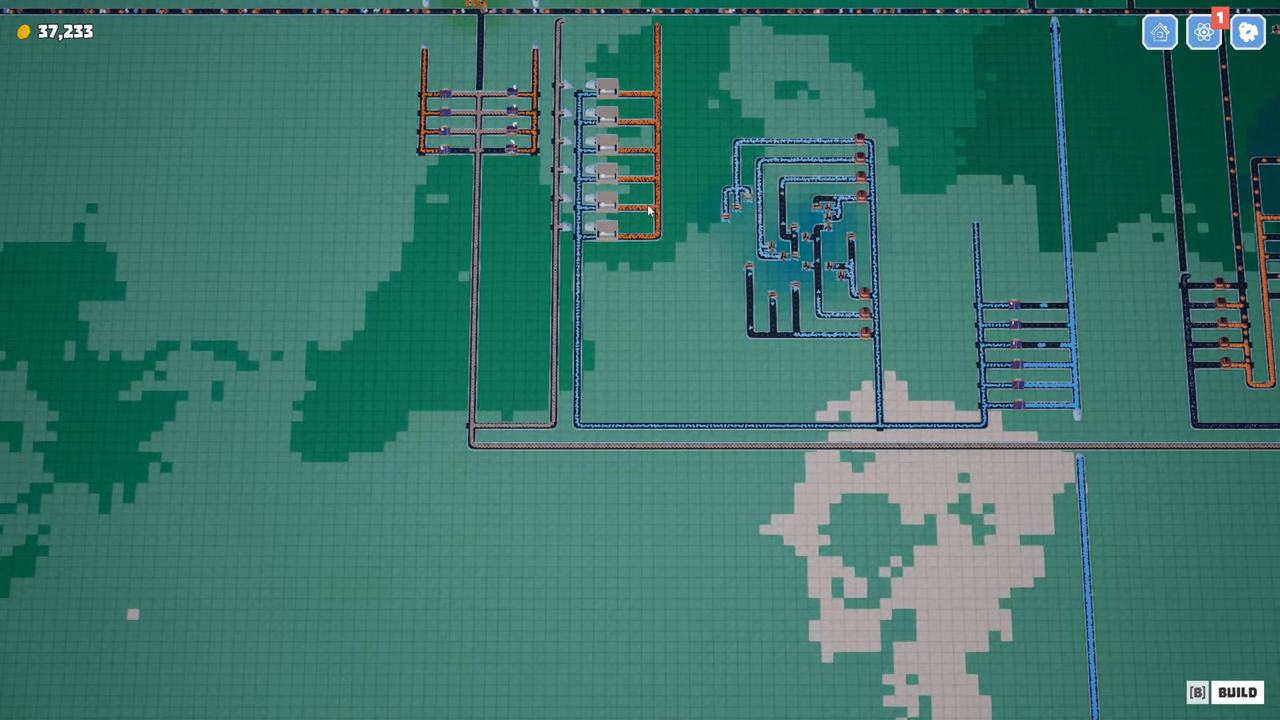
mouse_move(658, 561)
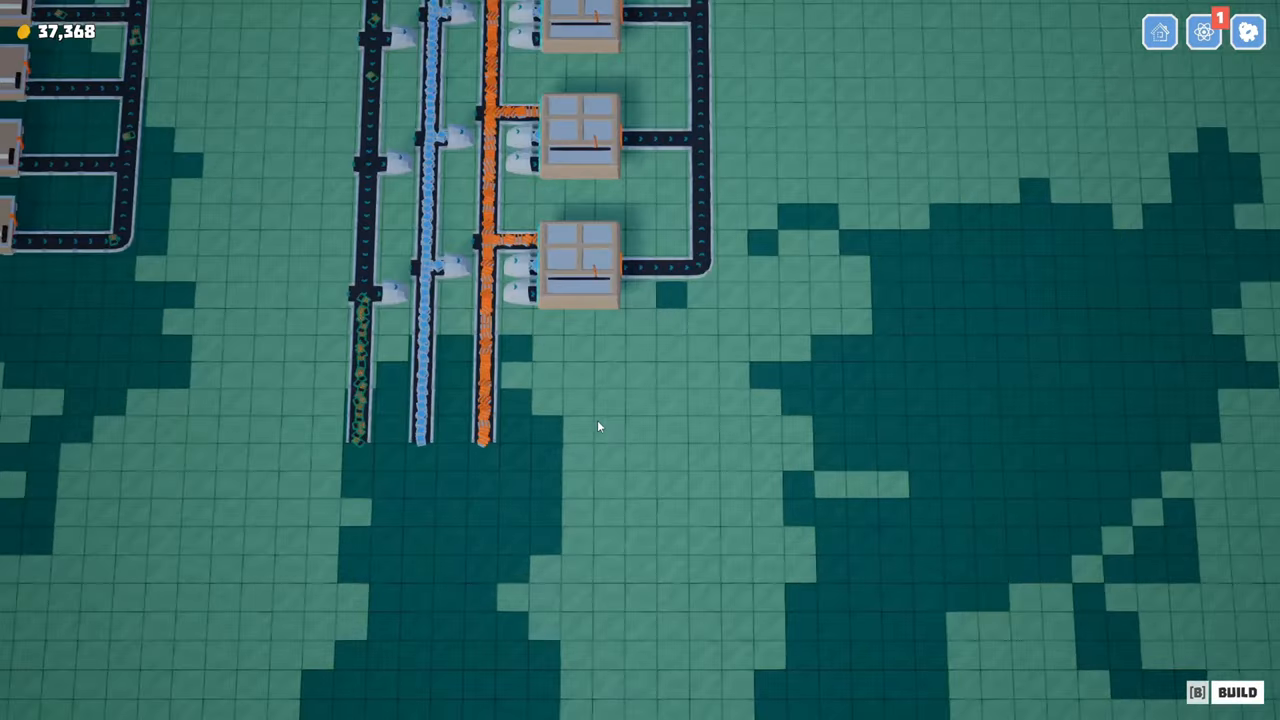
scroll(down, 3)
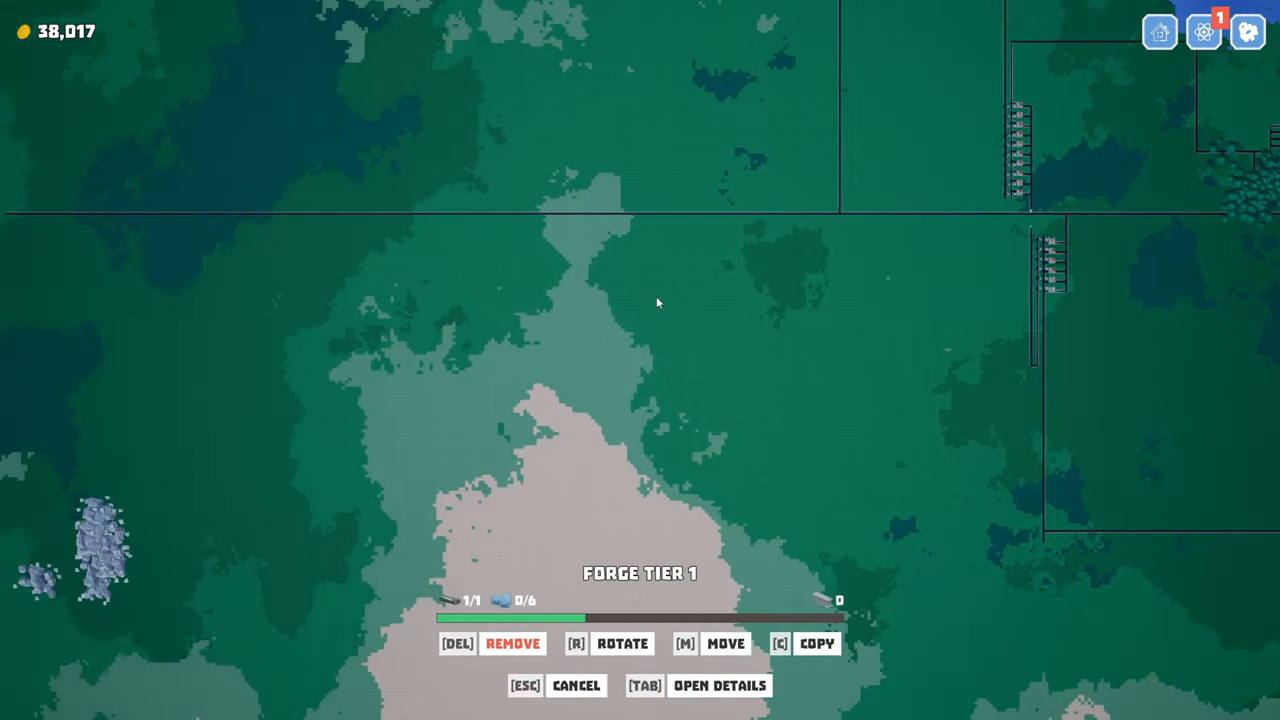
scroll(down, 3)
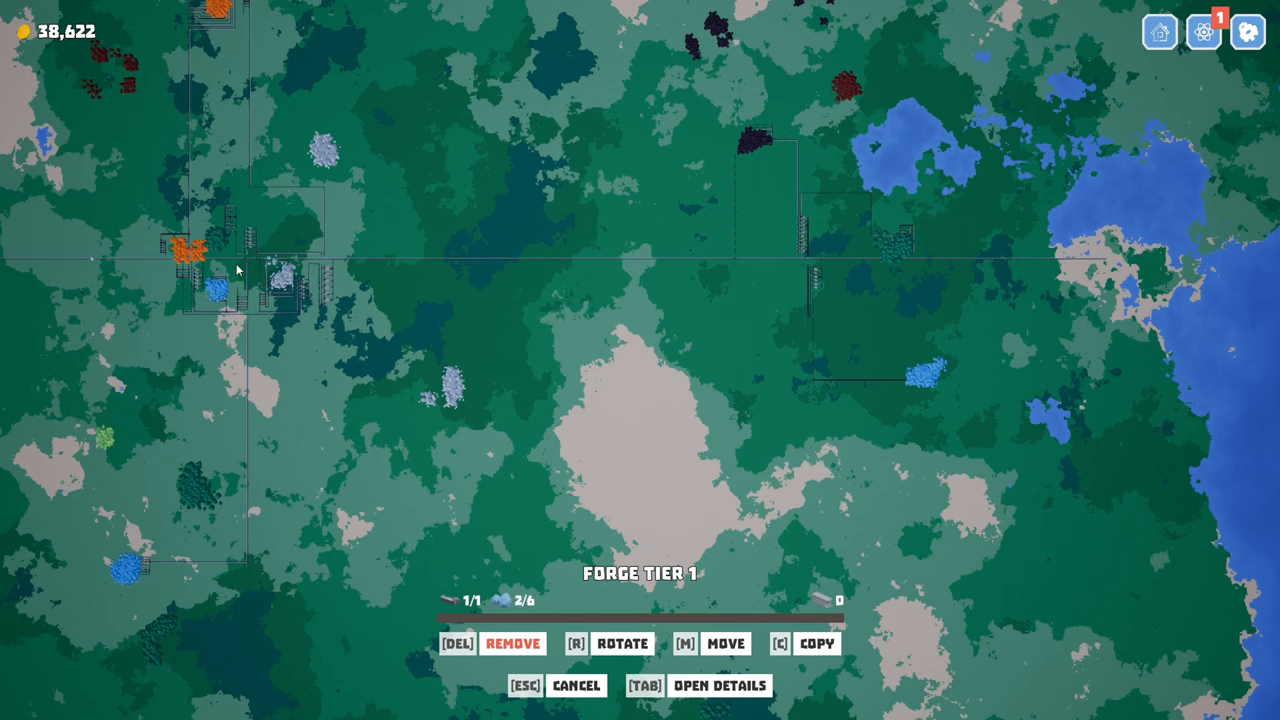
mouse_move(433, 313)
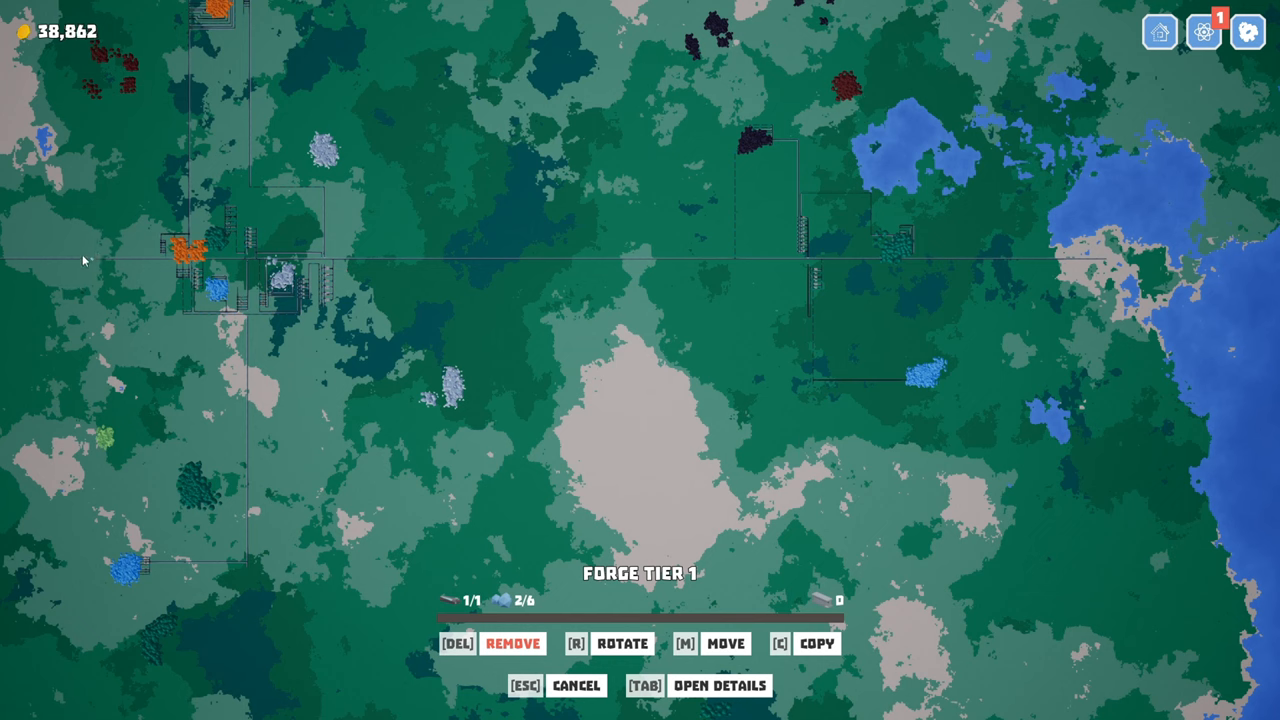
mouse_move(93, 262)
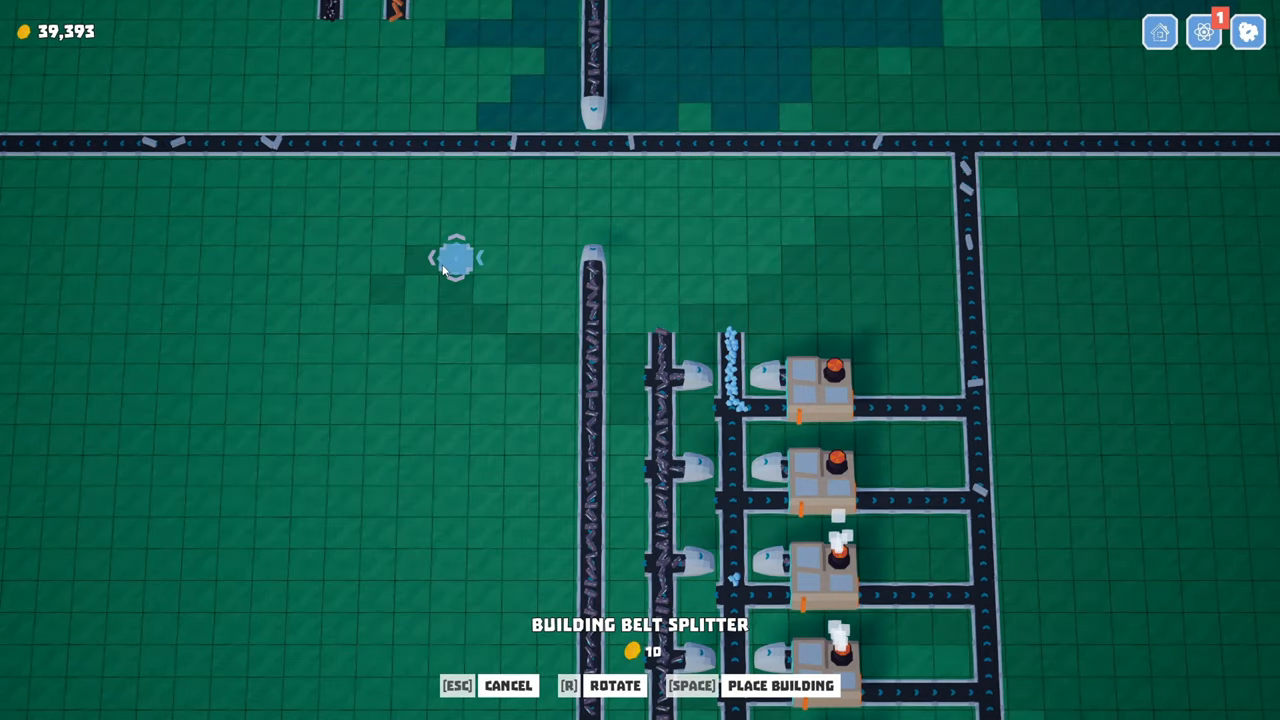
mouse_move(595, 315)
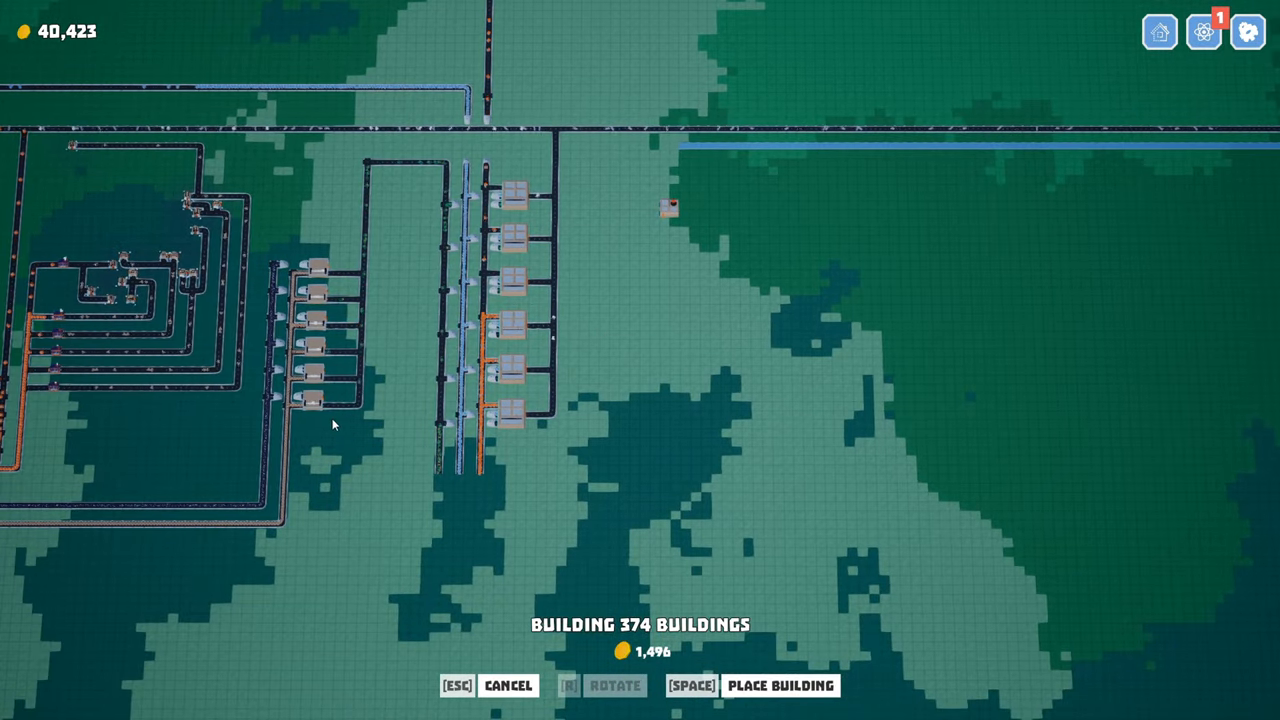
mouse_move(670, 357)
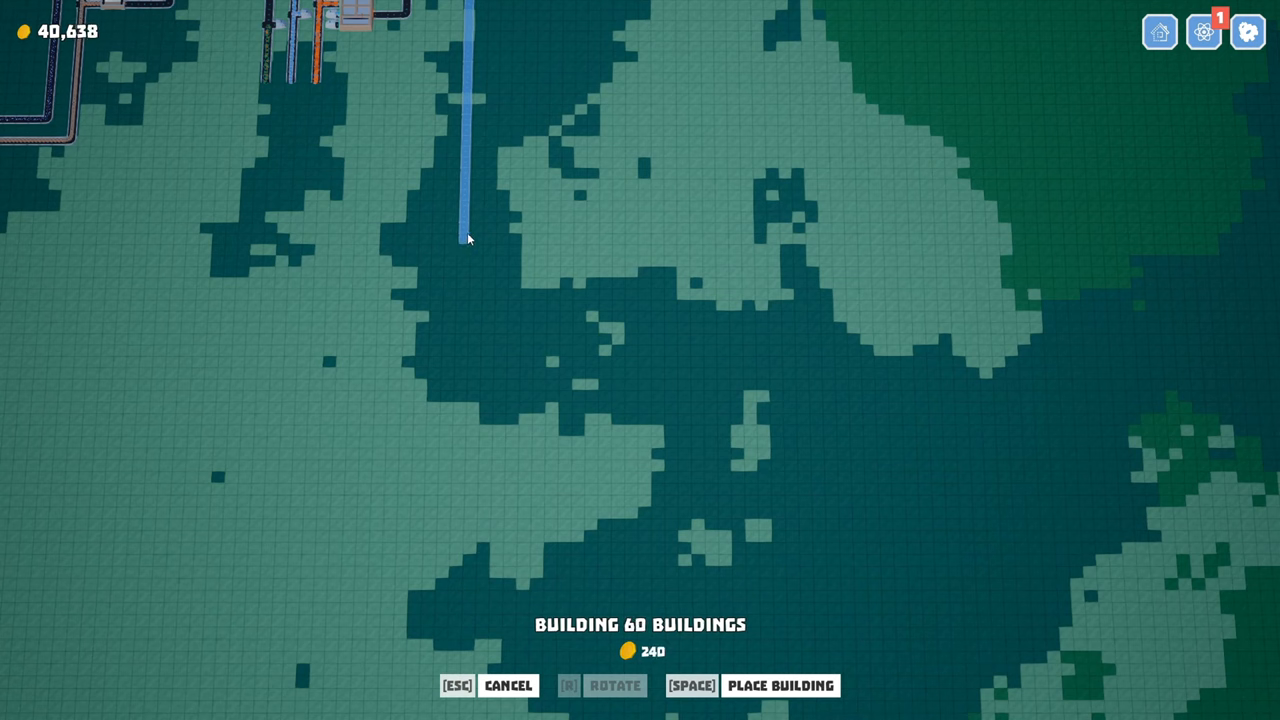
Step: Place the long conveyor run, then review a tier 1 forge's recipes and locked upgrades
click(475, 239)
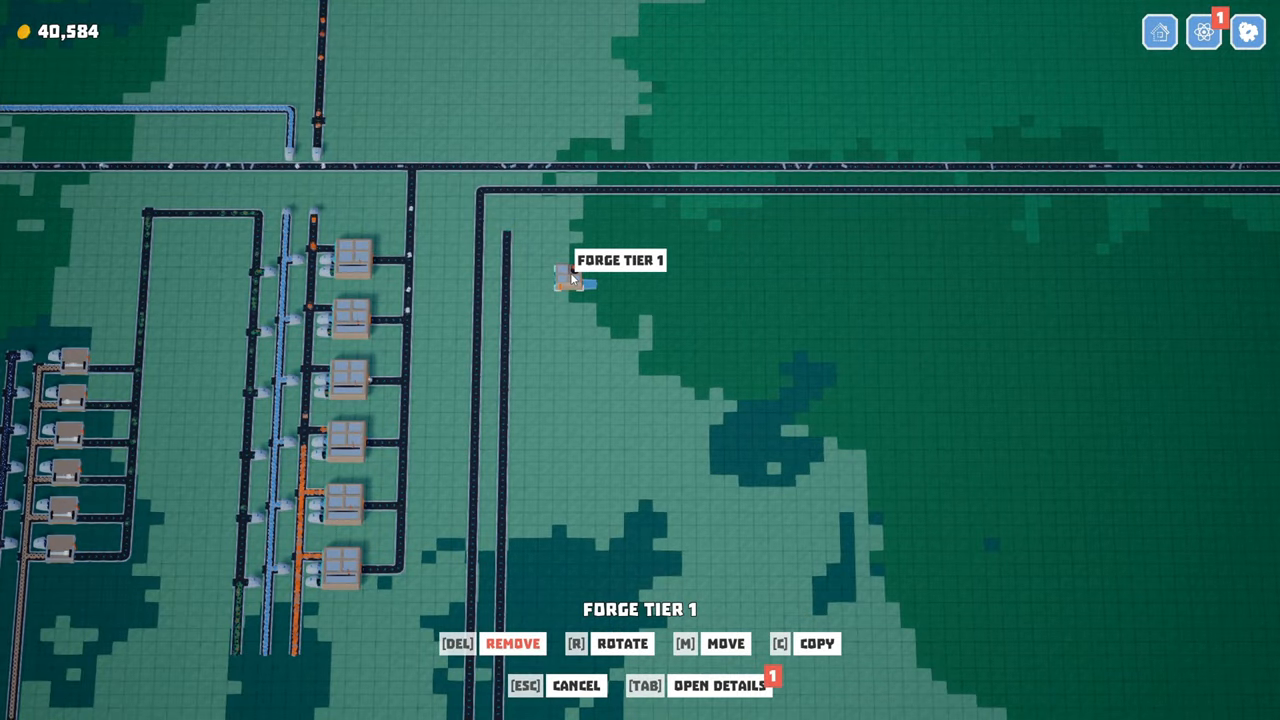
click(719, 685)
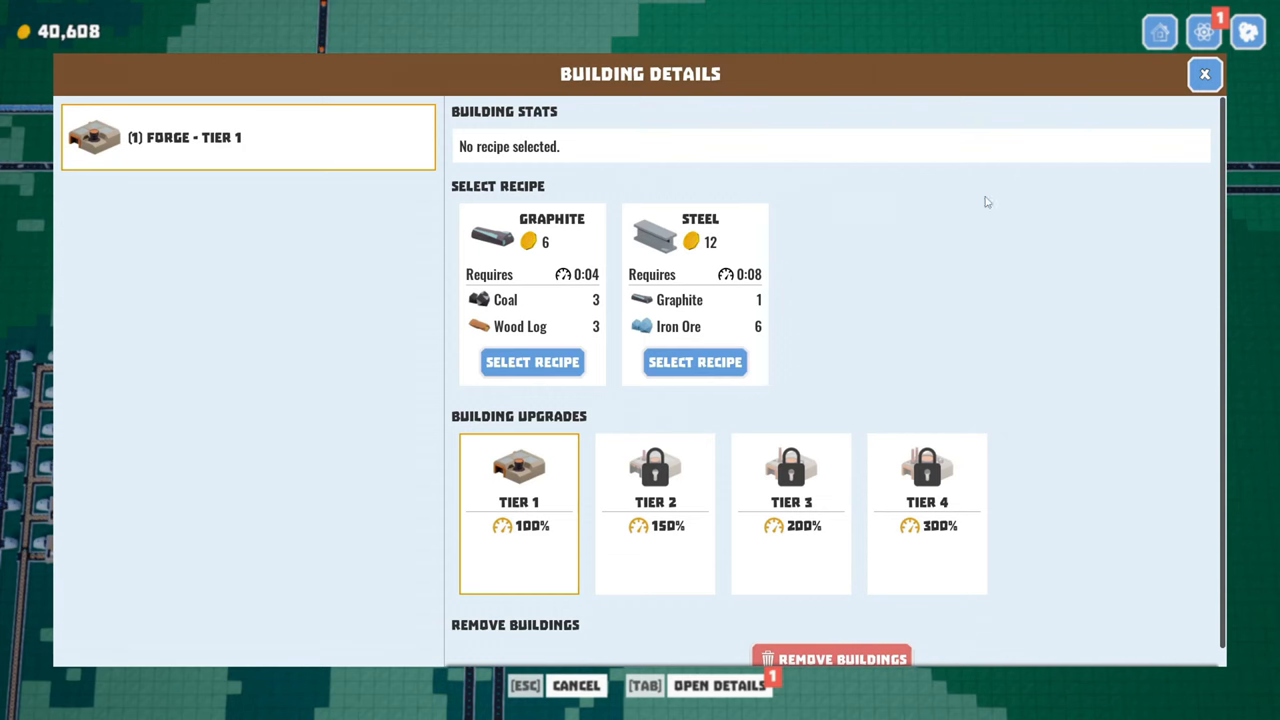
click(1204, 74)
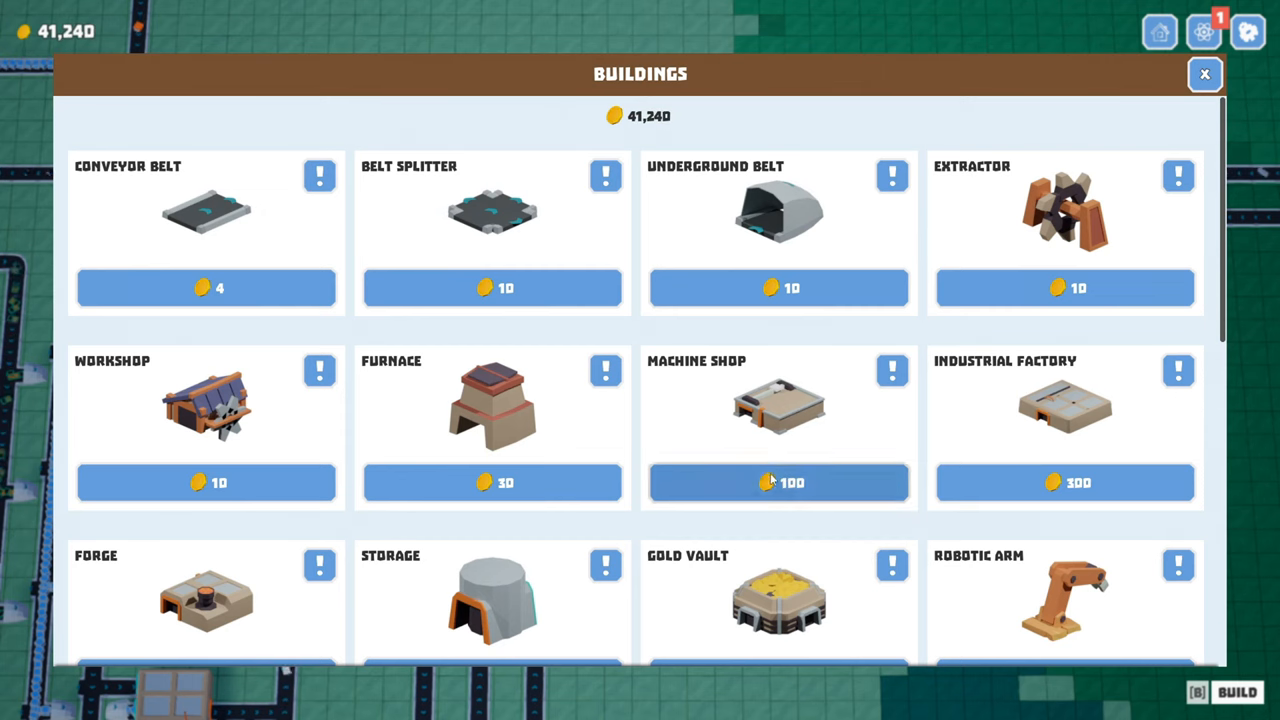
Step: Place a Machine Shop next to the two parallel belts and assign it the Battery recipe
click(778, 482)
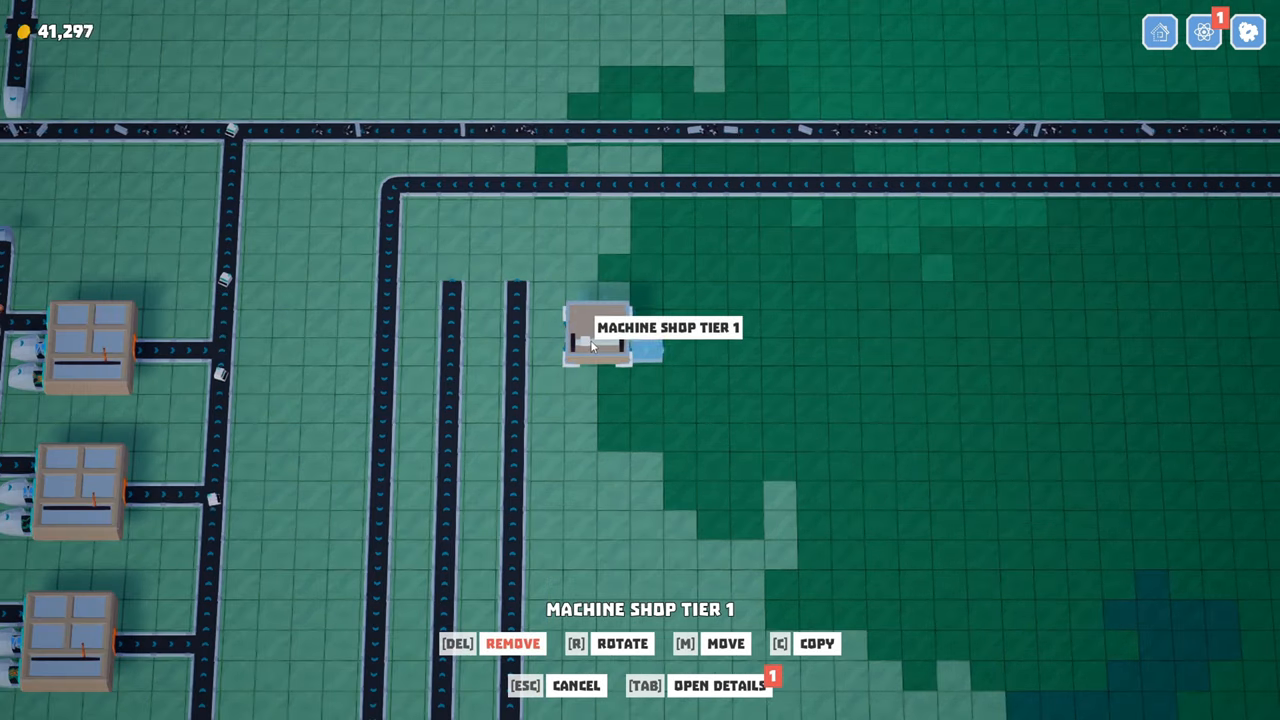
click(719, 685)
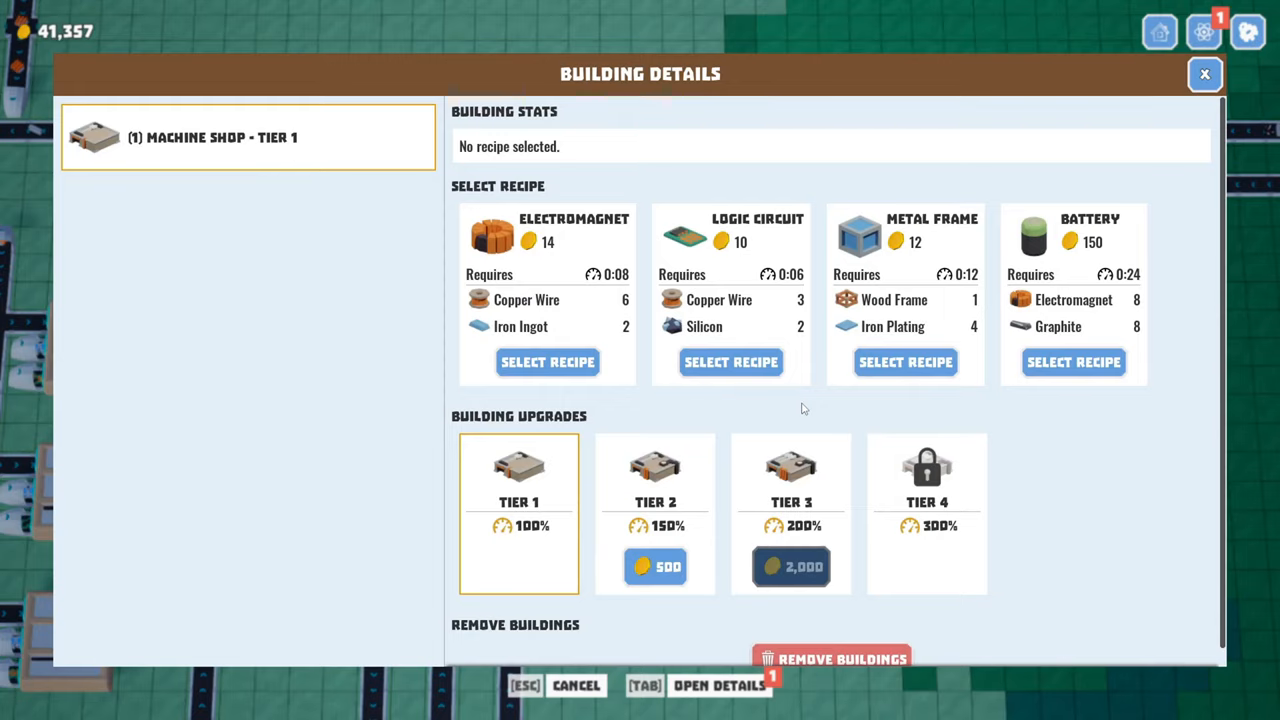
click(1073, 362)
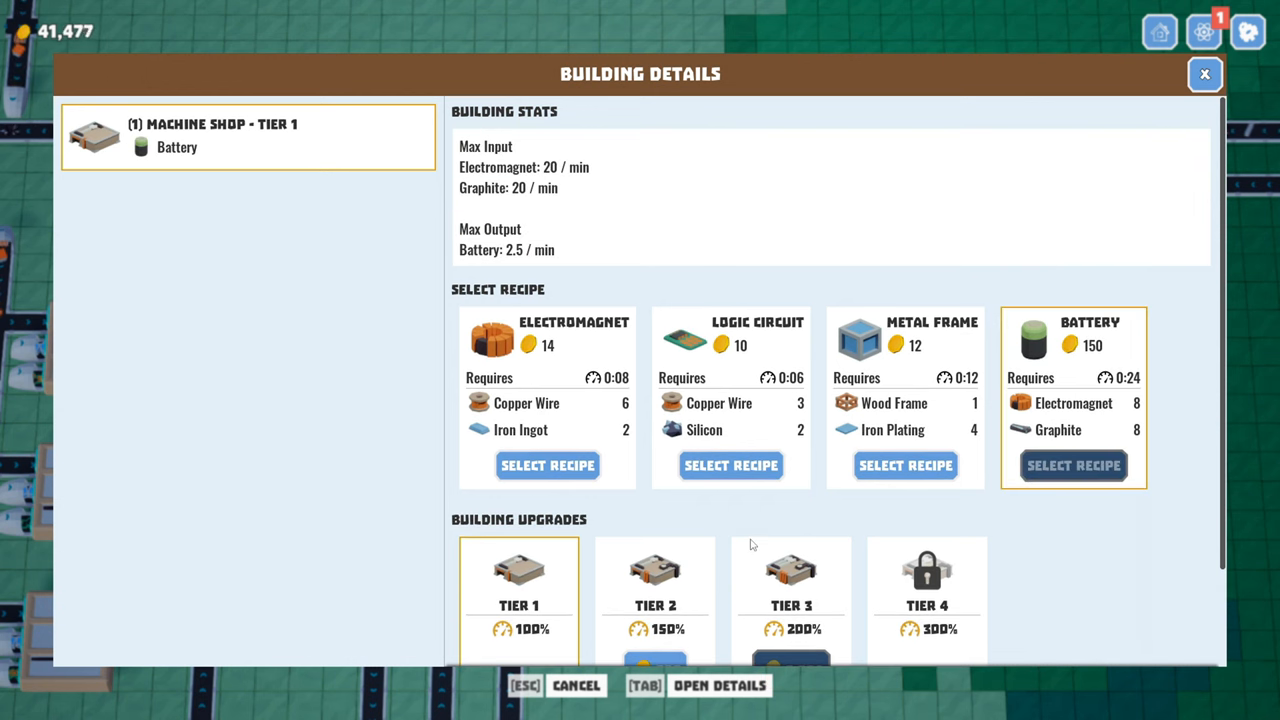
click(1205, 74)
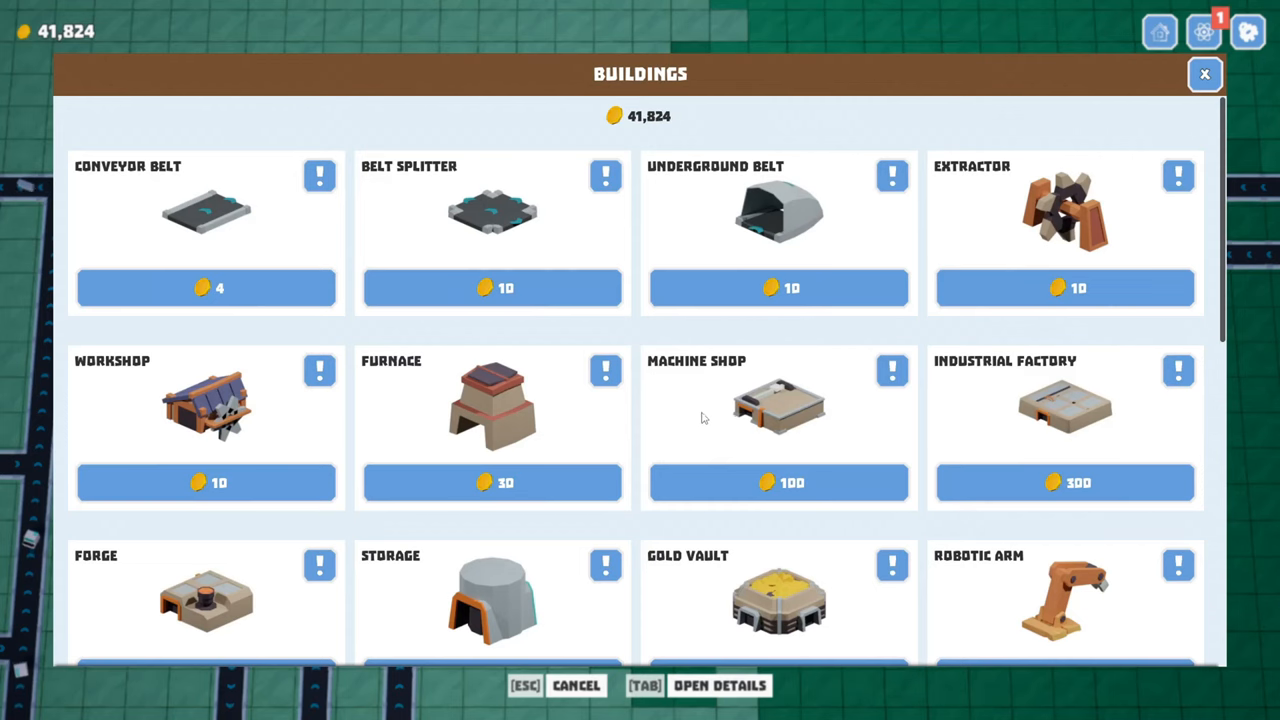
Step: Pick a Belt Splitter from the Build menu for the vertical belts
click(778, 230)
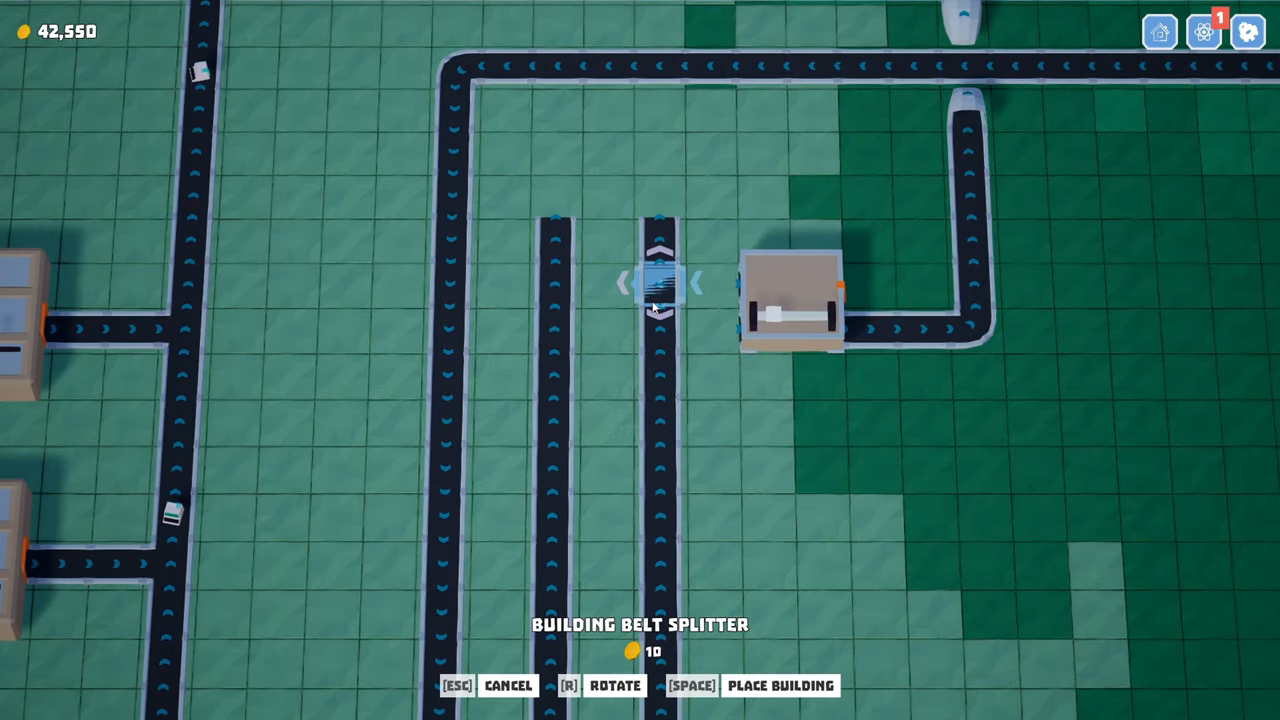
mouse_move(770, 420)
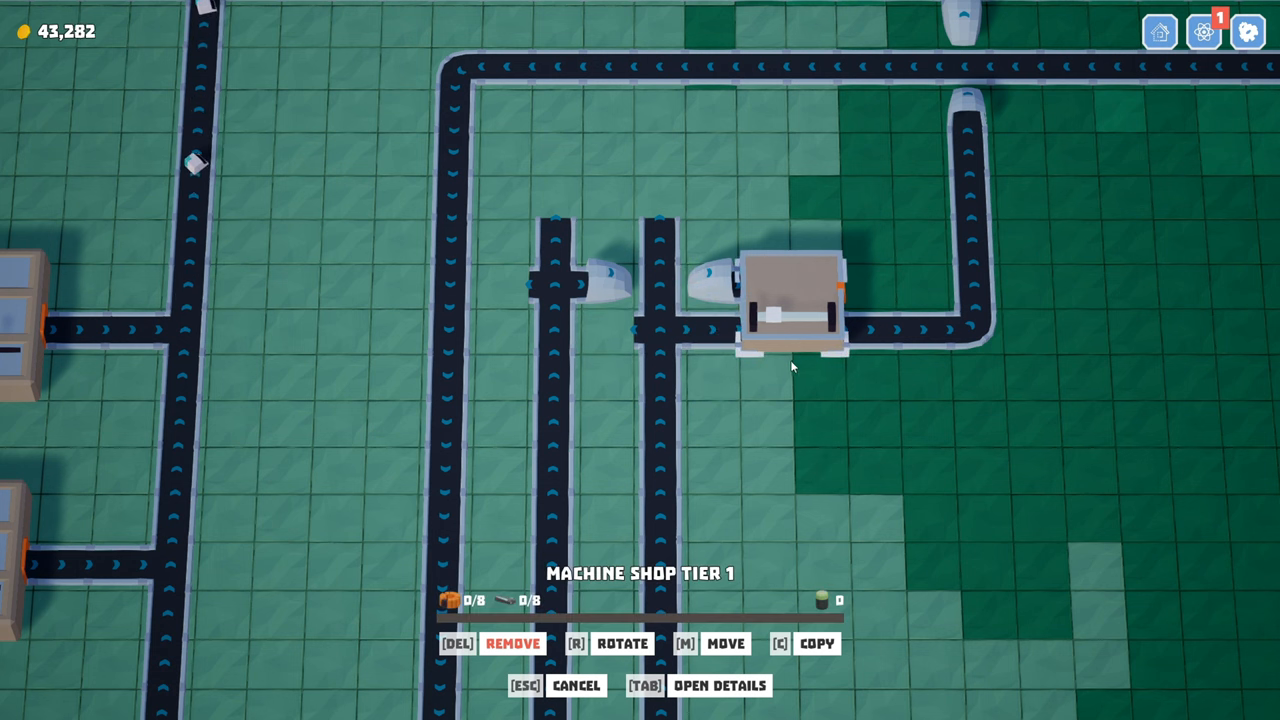
click(719, 685)
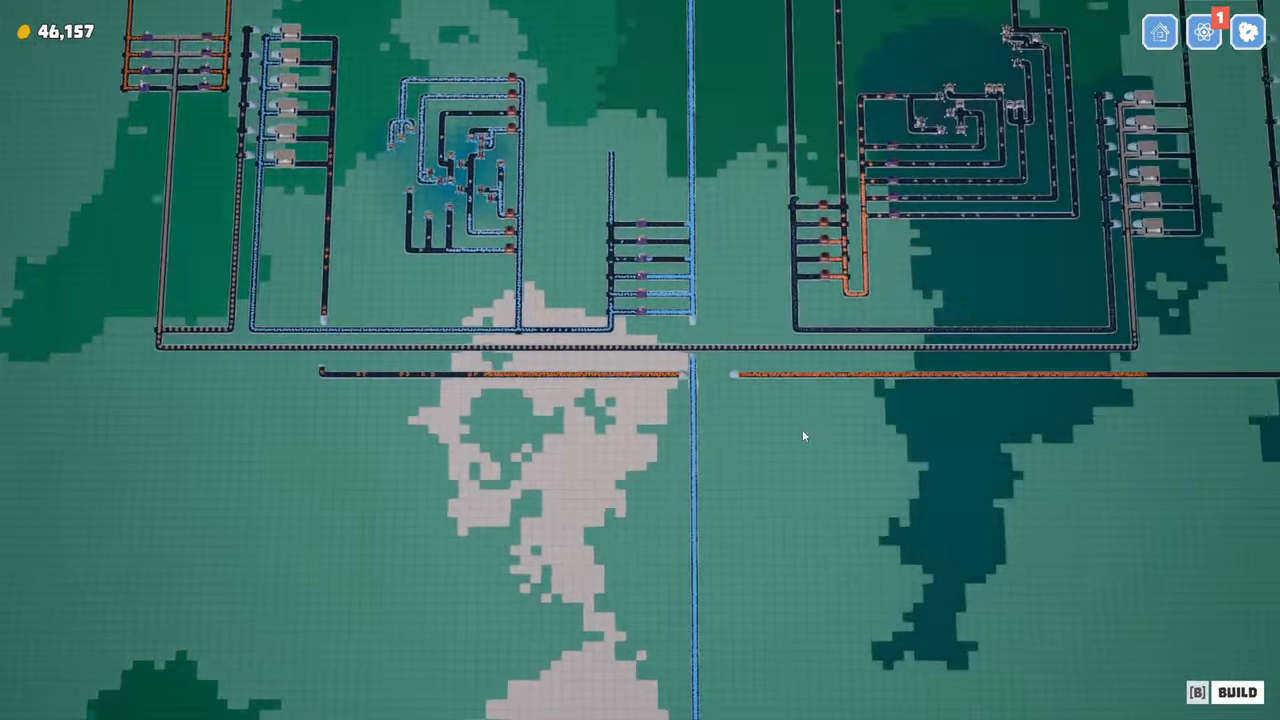
Step: Adjust the view over the battery machine shop with its splitters and belts
scroll(down, 3)
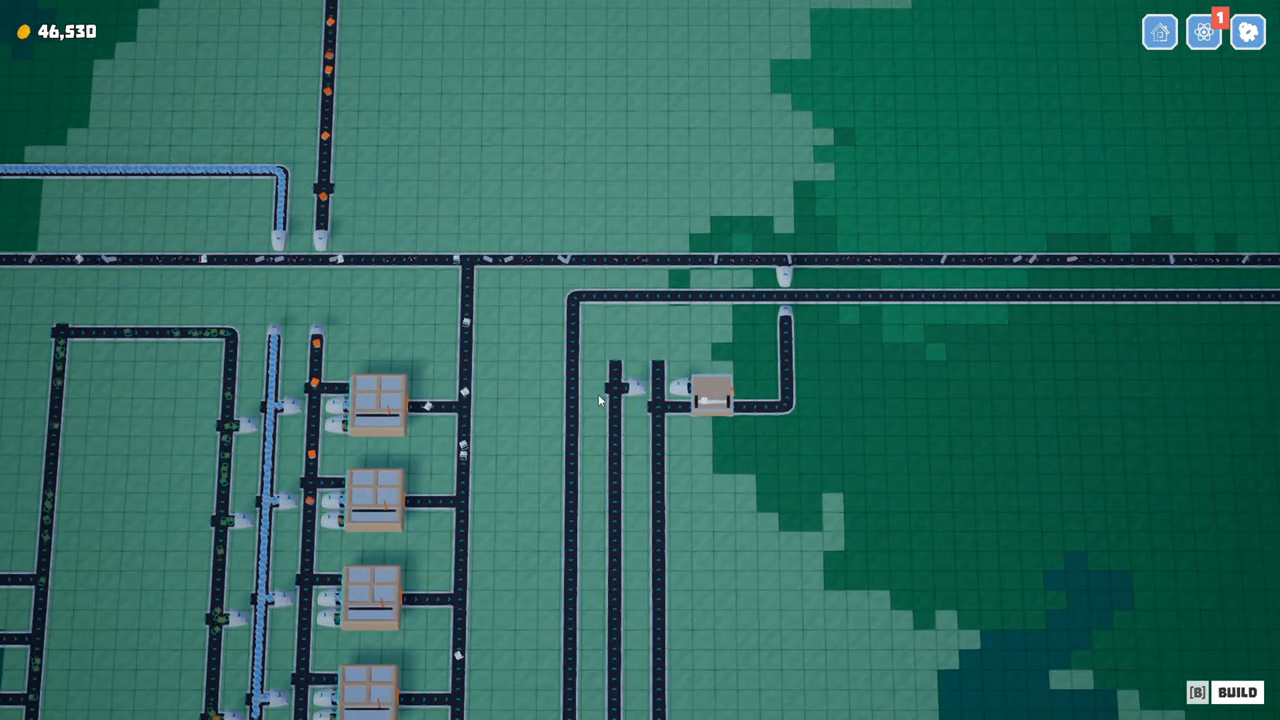
mouse_move(785, 418)
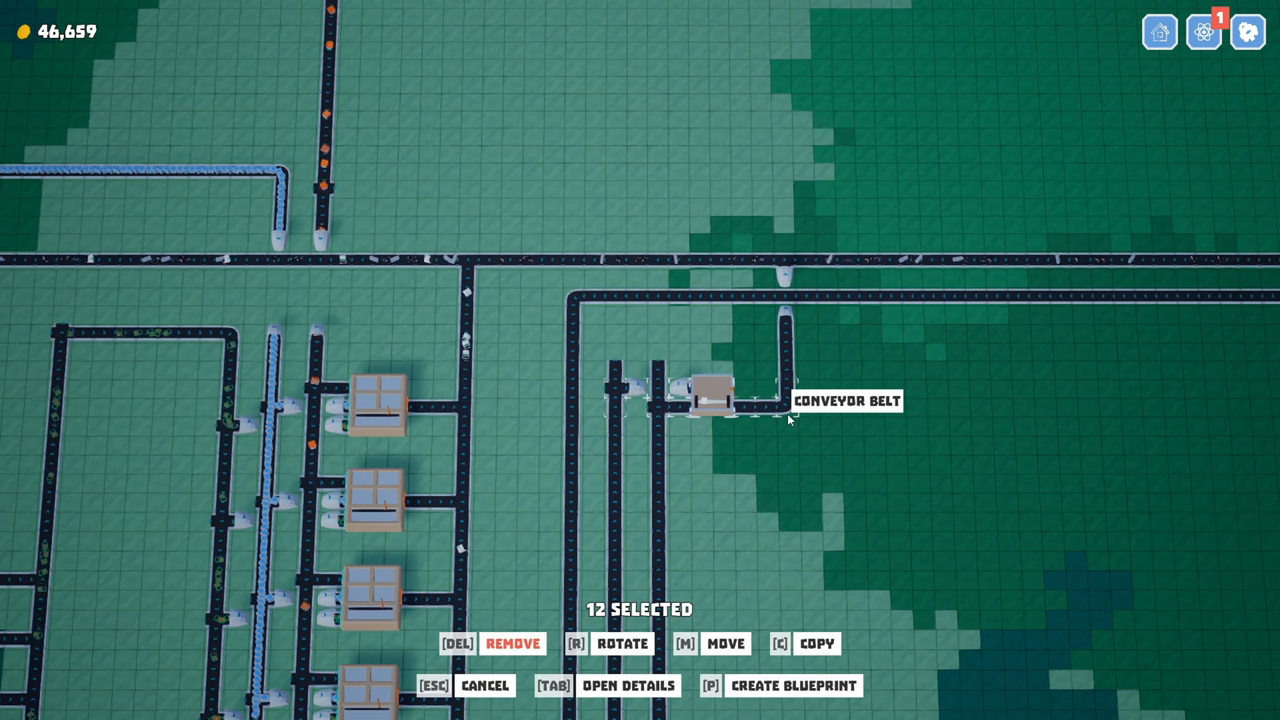
Step: Copy the battery machine shop setup and paste a copy further down the belts
key(m)
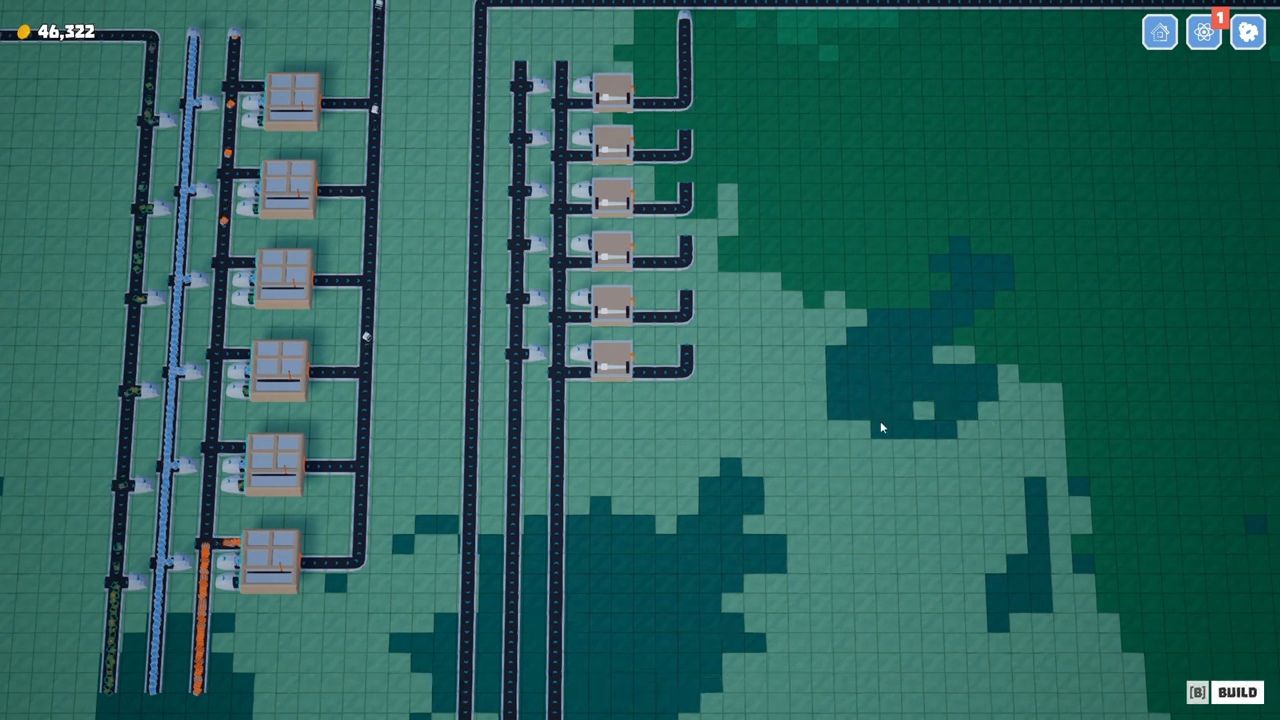
click(685, 335)
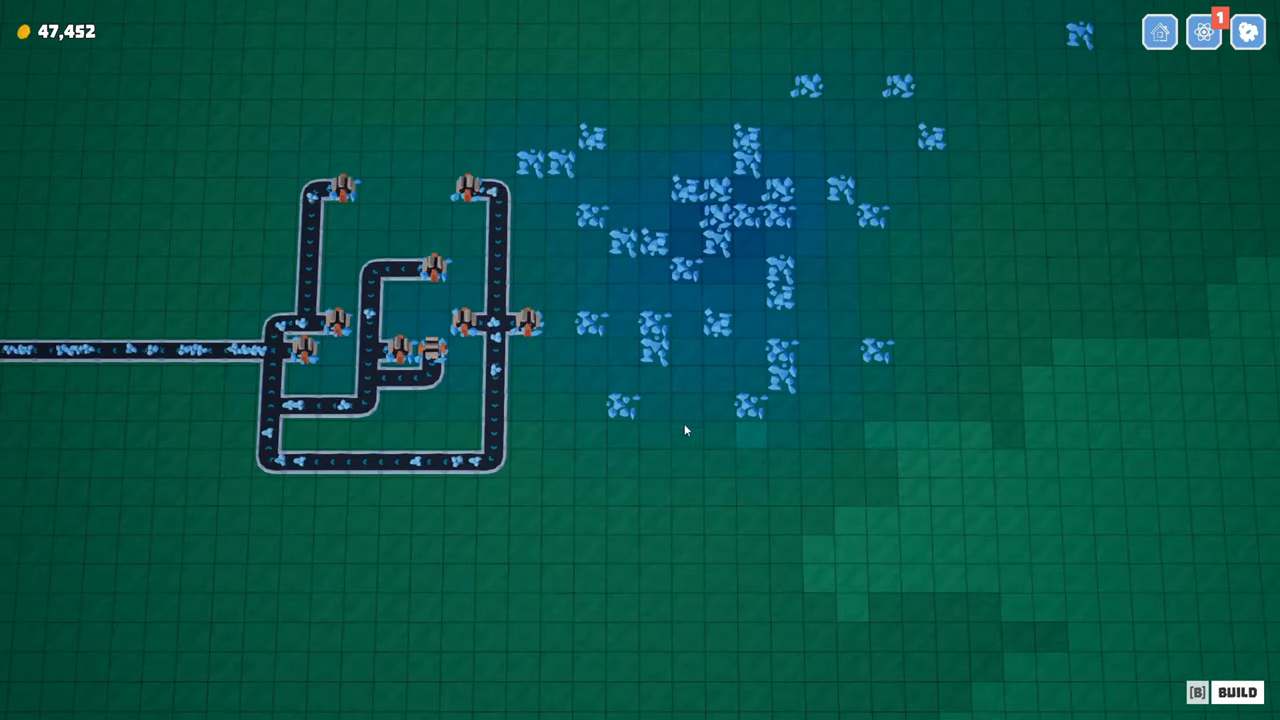
Step: Add another tier 3 extractor on the crystal ore field and keep building
click(605, 310)
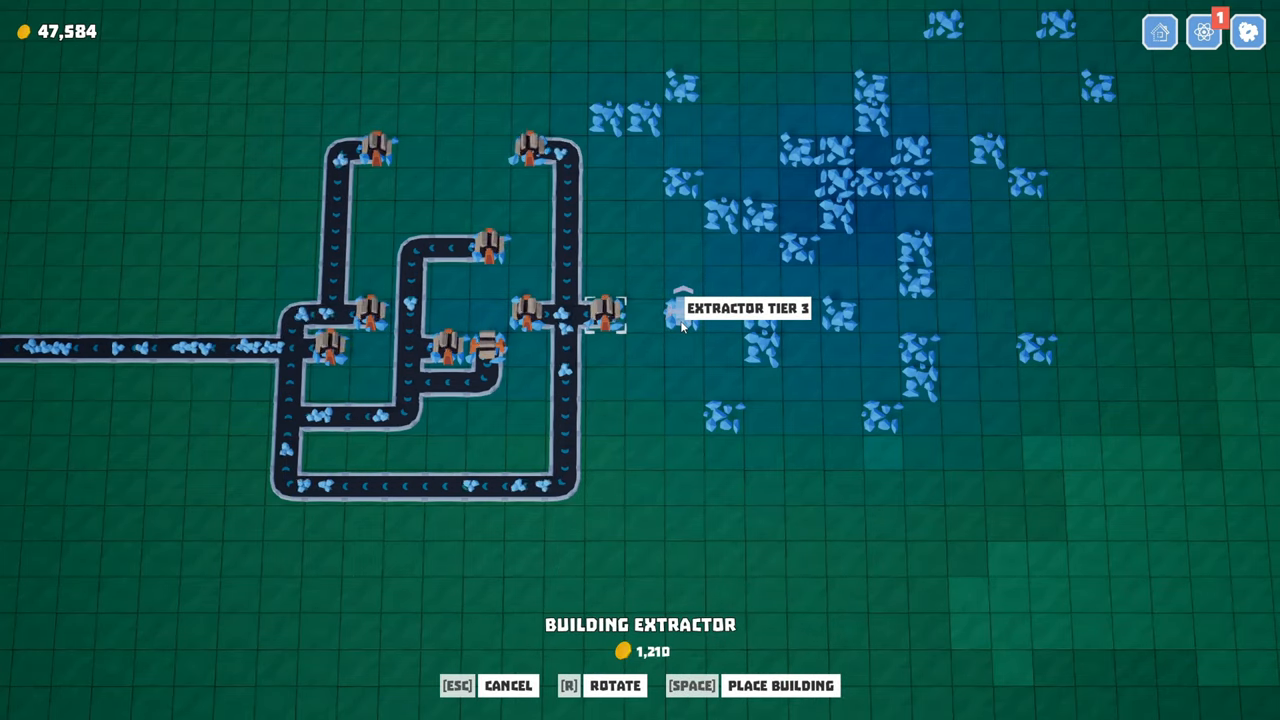
click(680, 315)
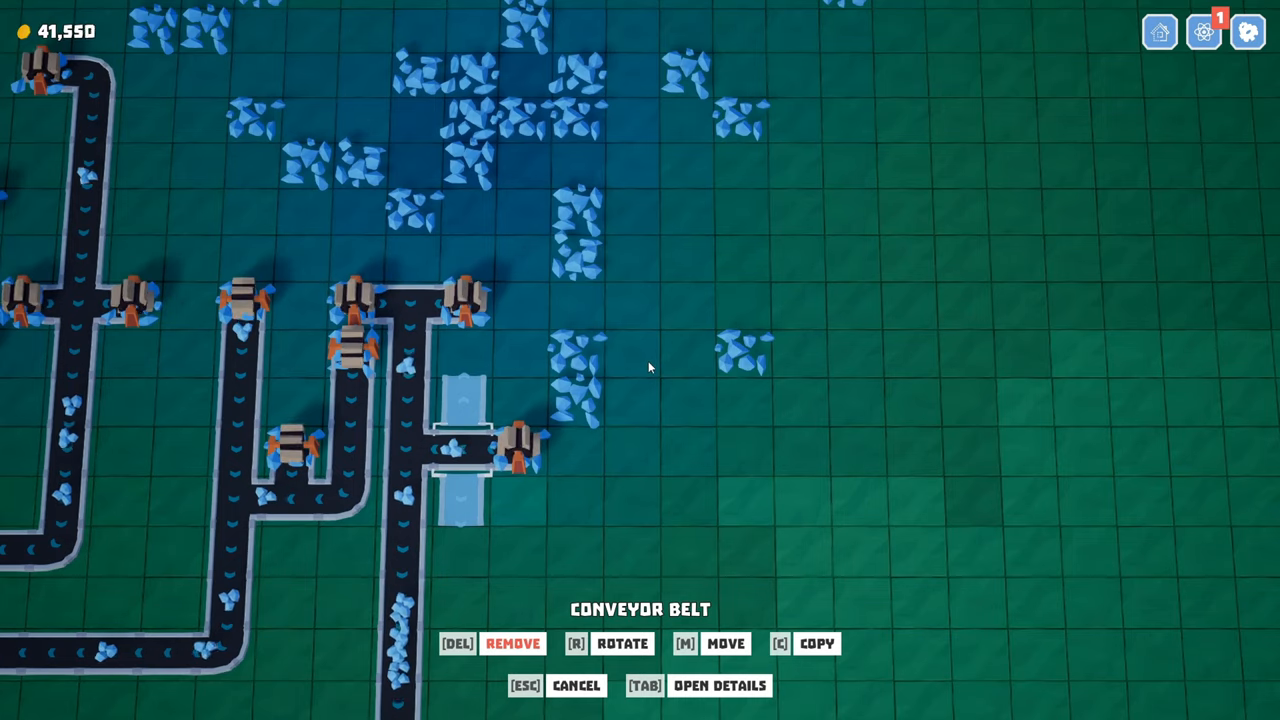
click(520, 445)
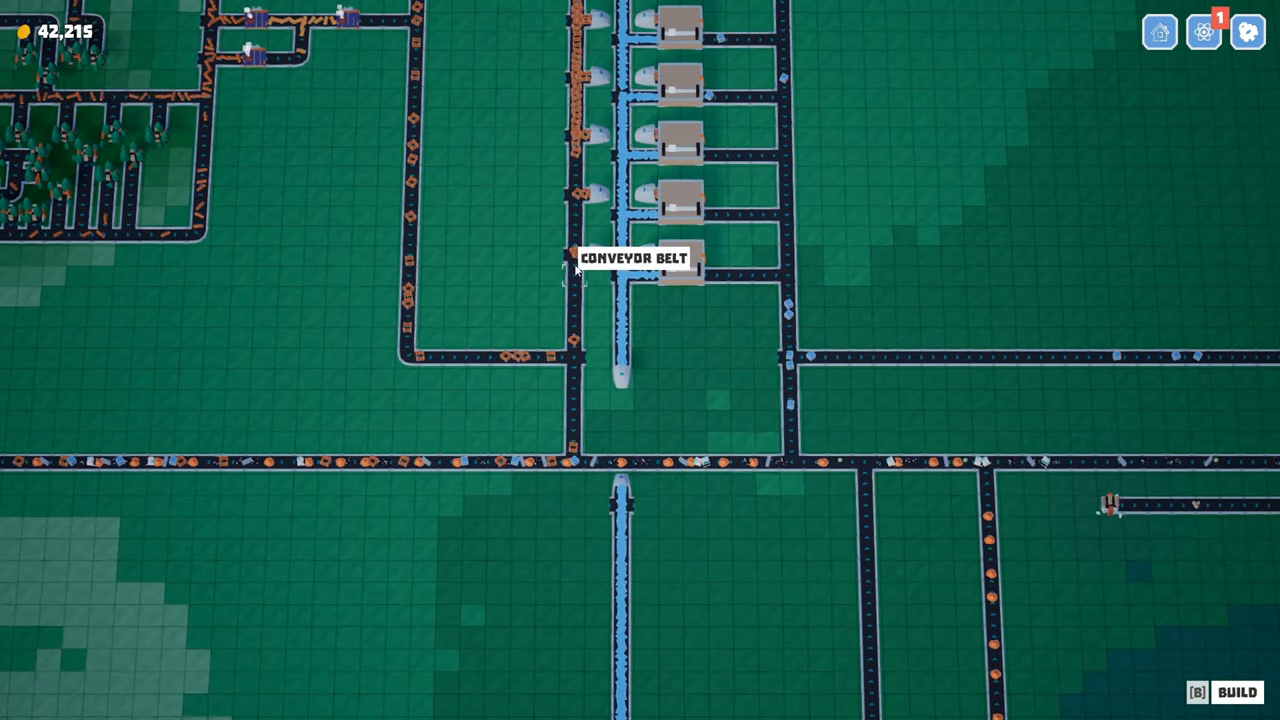
Step: Select the six Metal Frame machine shops and buy the 3,000-coin Tier 2 upgrade
click(680, 260)
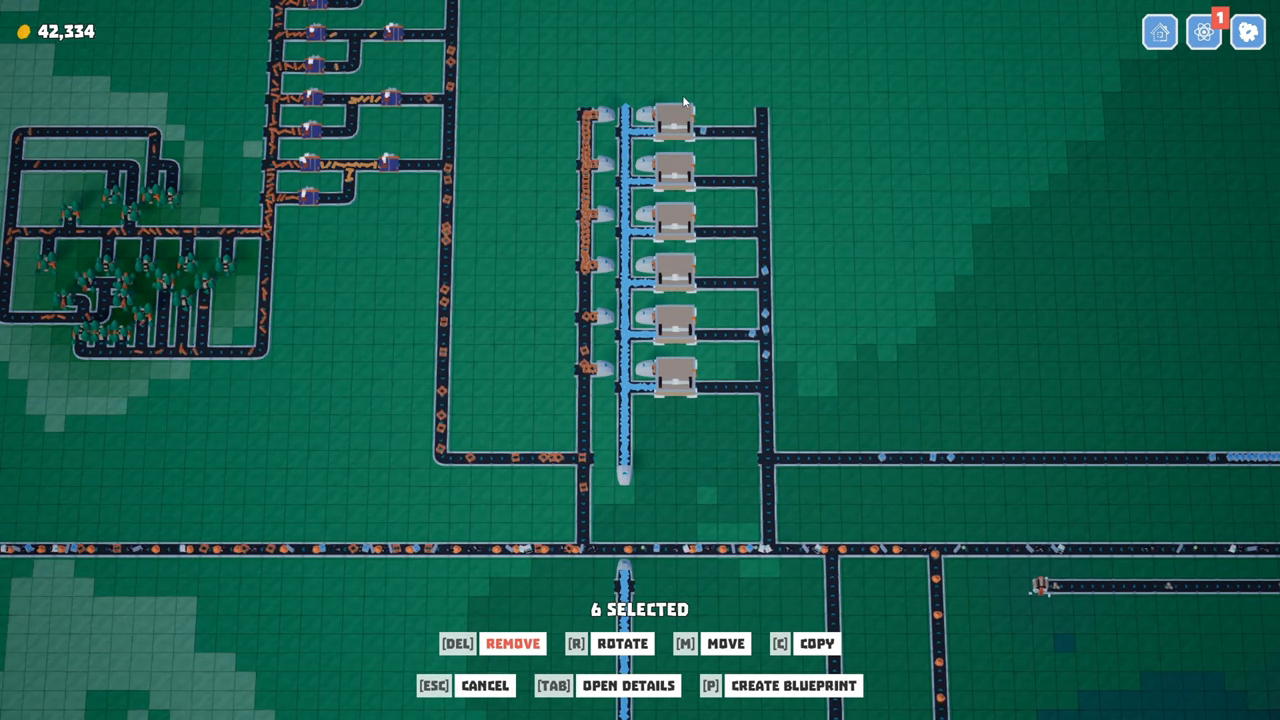
click(628, 685)
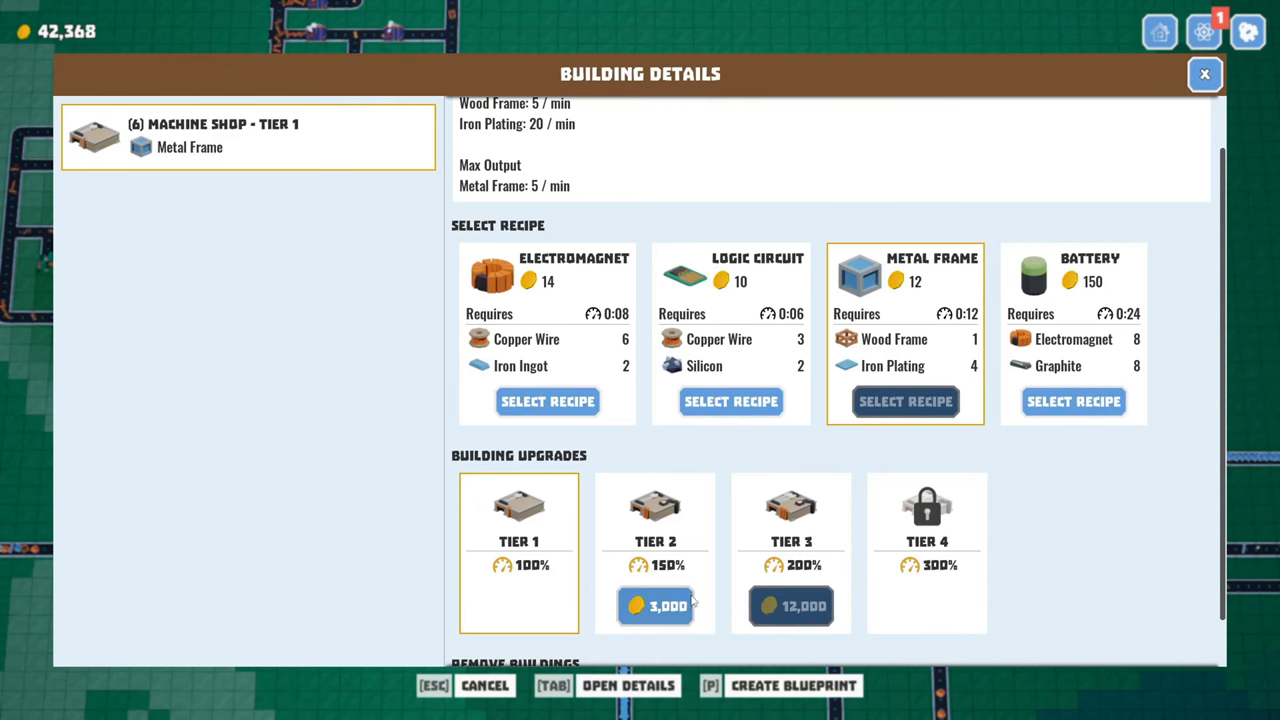
click(655, 605)
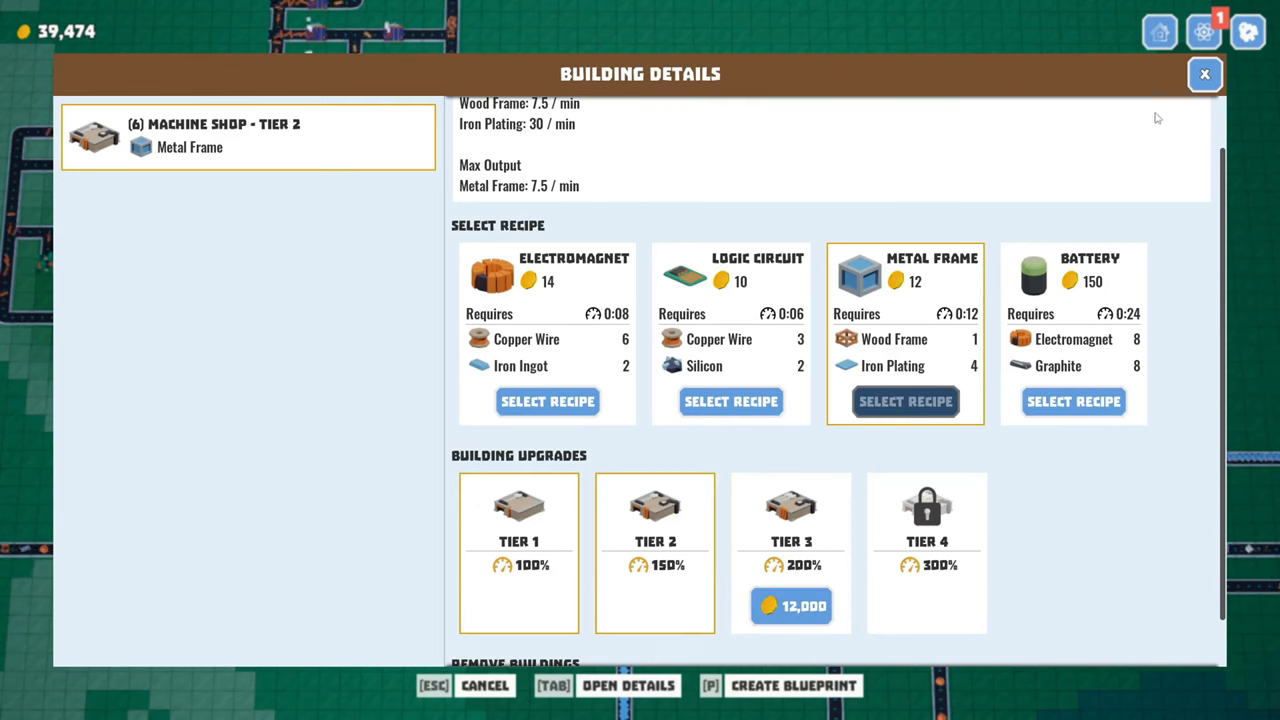
click(1204, 73)
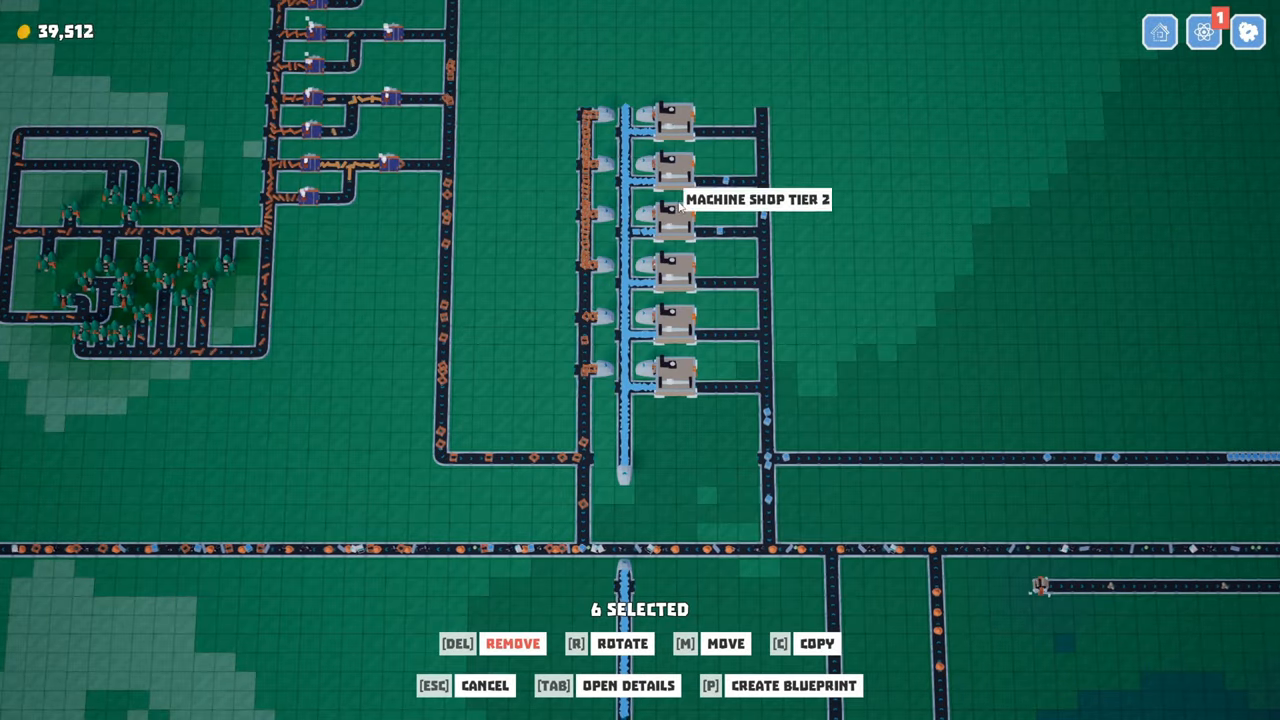
mouse_move(810, 165)
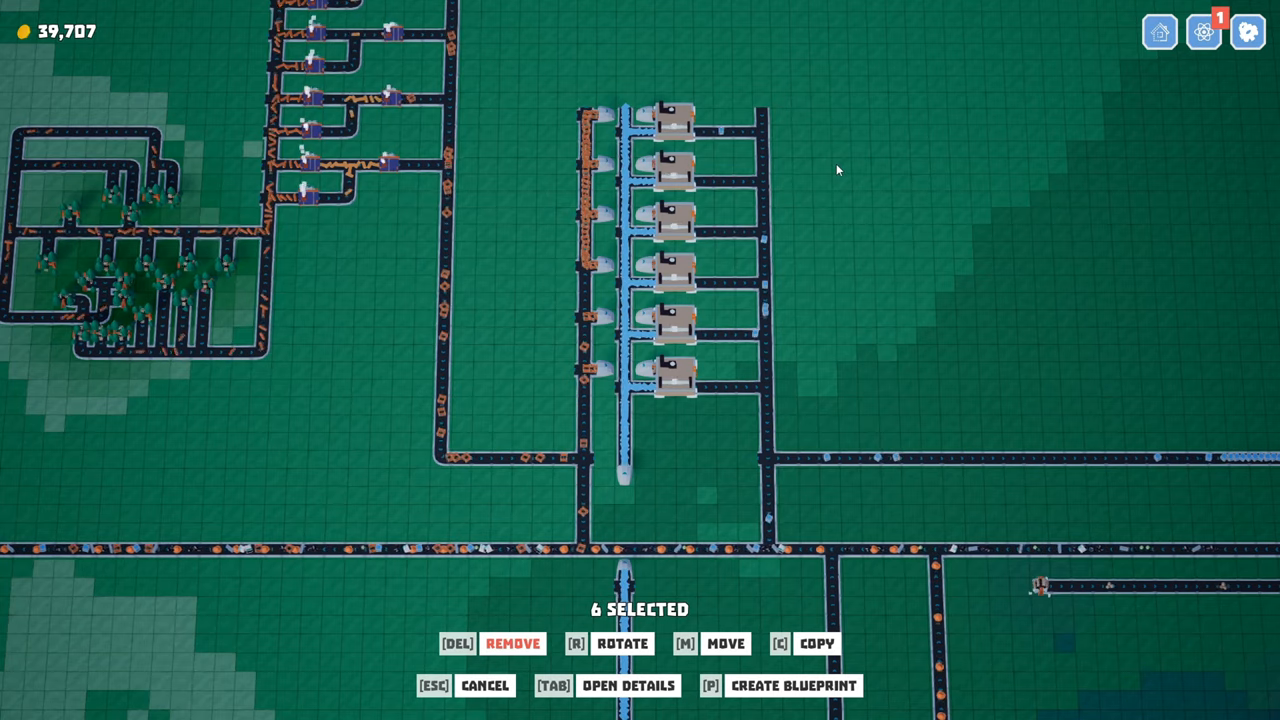
mouse_move(765, 178)
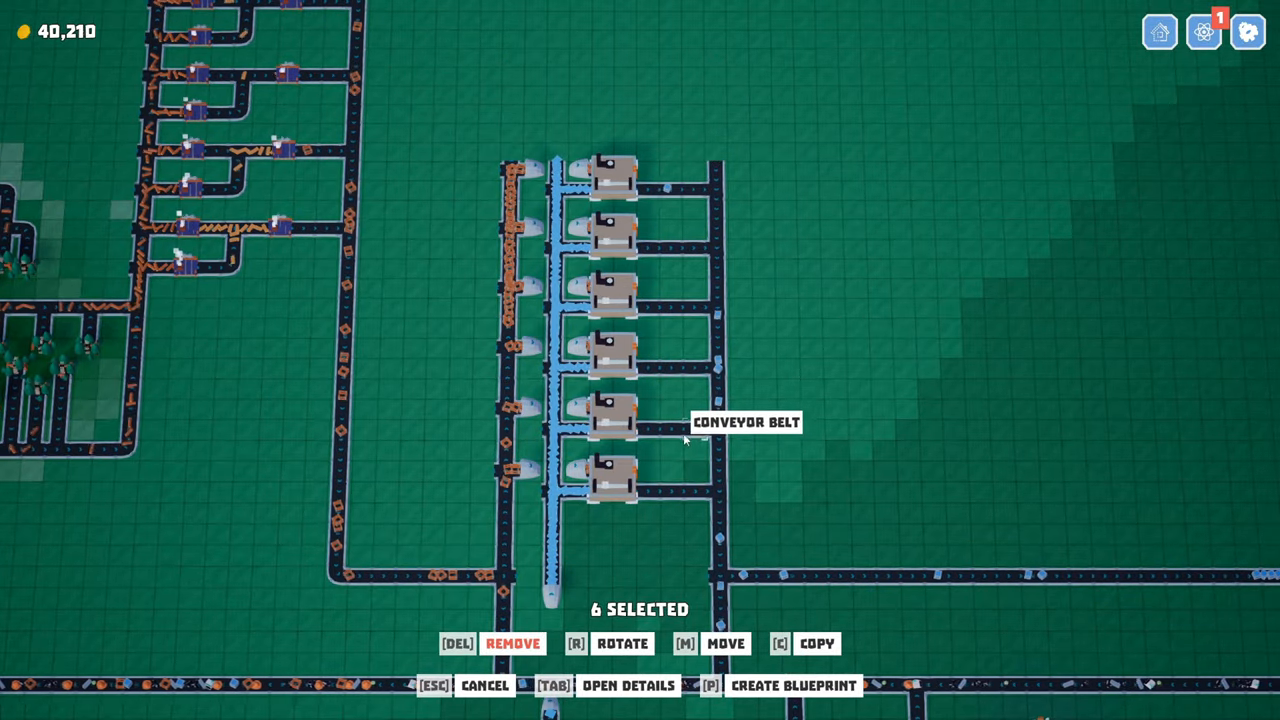
mouse_move(817, 395)
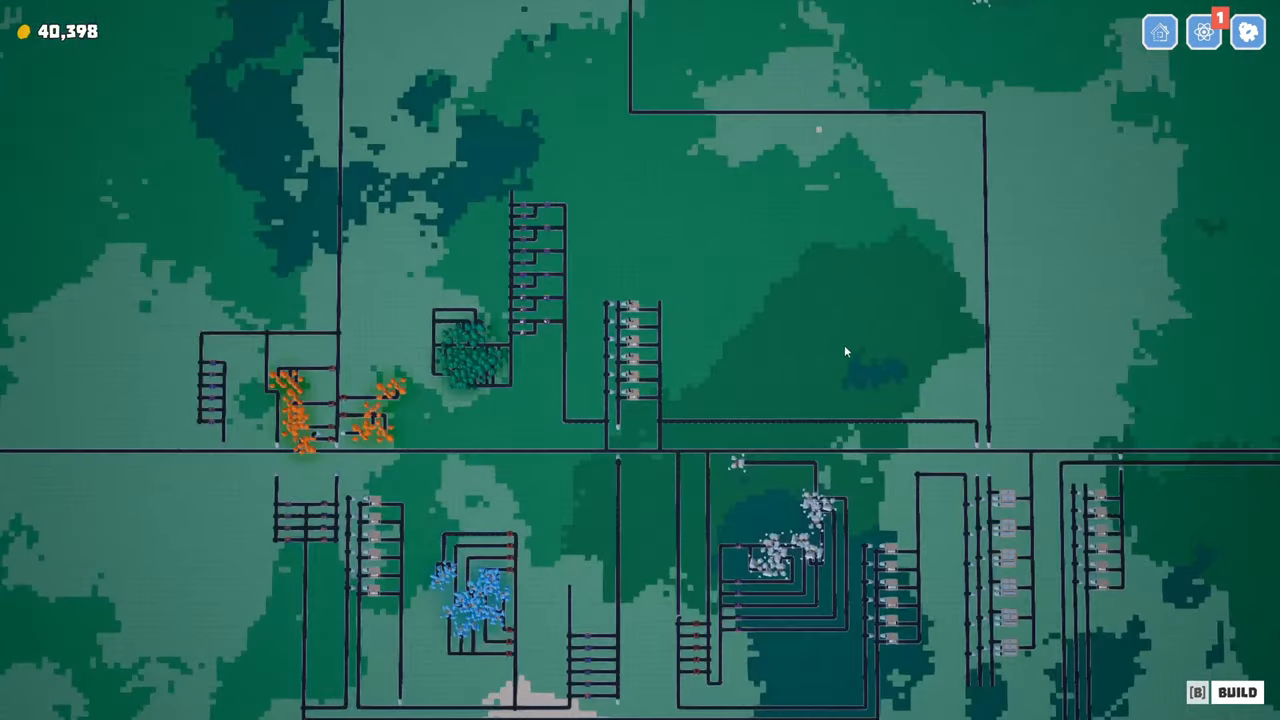
click(1247, 32)
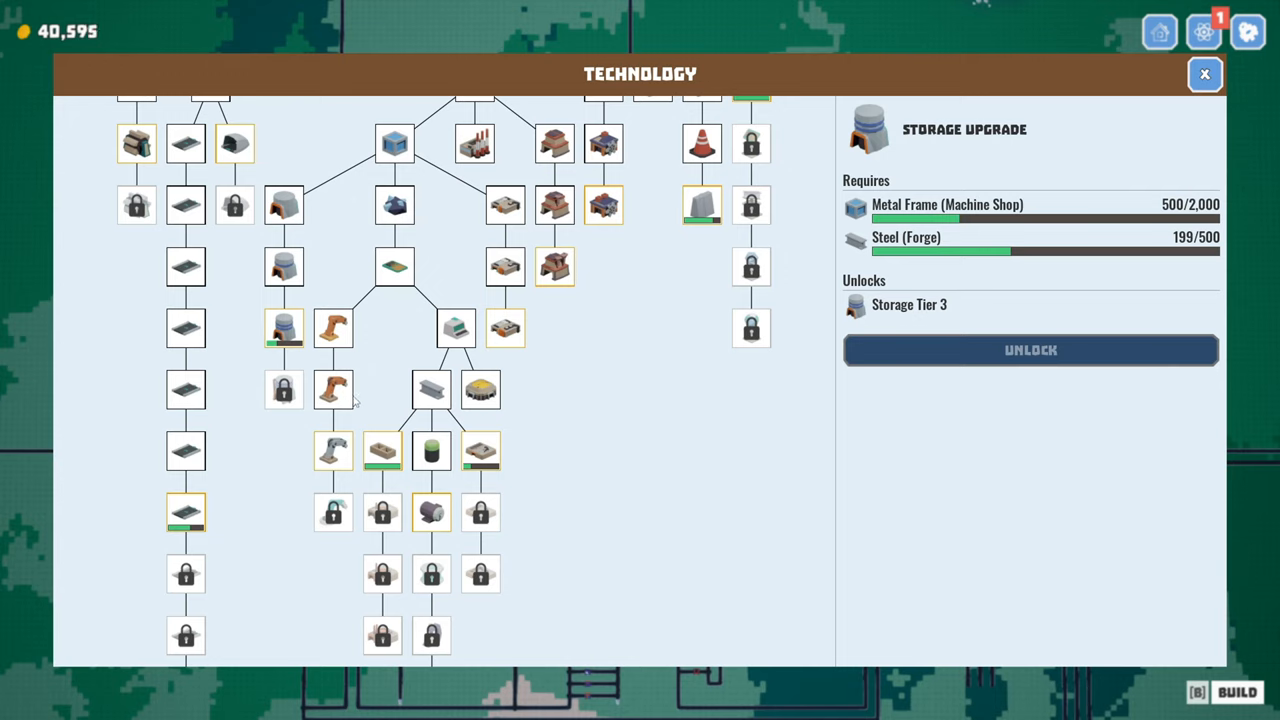
Step: Unlock Concrete in the tech tree, preview the Motors requirements, then close the tree
click(383, 450)
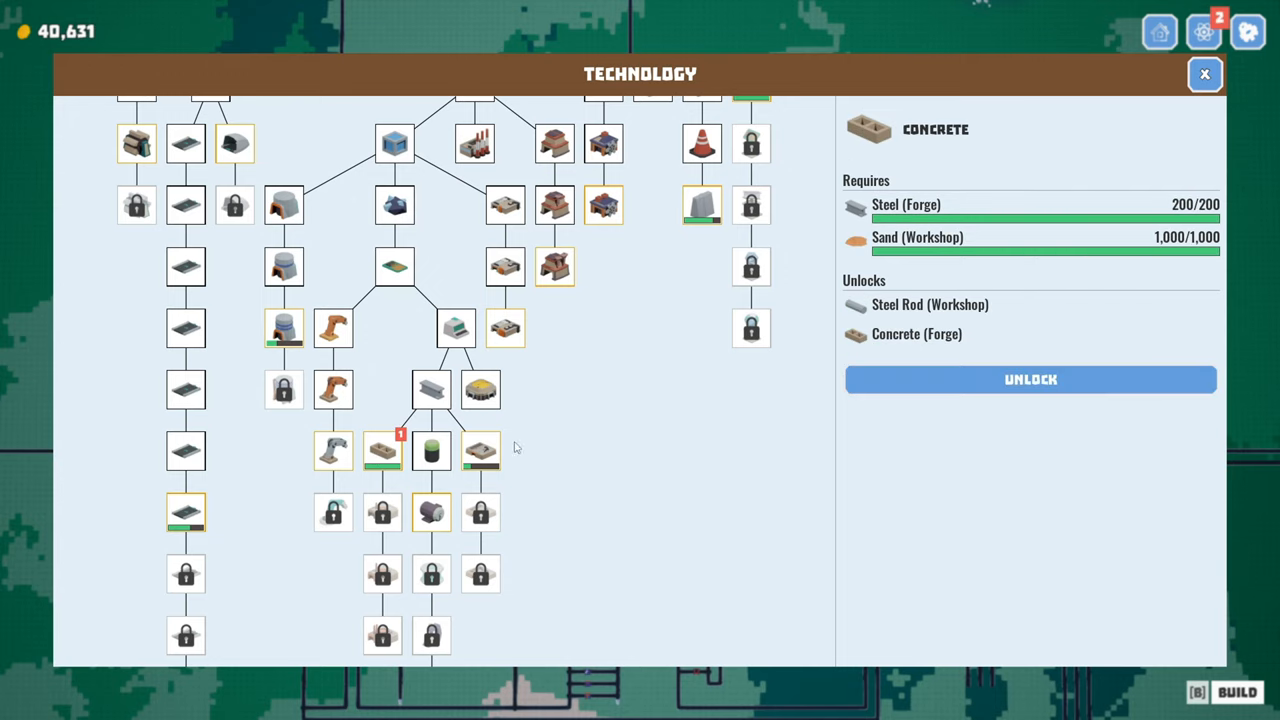
mouse_move(900, 320)
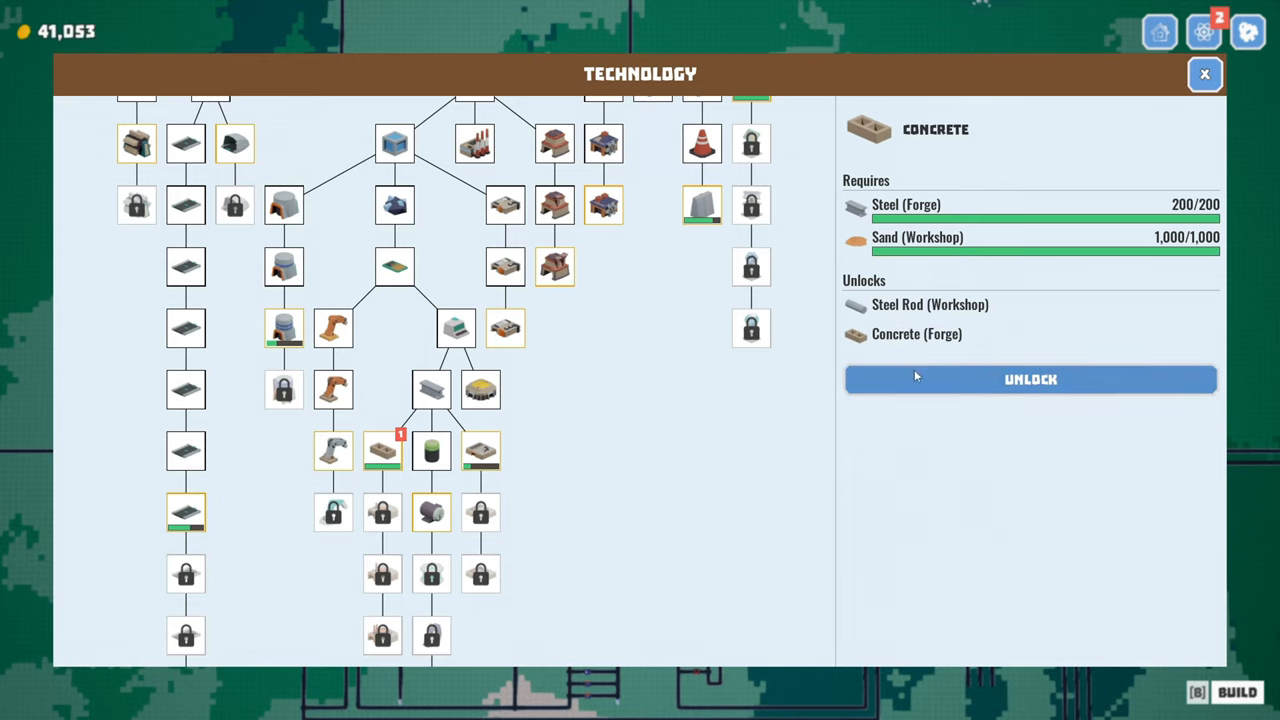
click(1030, 379)
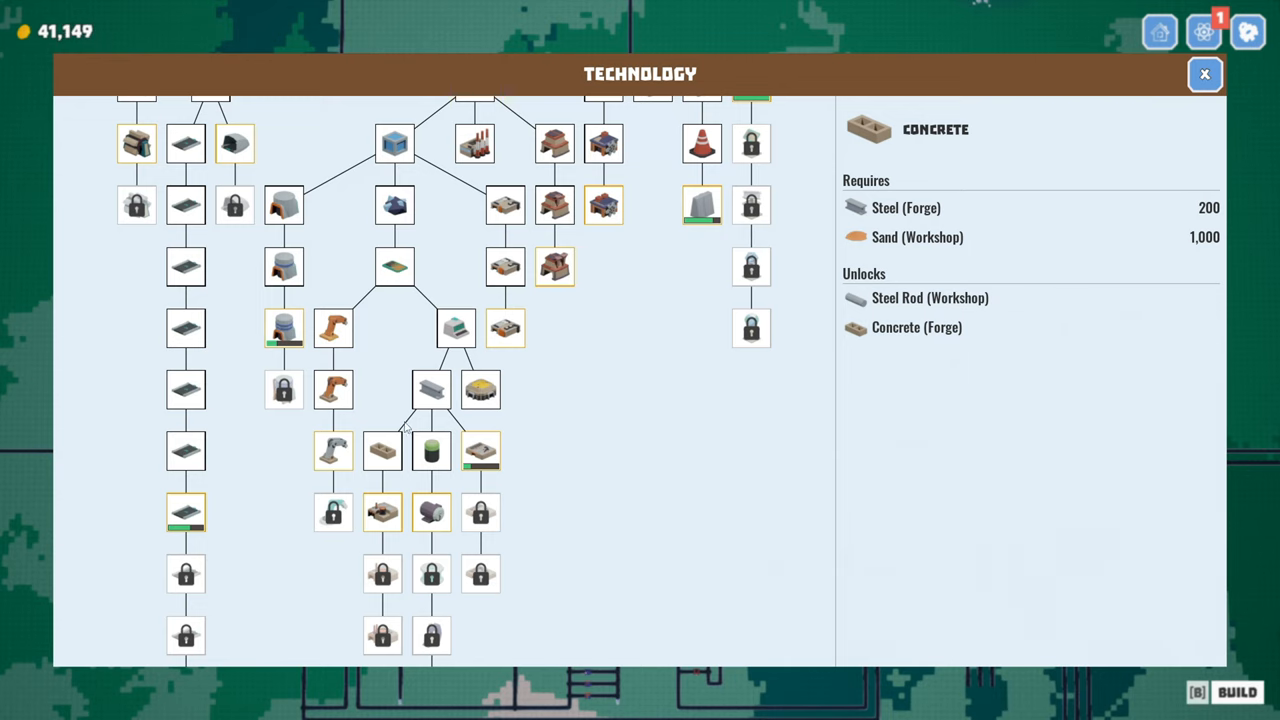
click(235, 205)
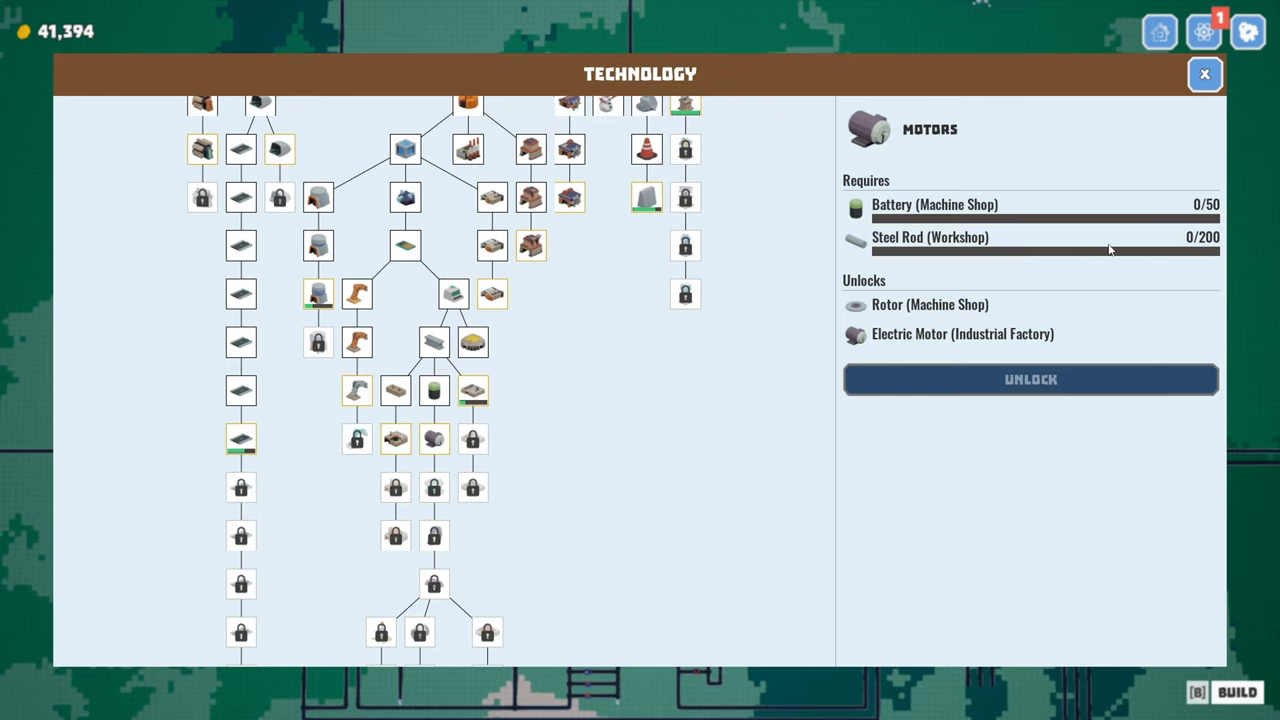
mouse_move(998, 218)
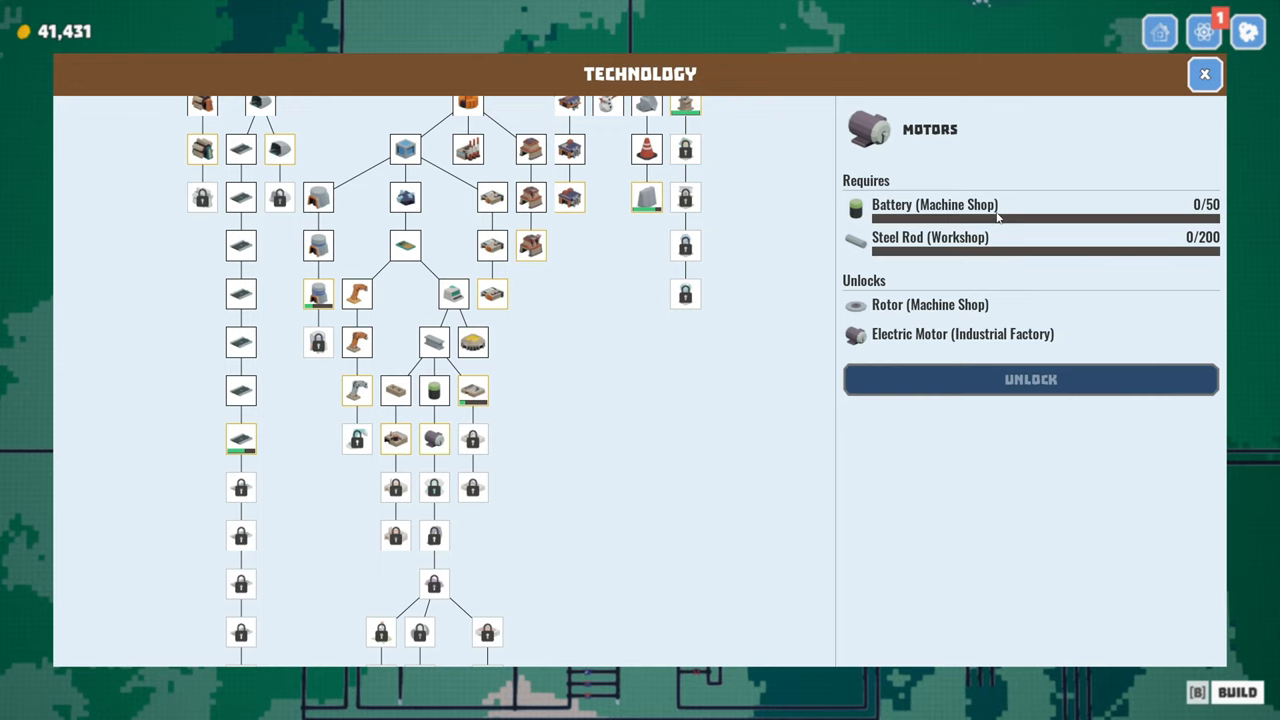
click(1205, 74)
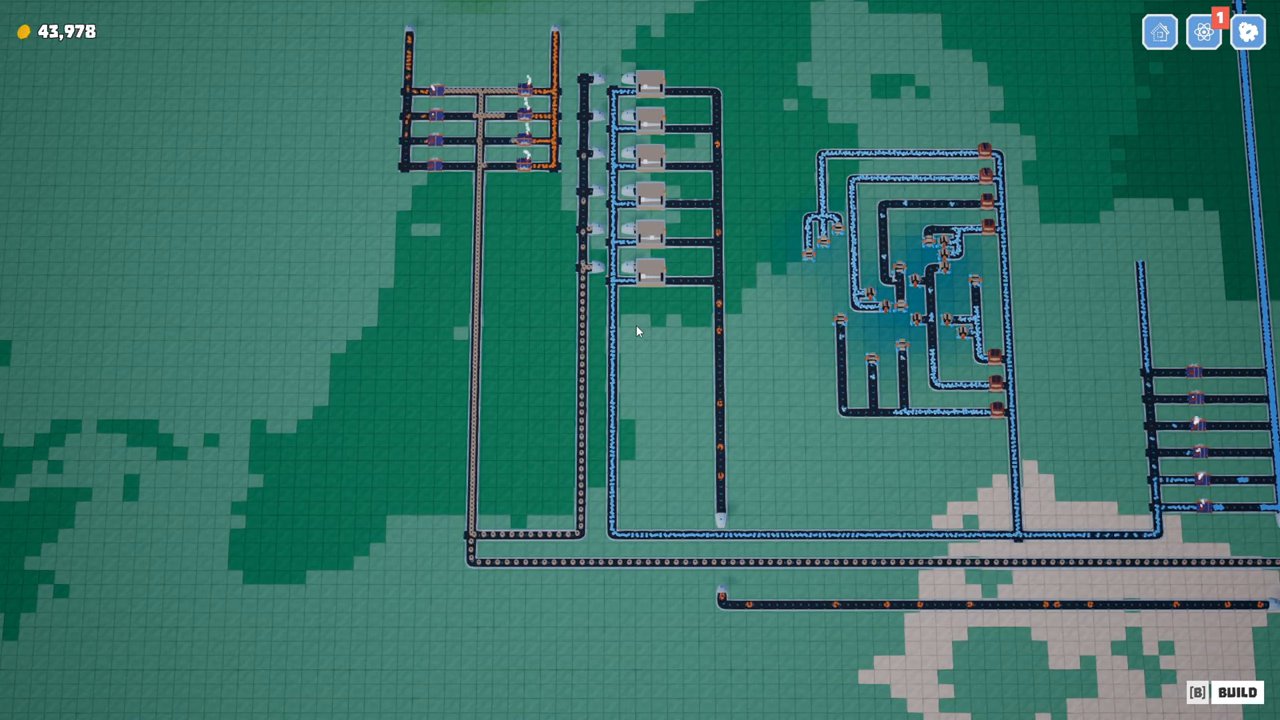
mouse_move(615, 338)
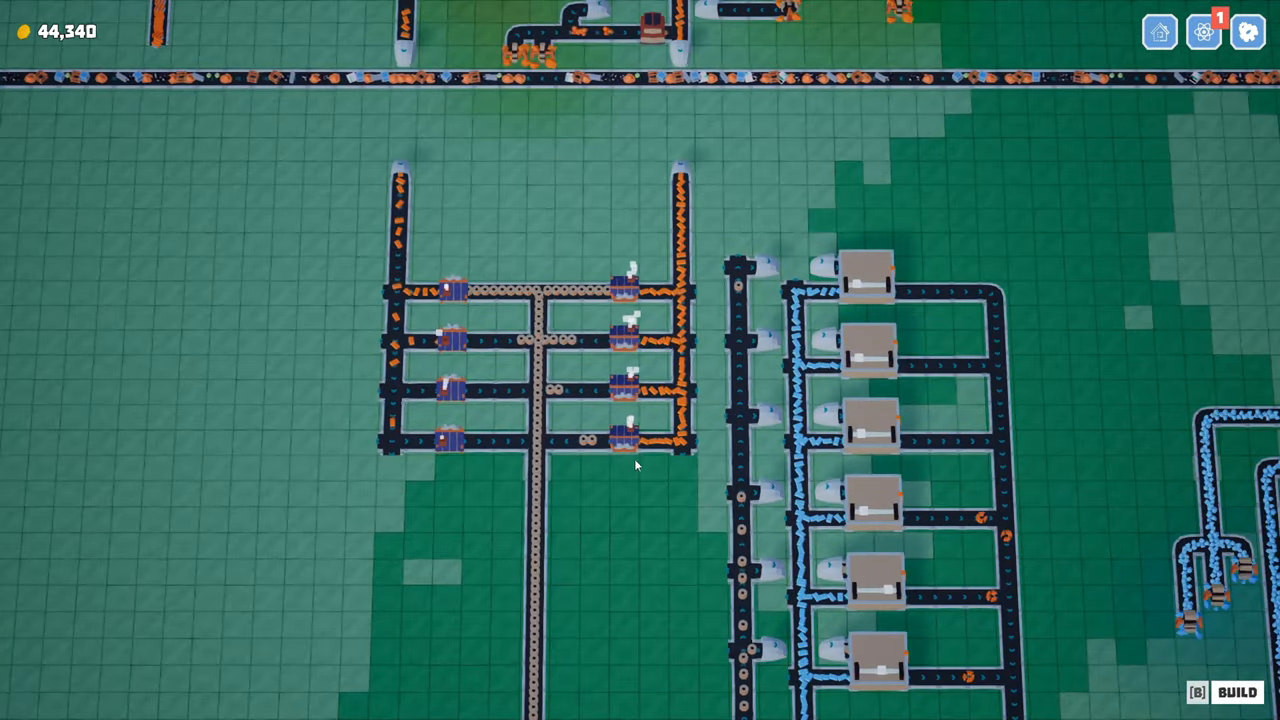
mouse_move(517, 290)
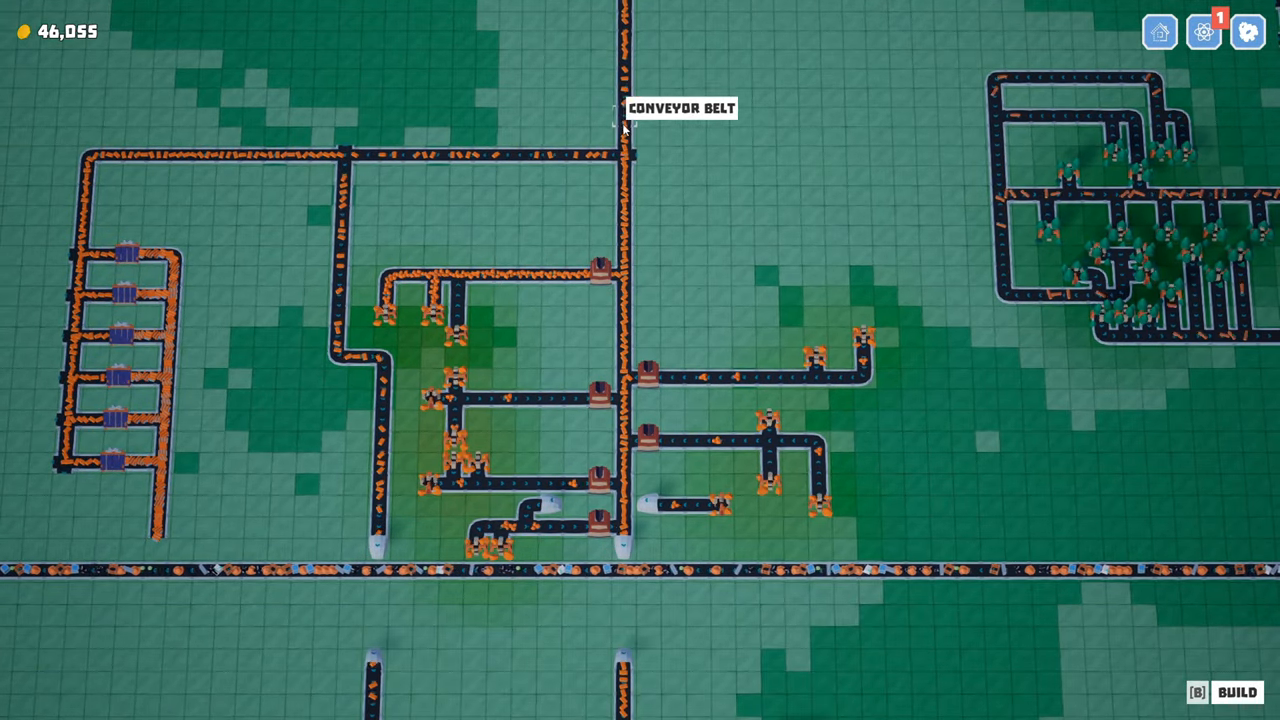
Step: Adjust the view back to the six battery machine shops beside the parallel belts
scroll(down, 3)
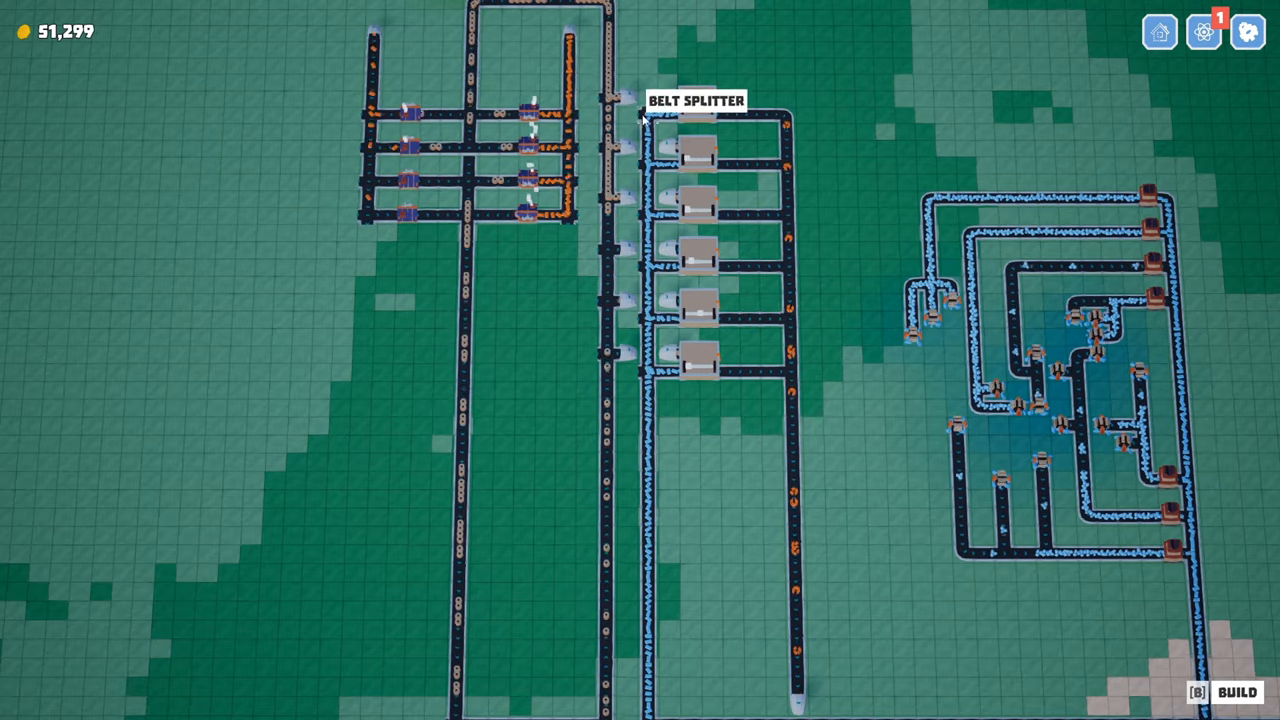
scroll(down, 3)
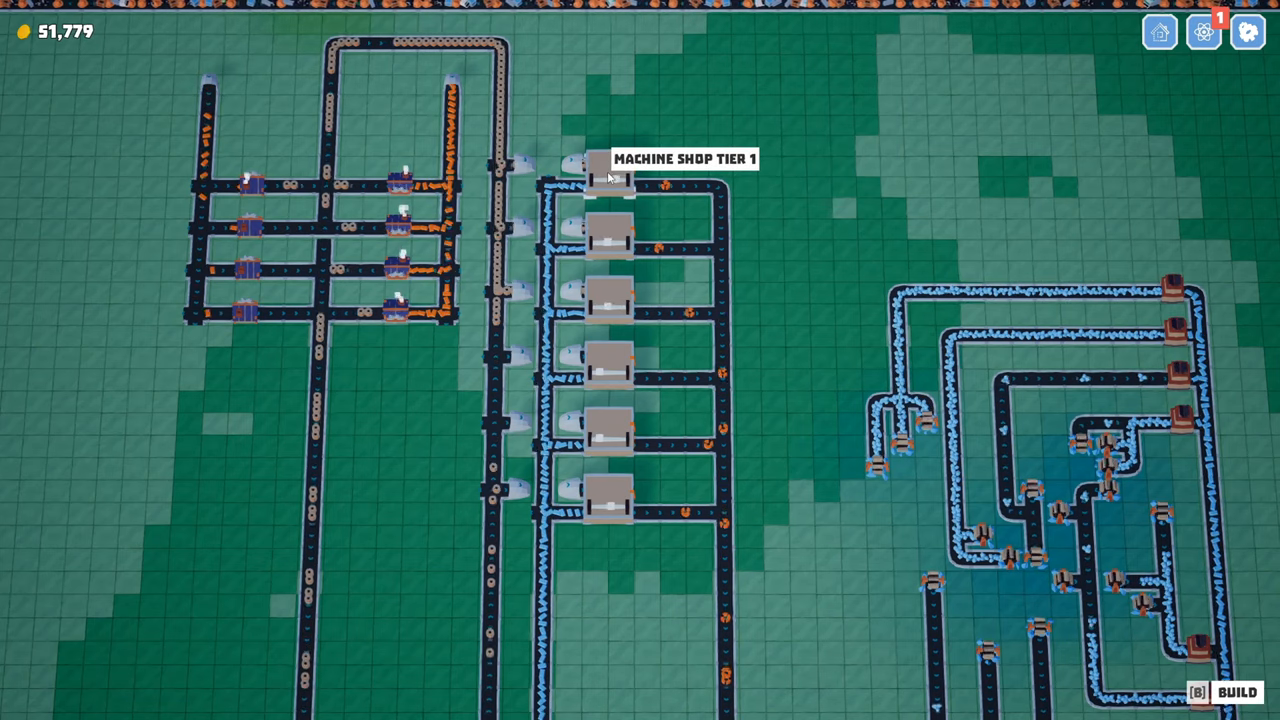
Step: Inspect the top machine shop, then upgrade two lower machine shops to higher tiers, including tier 3
click(610, 175)
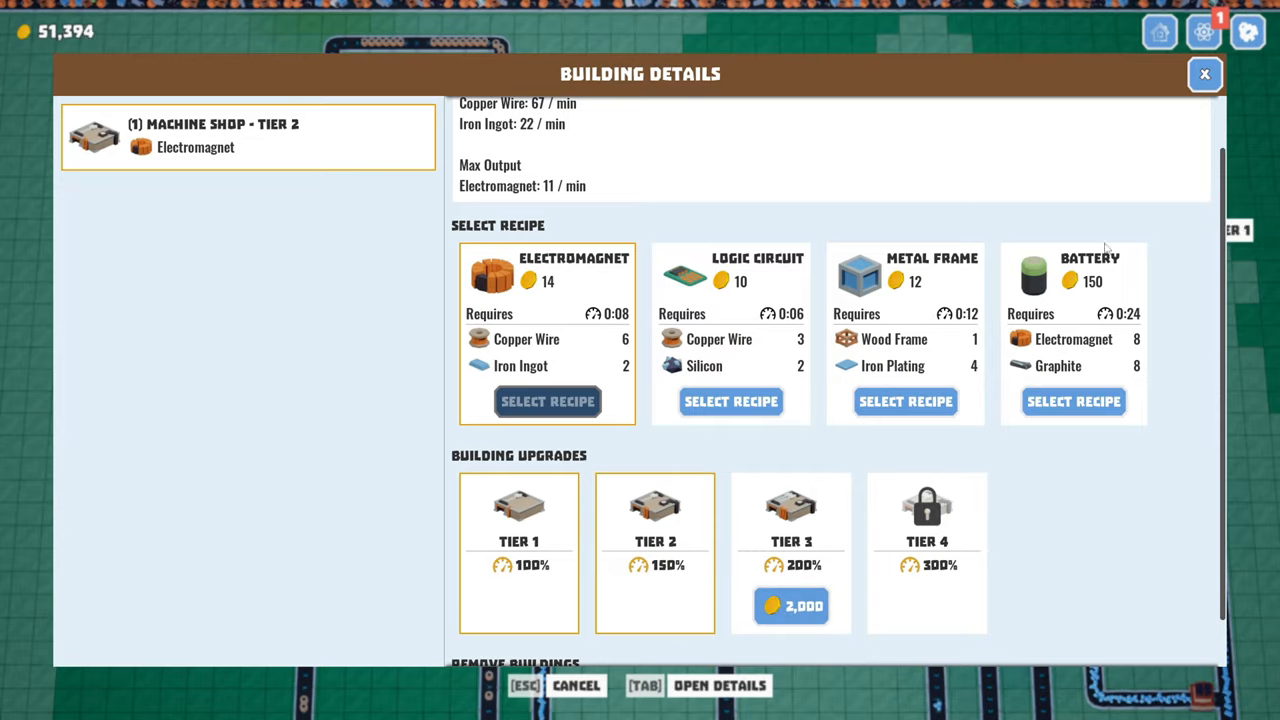
click(1205, 74)
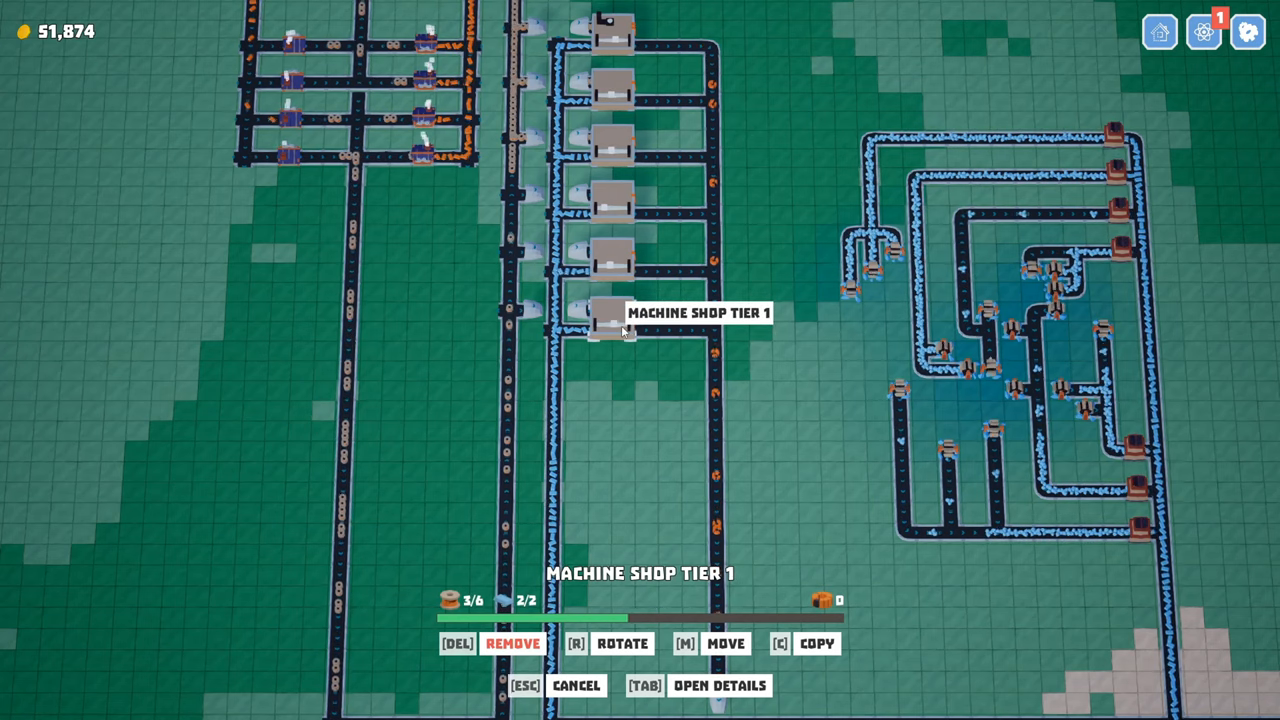
click(719, 685)
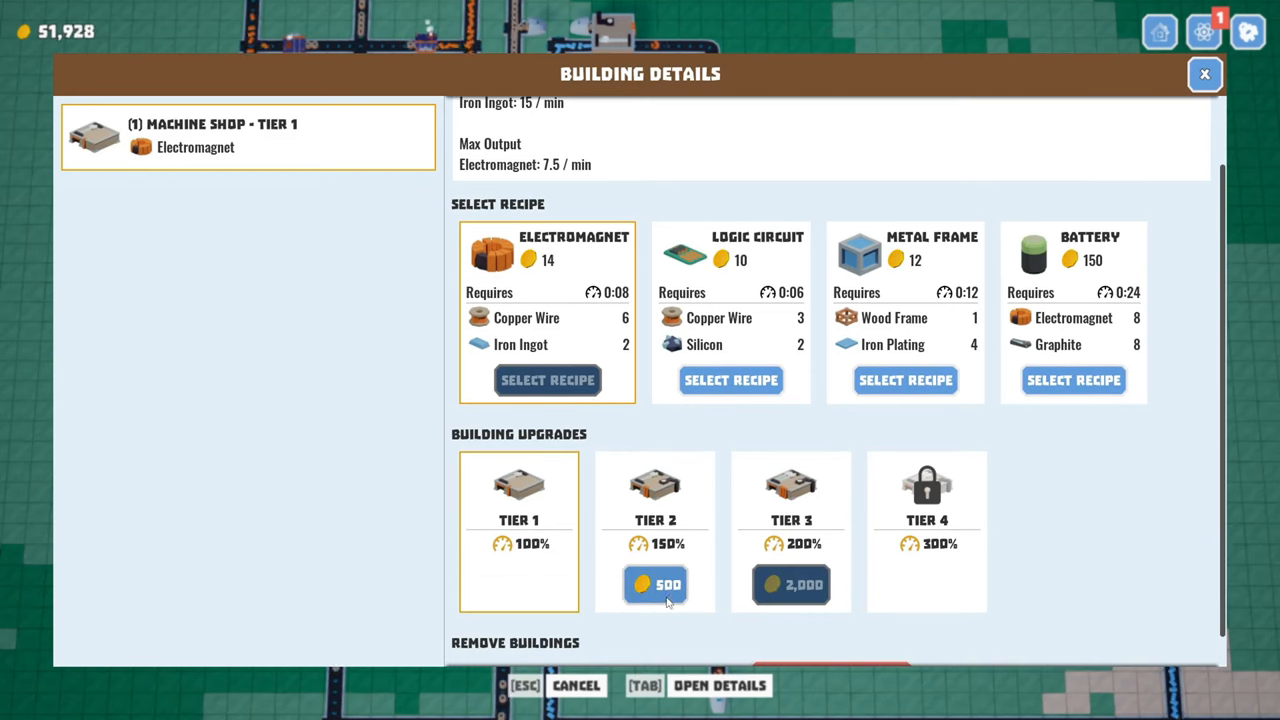
click(655, 584)
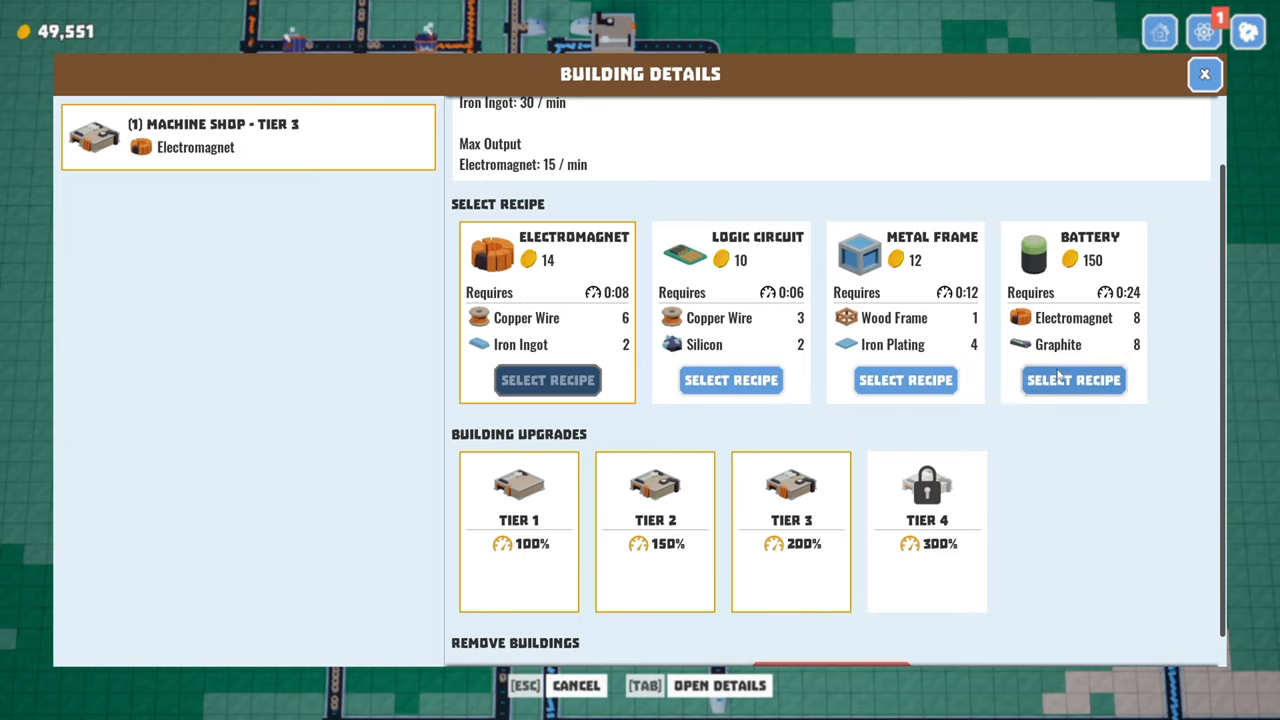
click(1205, 74)
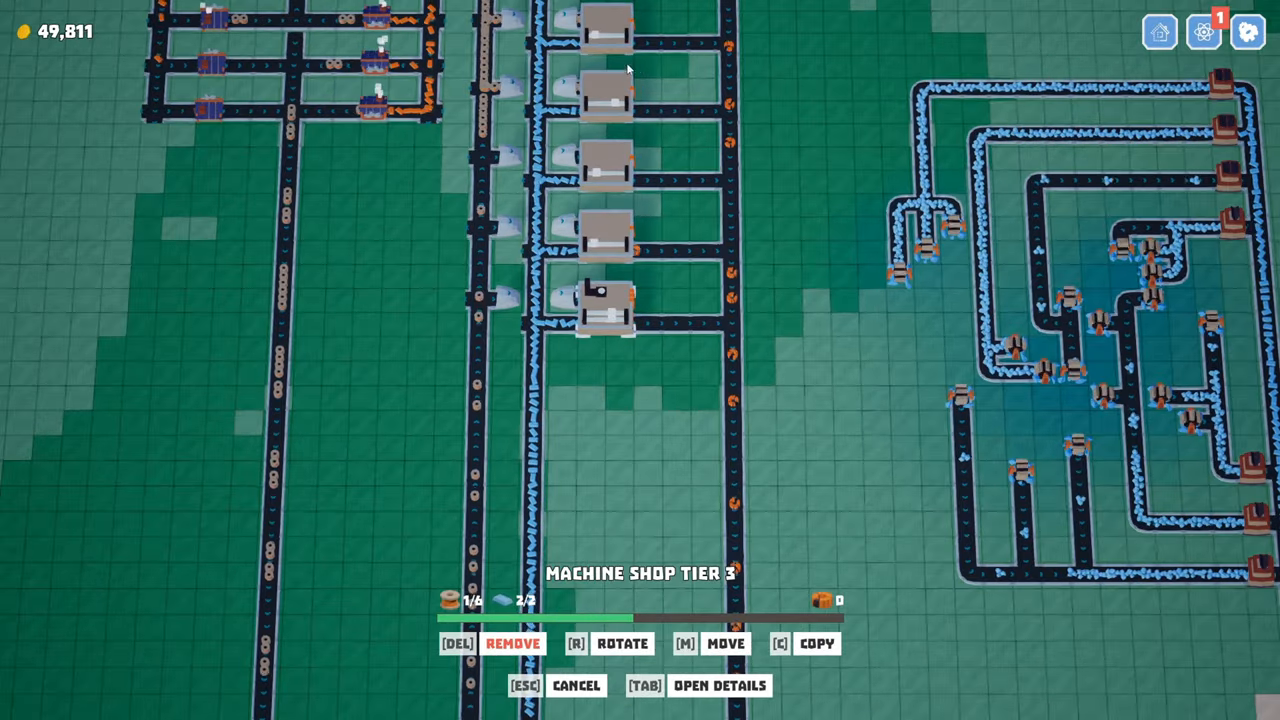
click(718, 685)
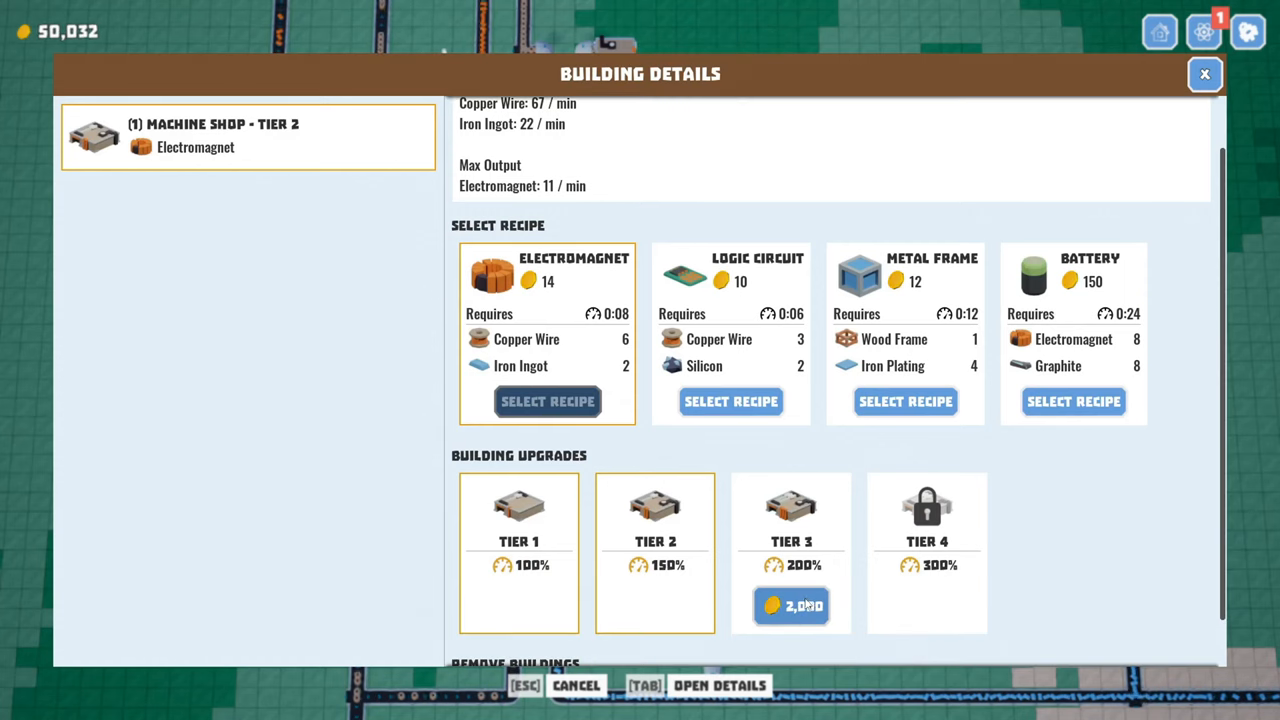
click(791, 605)
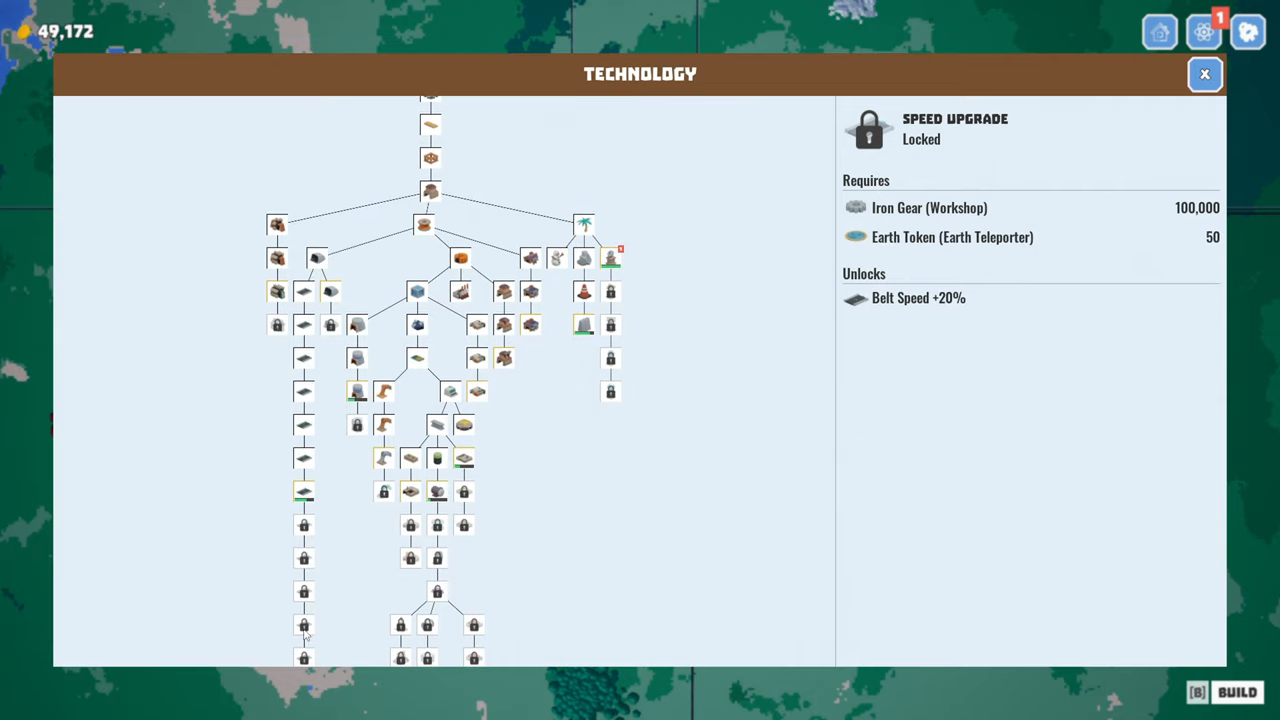
mouse_move(701, 375)
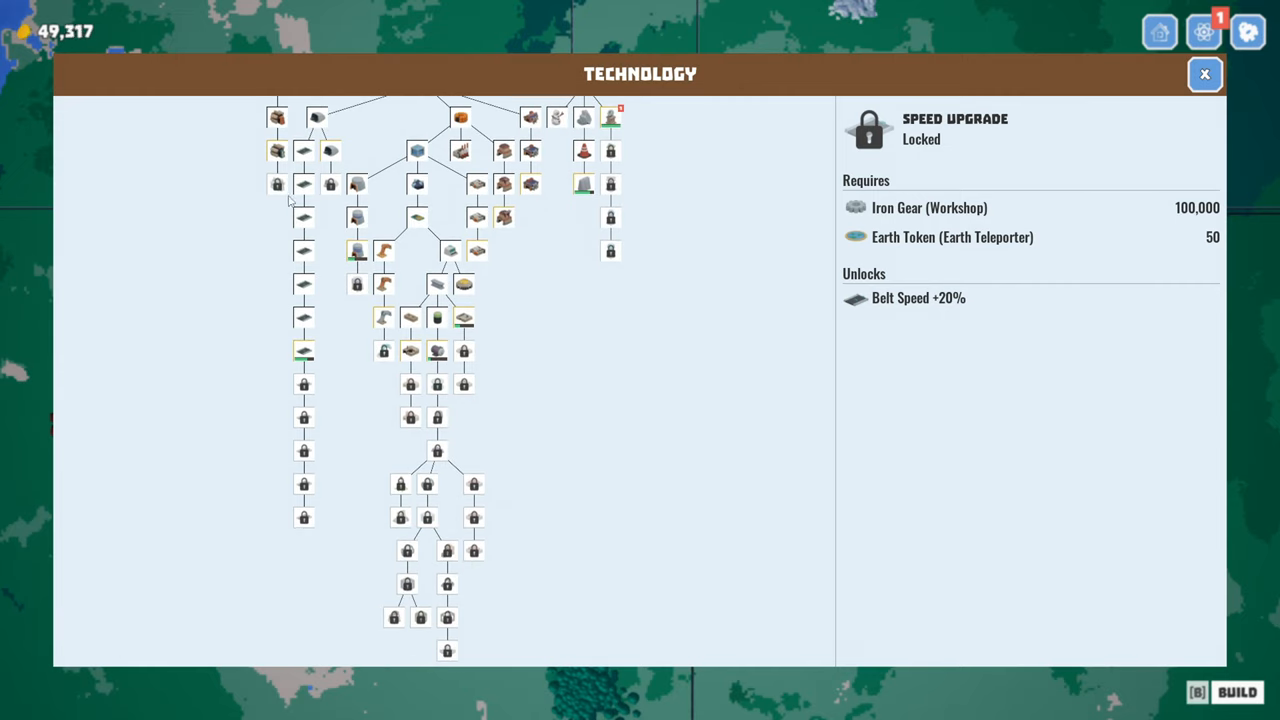
mouse_move(356, 217)
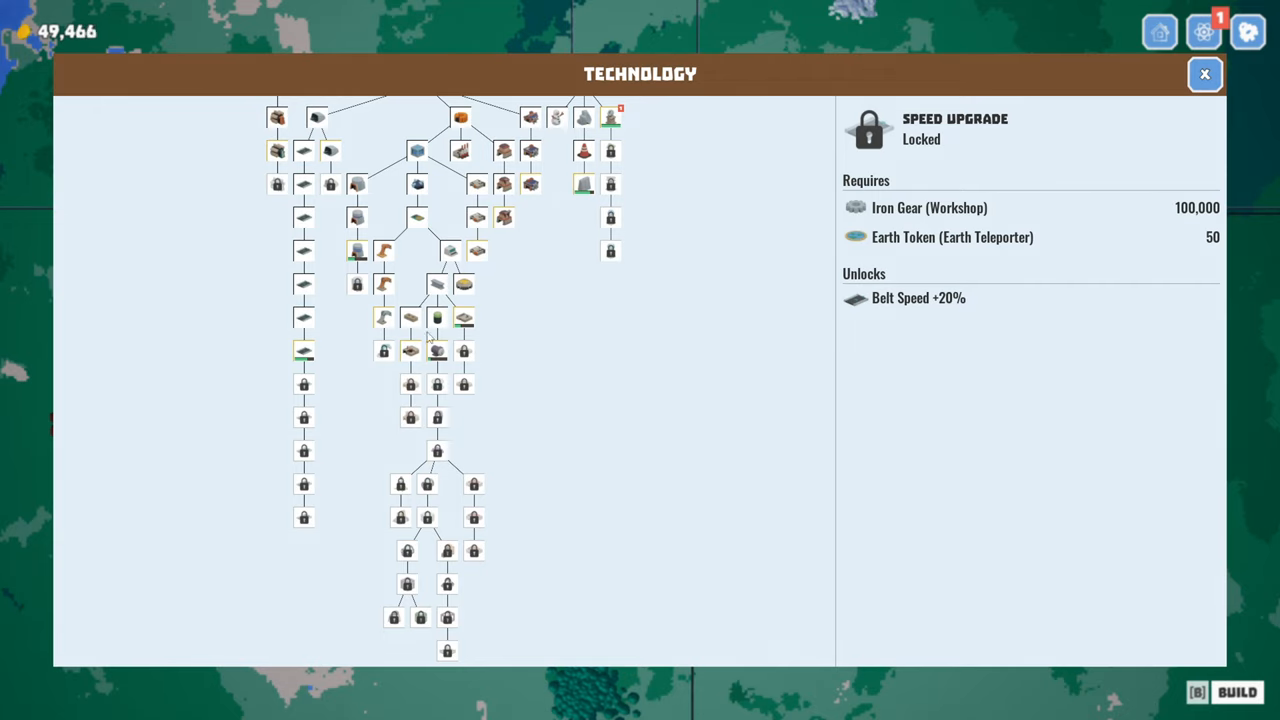
mouse_move(629, 392)
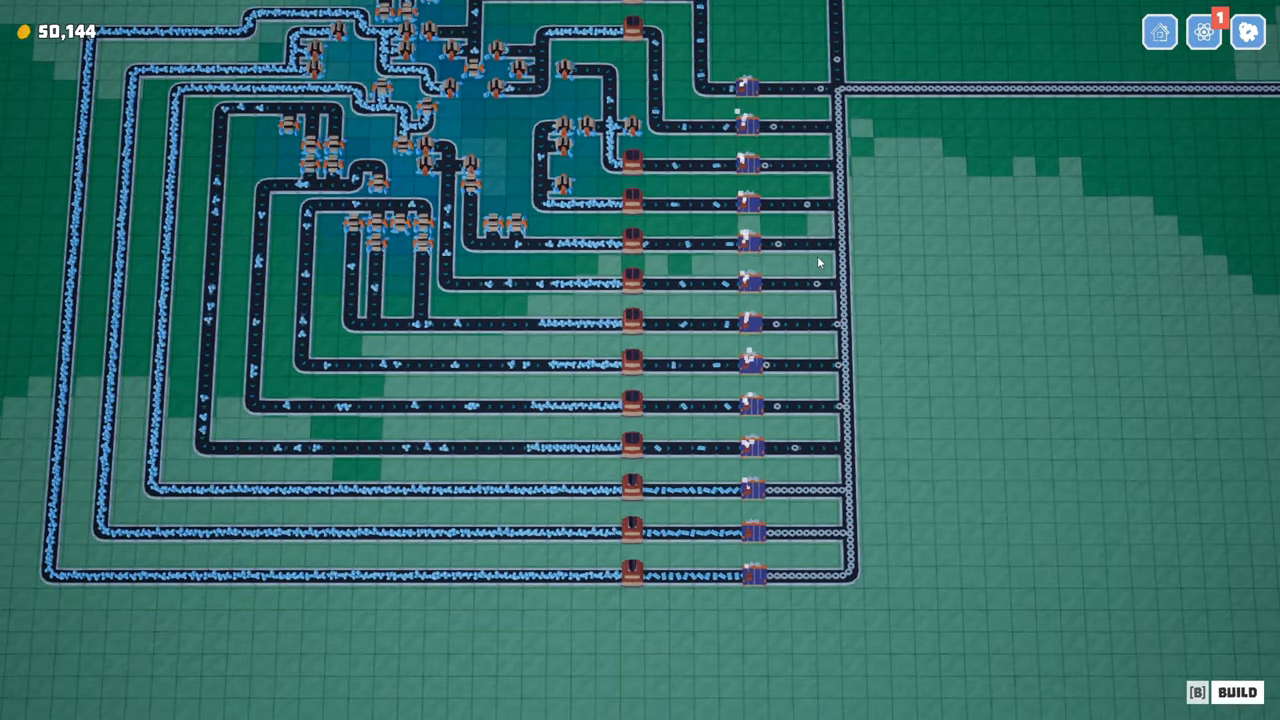
Step: Zoom out over the blue-ore mining block and its electromagnet lines
scroll(down, 3)
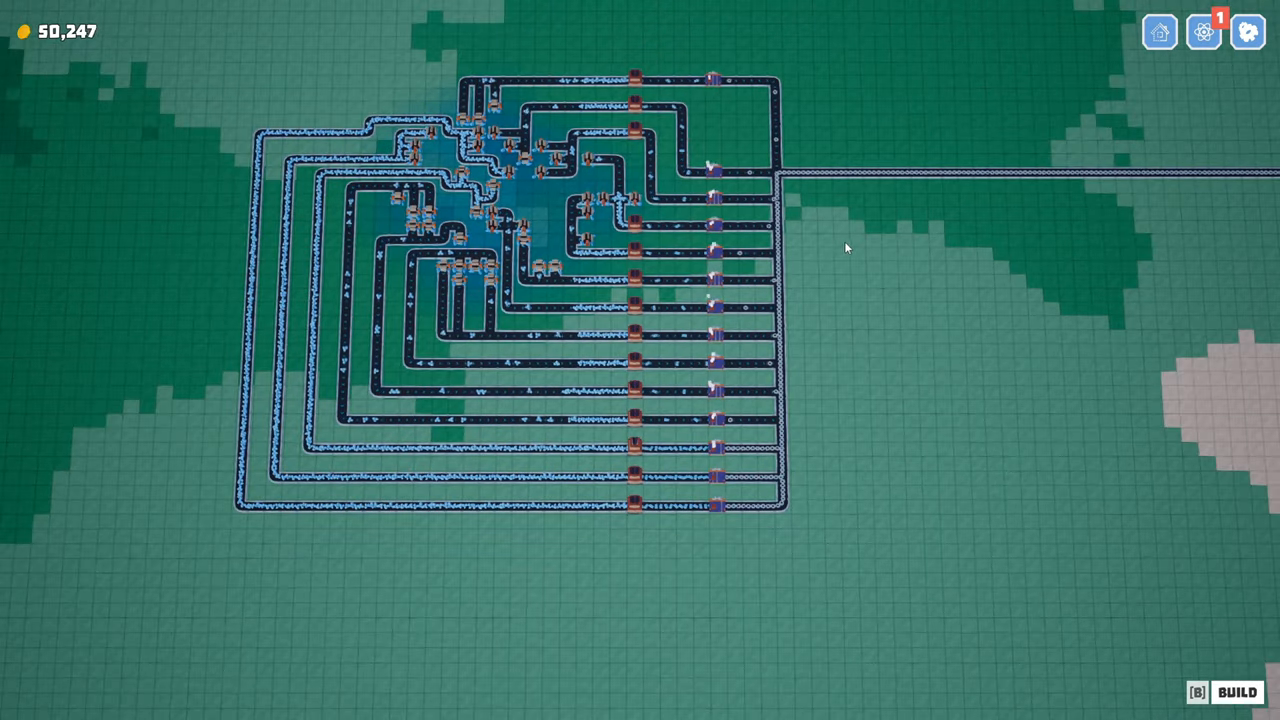